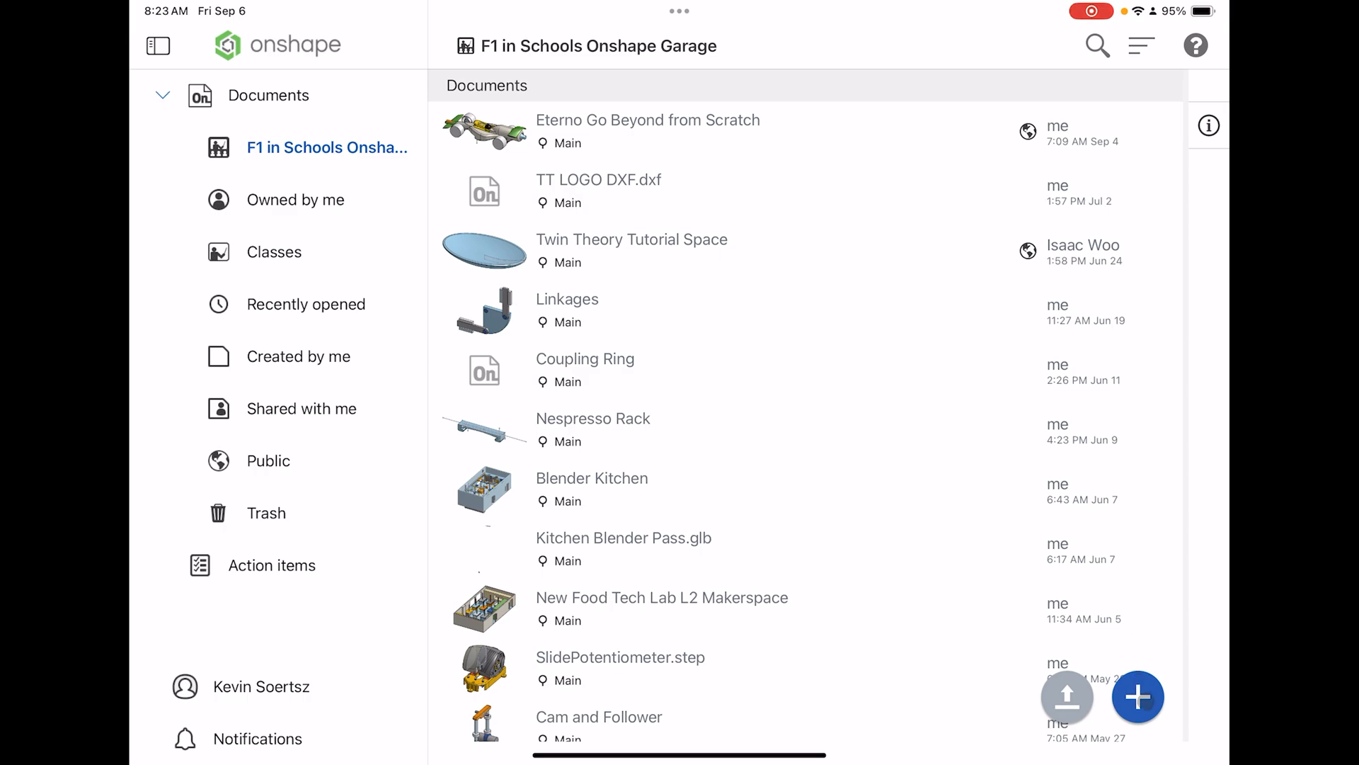
- Create a new document named 'F1 Onshape Crash Course'
{"action": "left_click", "coordinate": [1138, 696]}
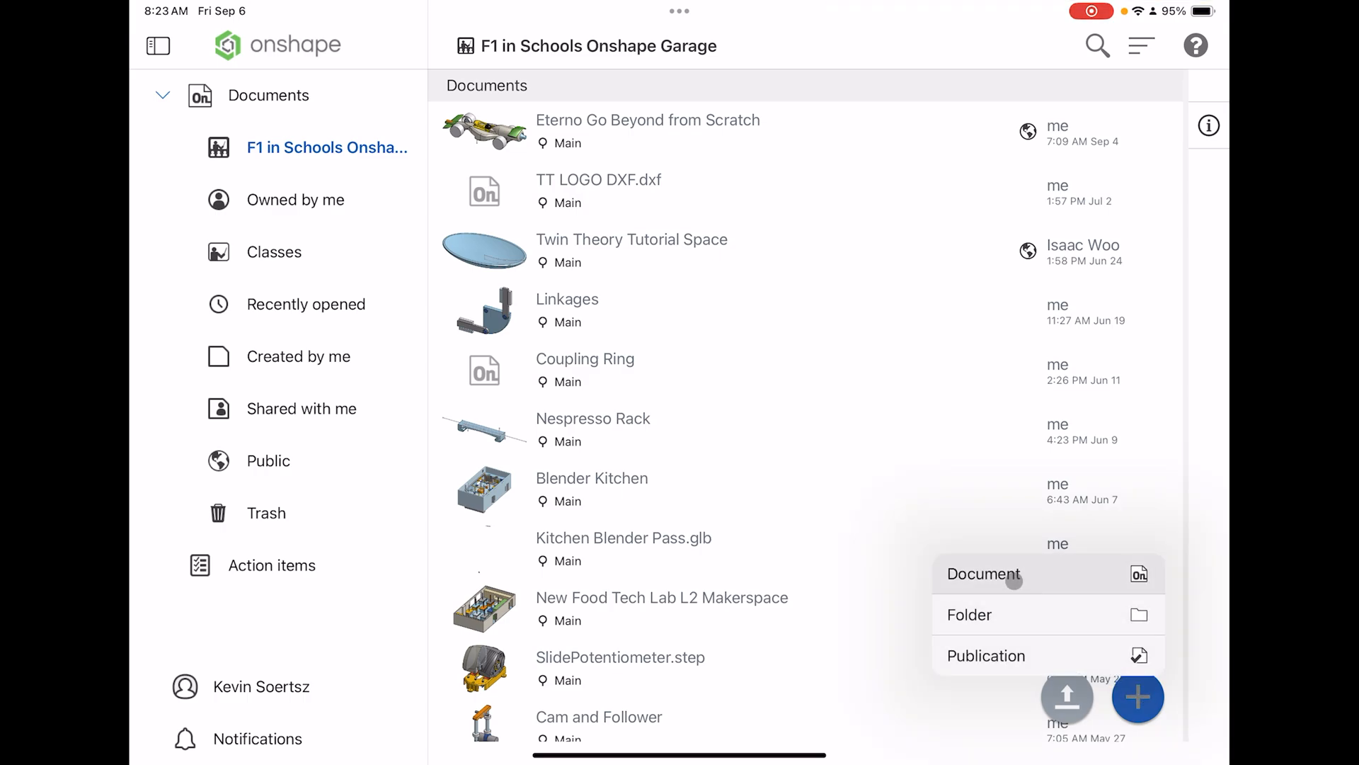
{"action": "left_click", "coordinate": [984, 574]}
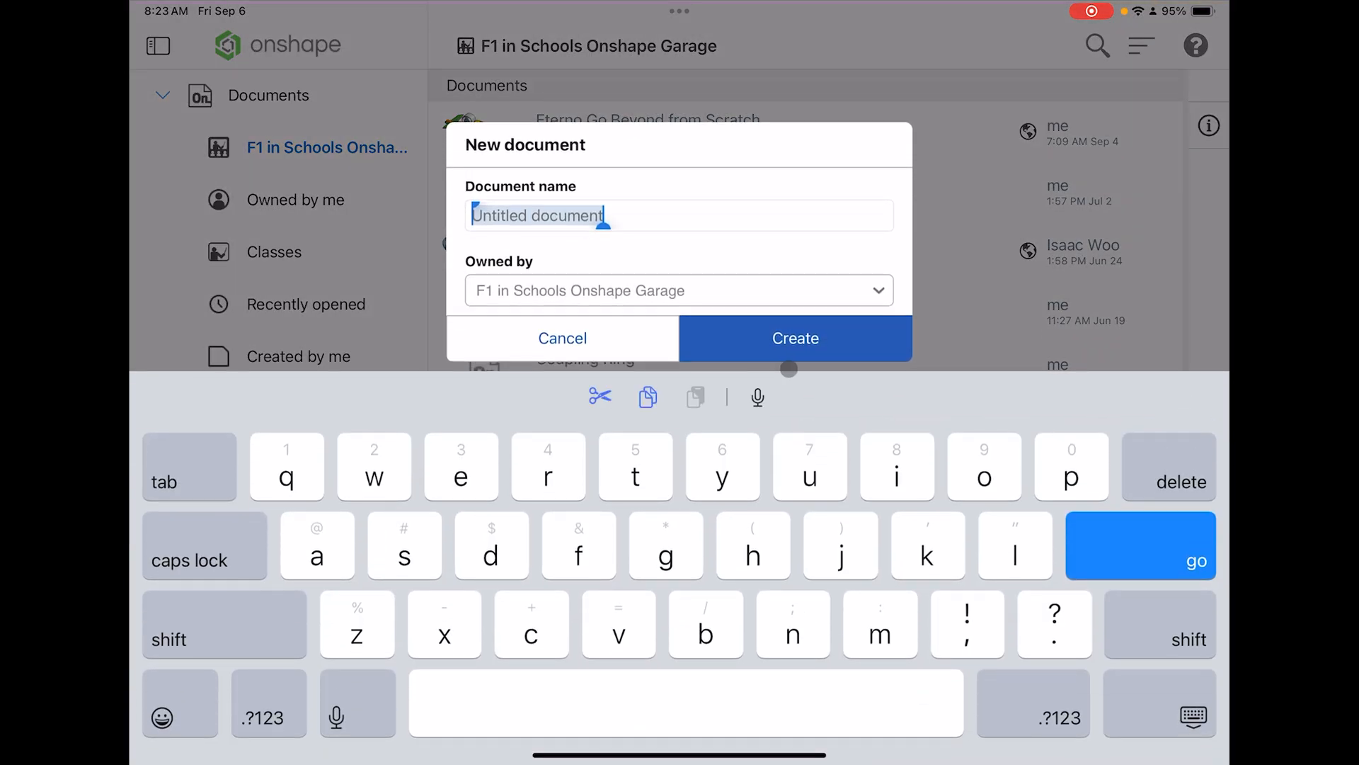
{"action": "type", "text": "F1 Onshape Crash Course"}
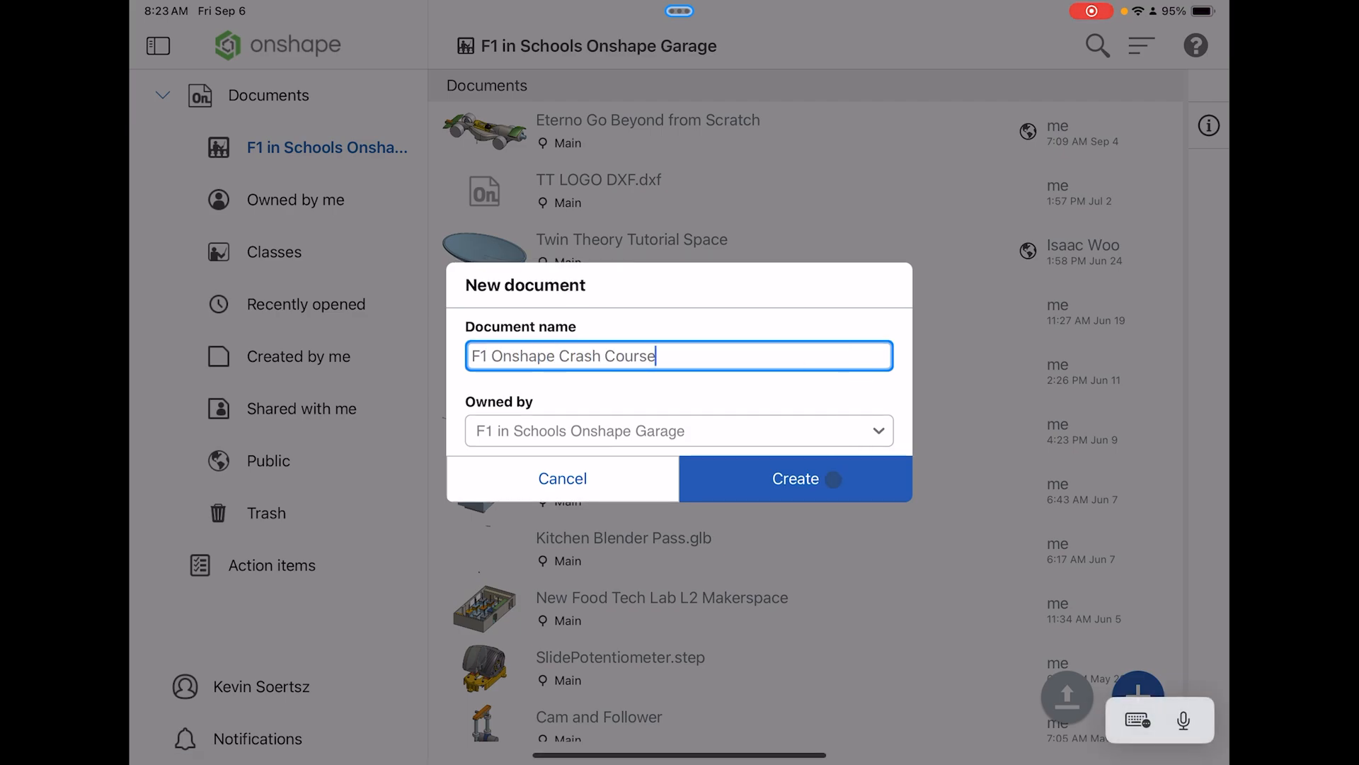
{"action": "left_click", "coordinate": [795, 478]}
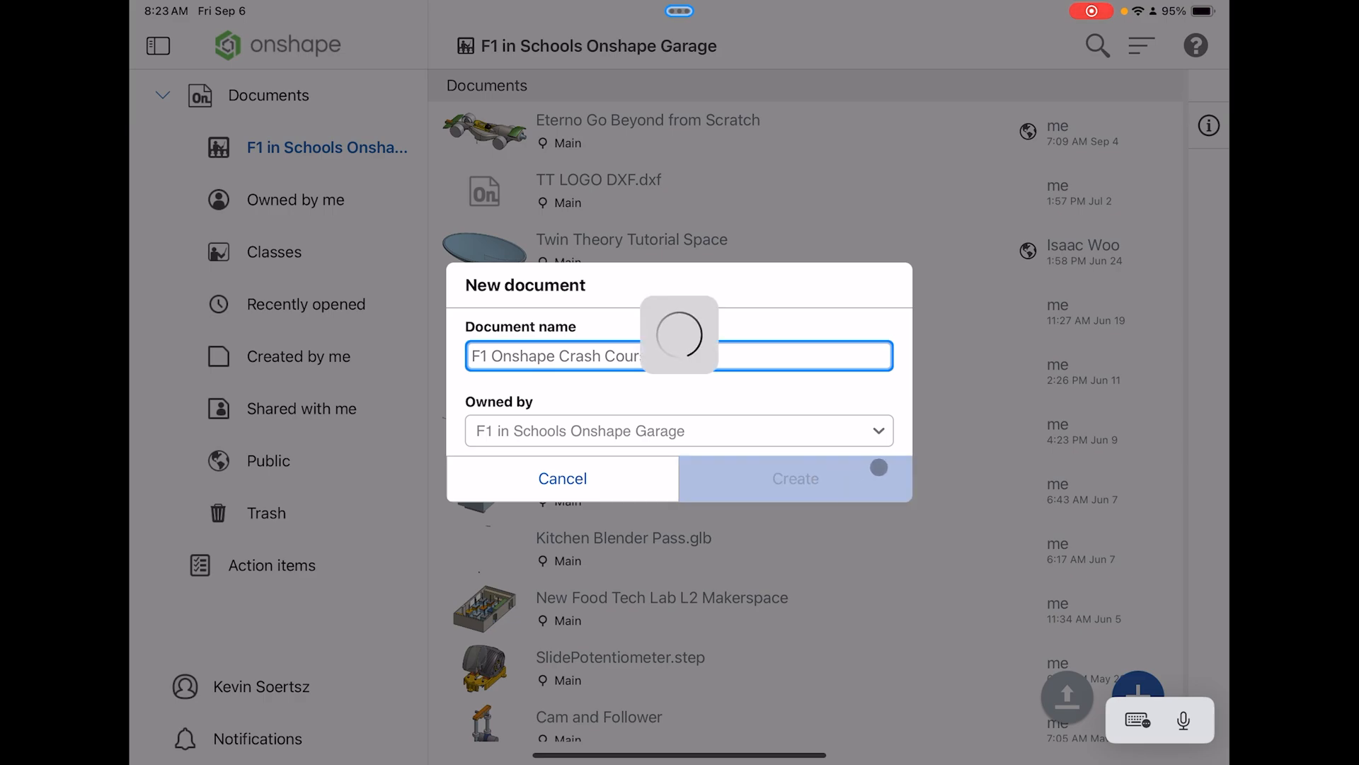
- Open the new document, orbit the default planes and snap to the isometric view
{"action": "left_click", "coordinate": [795, 478]}
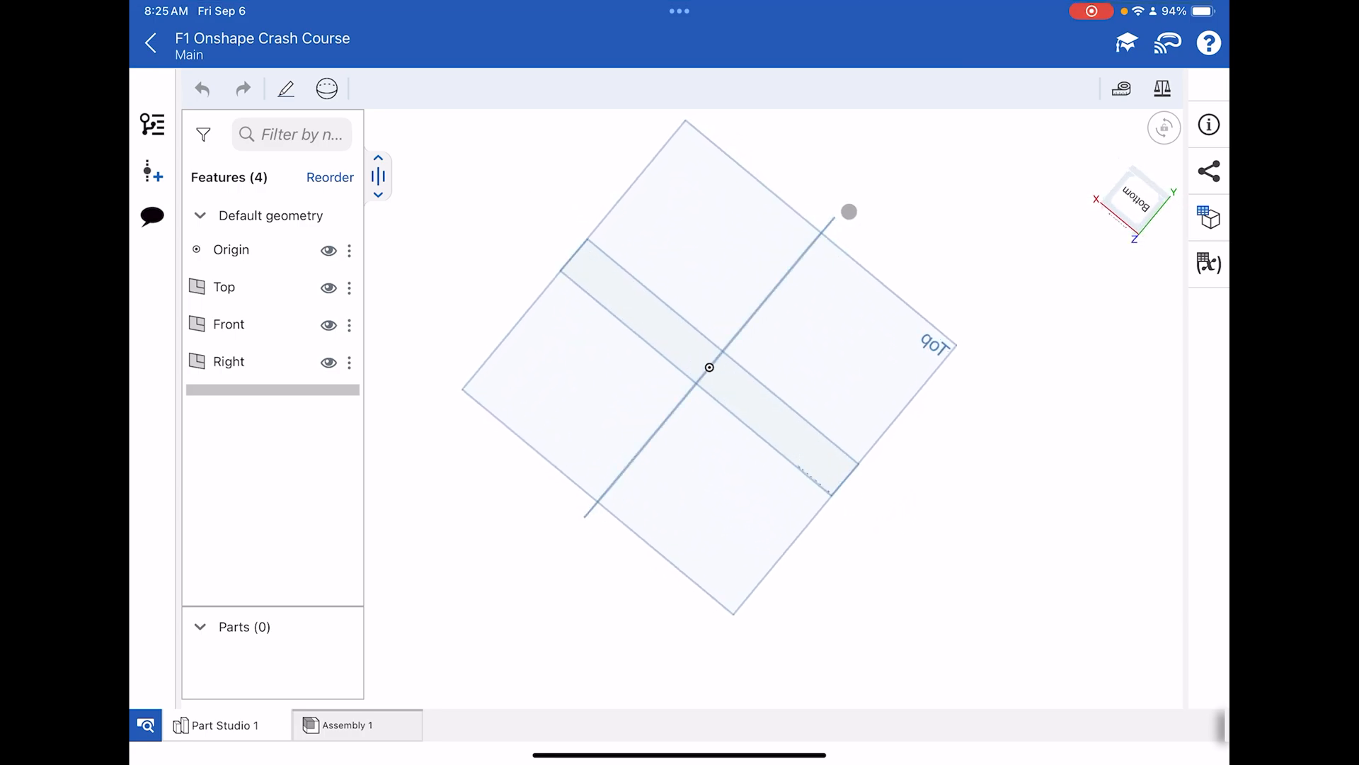
{"action": "left_click_drag", "start_coordinate": [849, 211], "coordinate": [856, 312]}
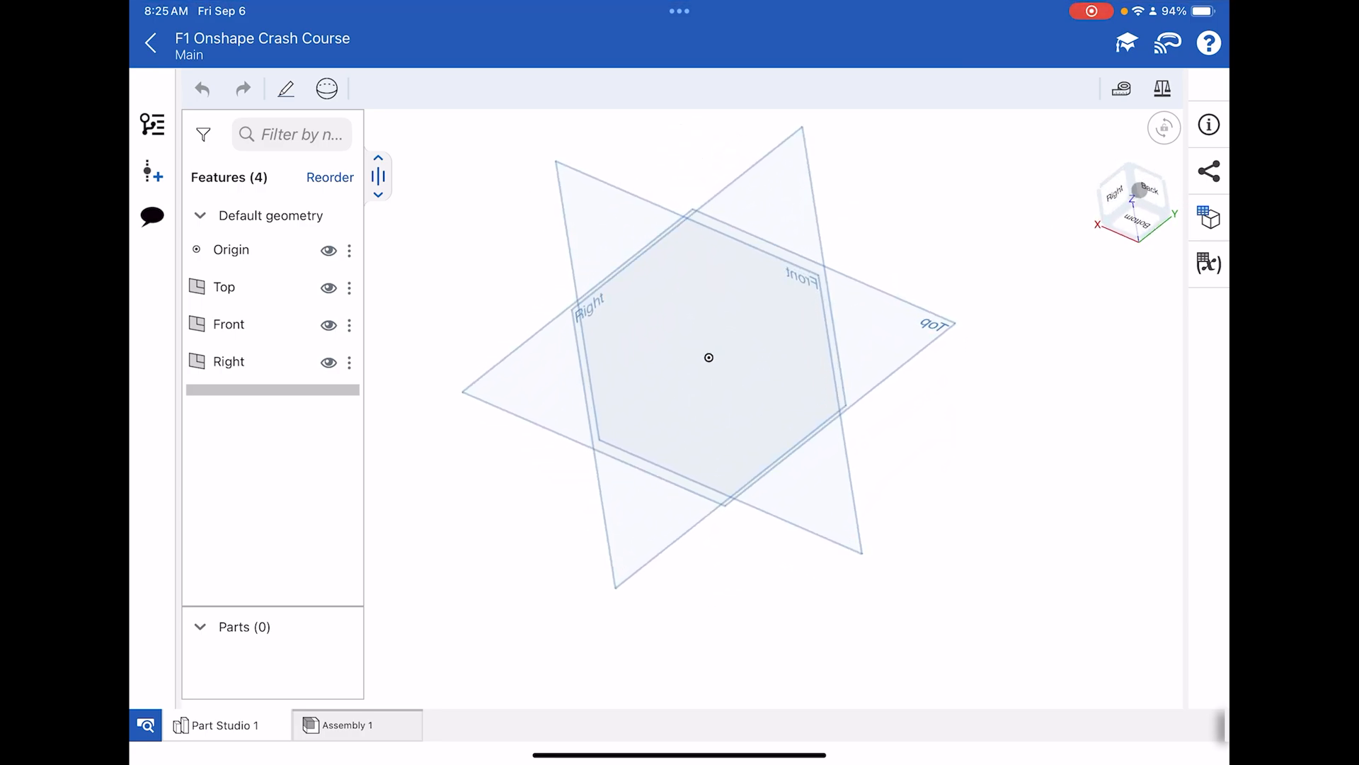
{"action": "left_click", "coordinate": [1132, 202]}
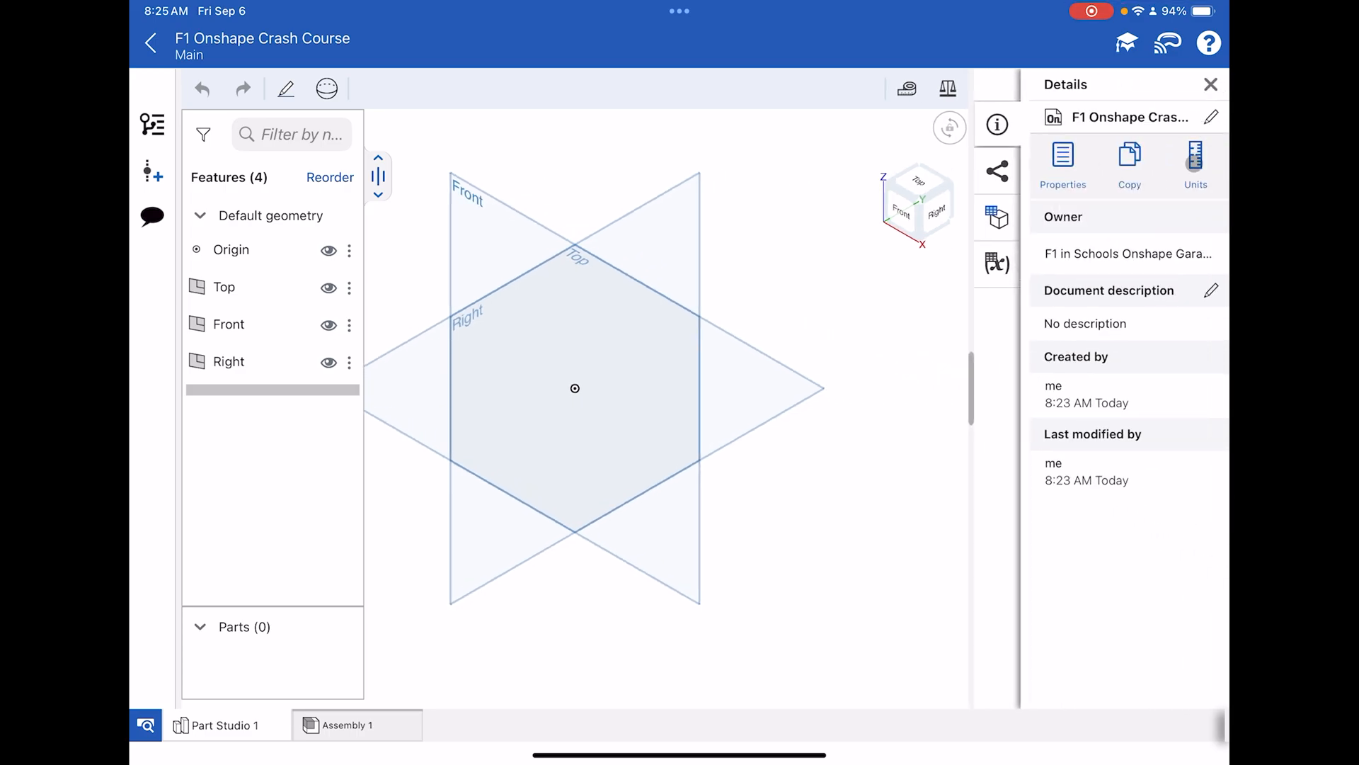
- Change the document's length unit from Inch to Millimeter
{"action": "left_click", "coordinate": [1196, 165]}
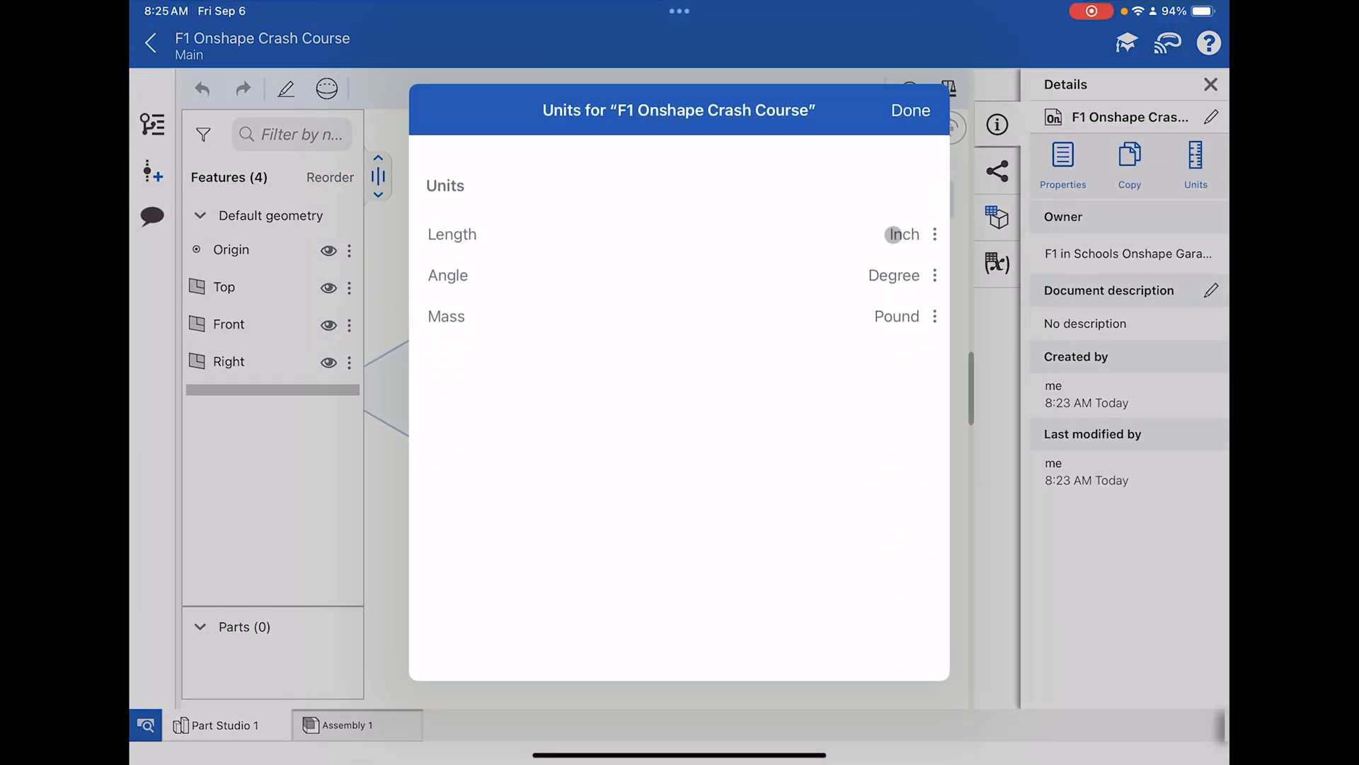
{"action": "left_click", "coordinate": [903, 234]}
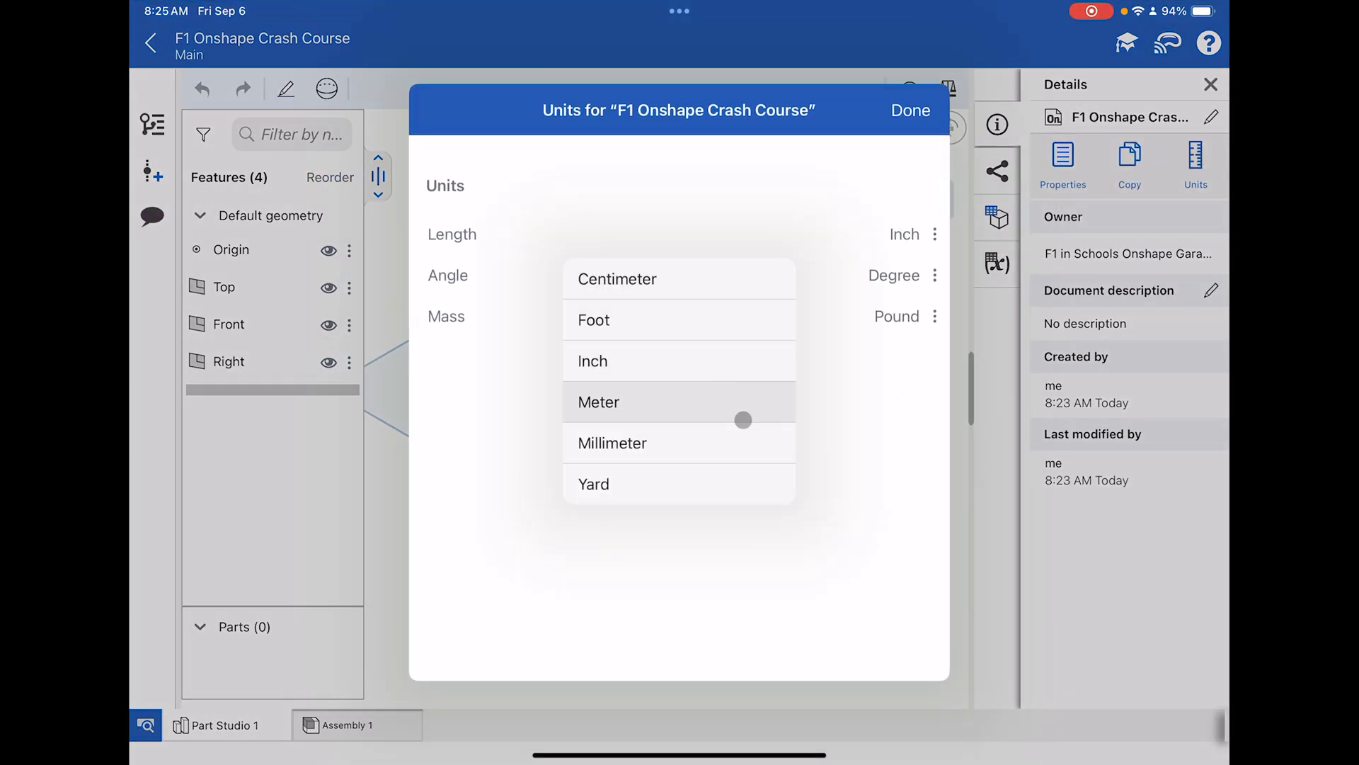
{"action": "left_click", "coordinate": [613, 443]}
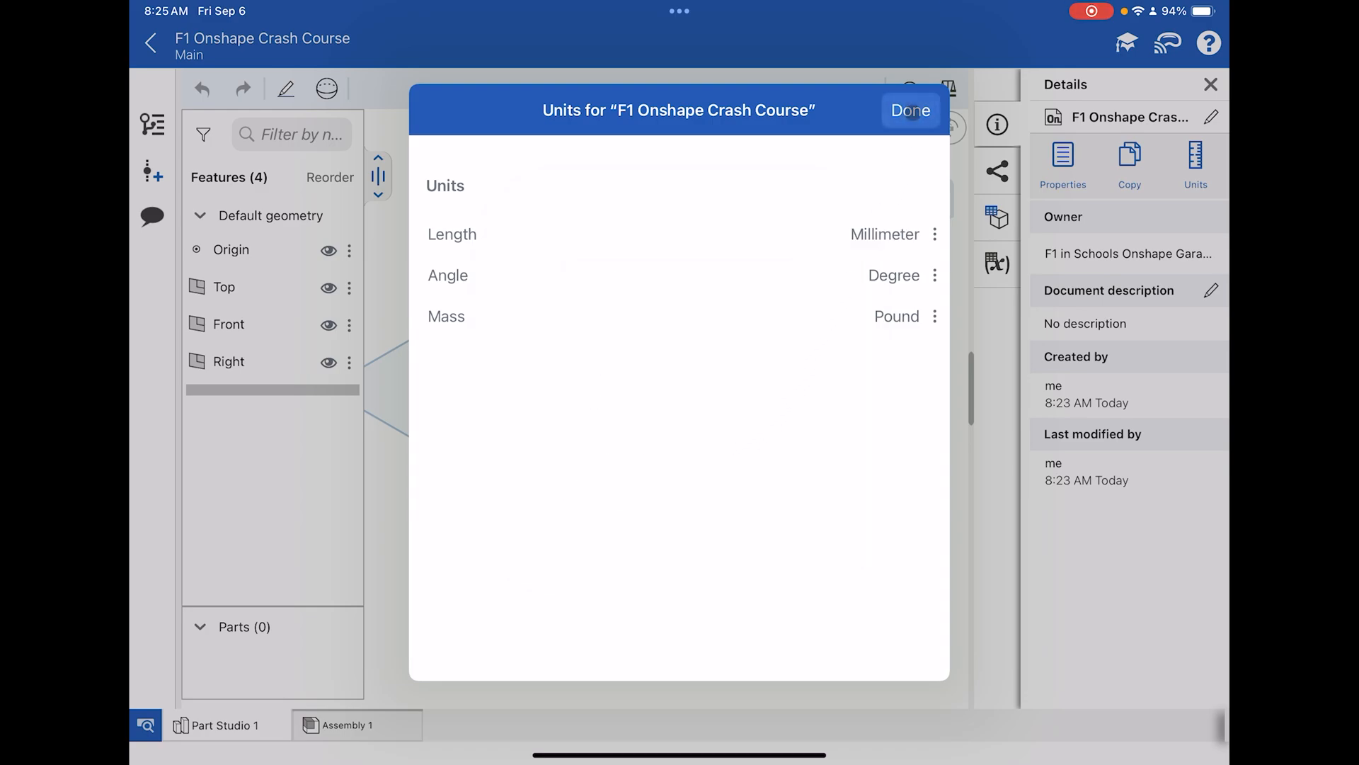
{"action": "left_click", "coordinate": [909, 111]}
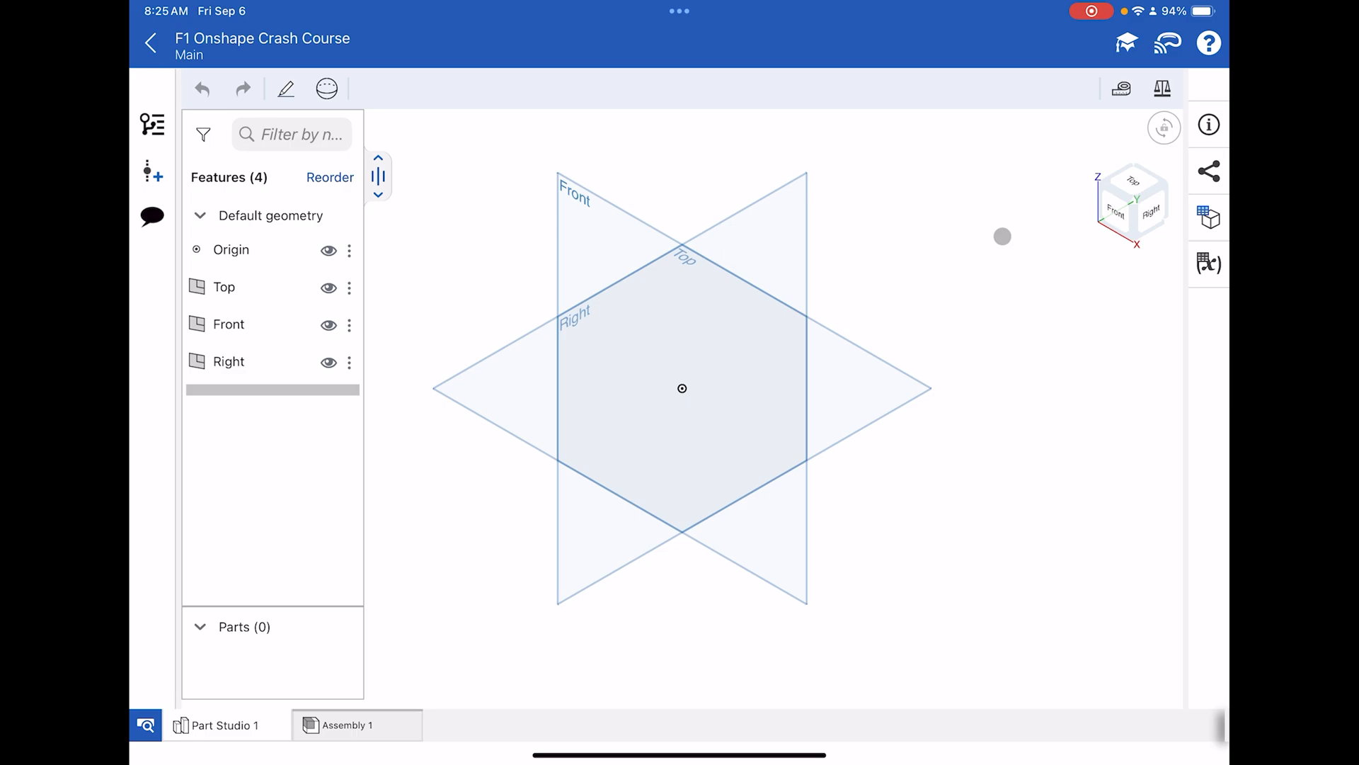
{"action": "mouse_move", "coordinate": [973, 220]}
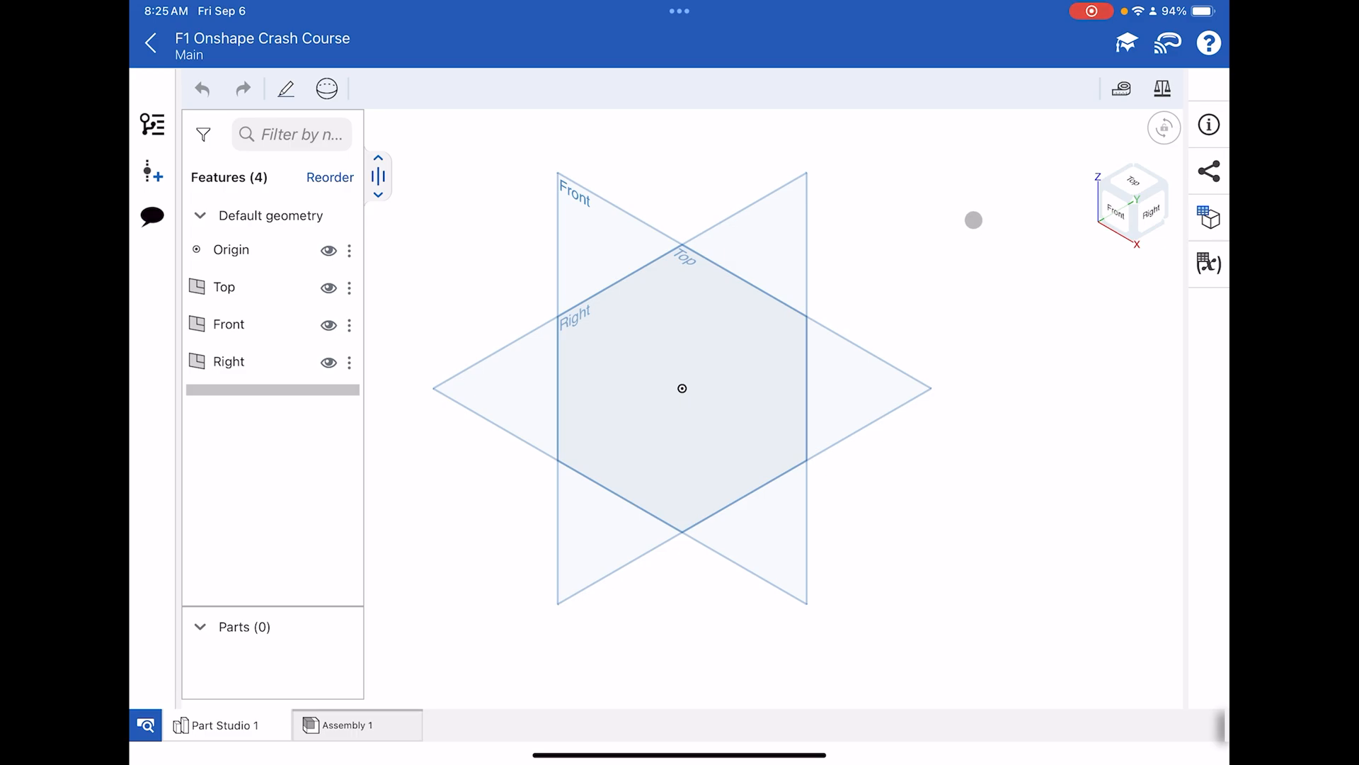
{"action": "mouse_move", "coordinate": [701, 162]}
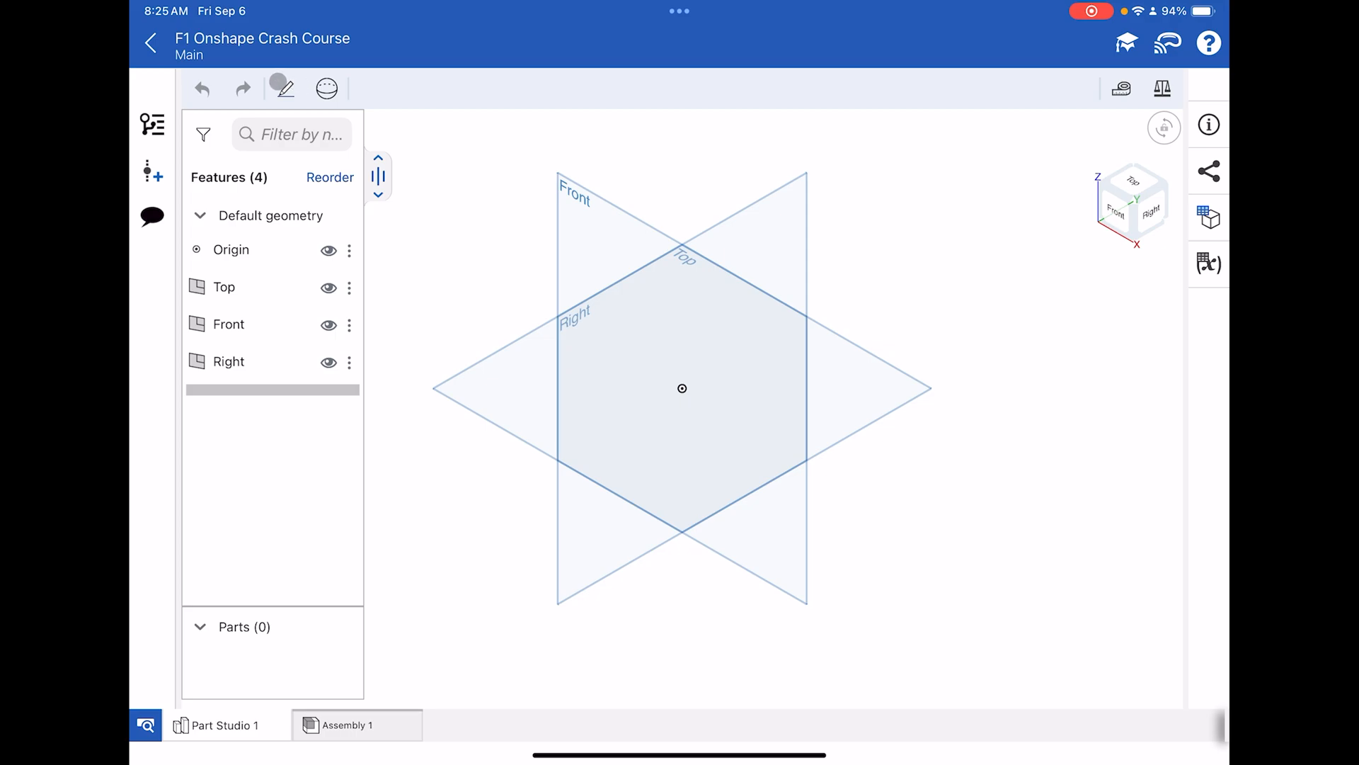
- Draw a center-point rectangle around the origin in a new Top plane sketch
{"action": "left_click", "coordinate": [282, 88]}
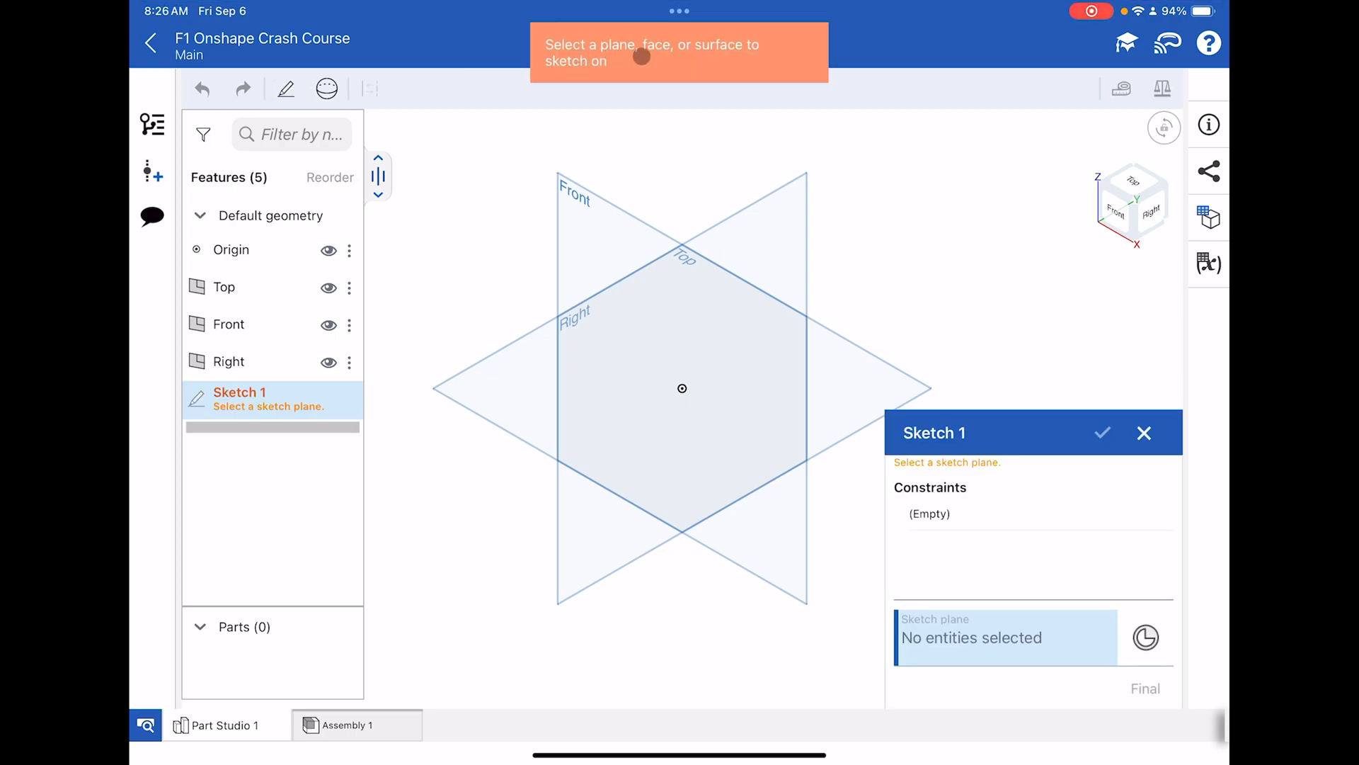
{"action": "mouse_move", "coordinate": [568, 199]}
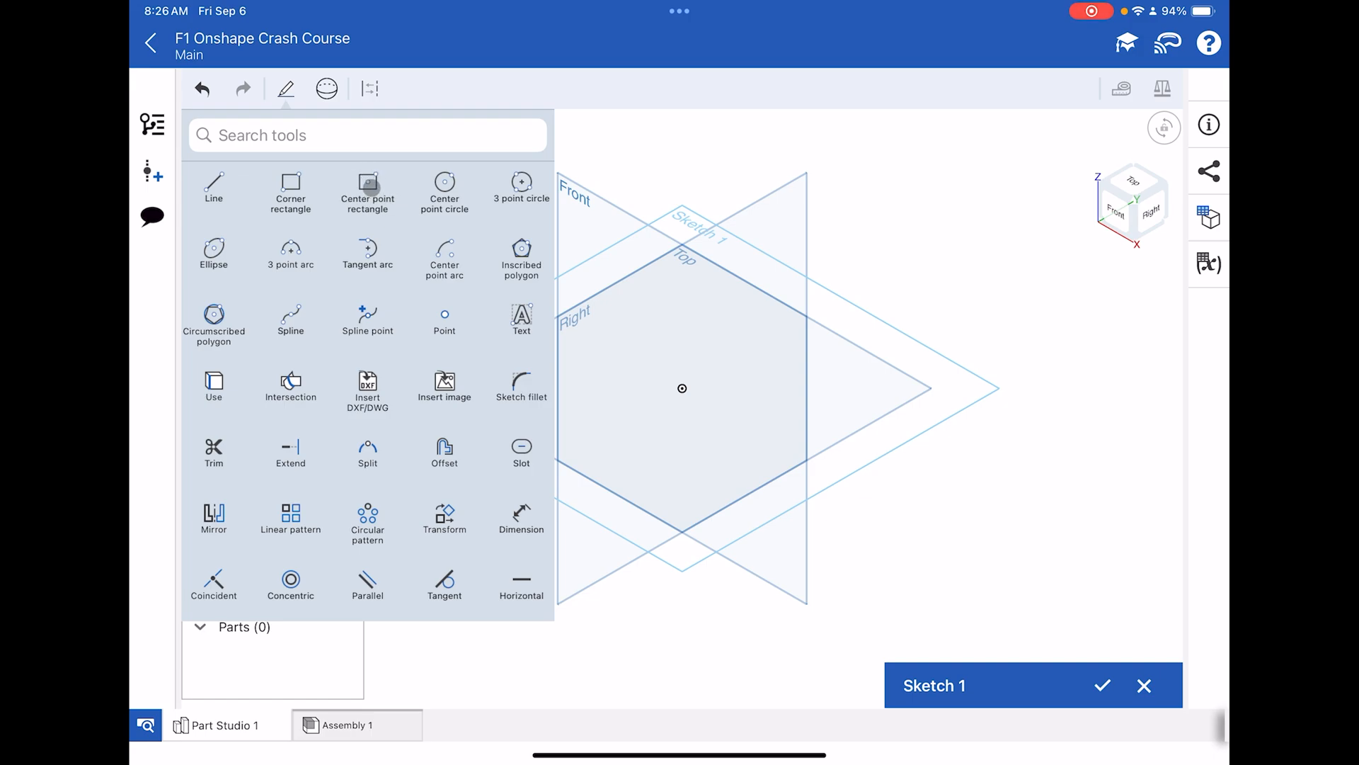
{"action": "left_click", "coordinate": [410, 88]}
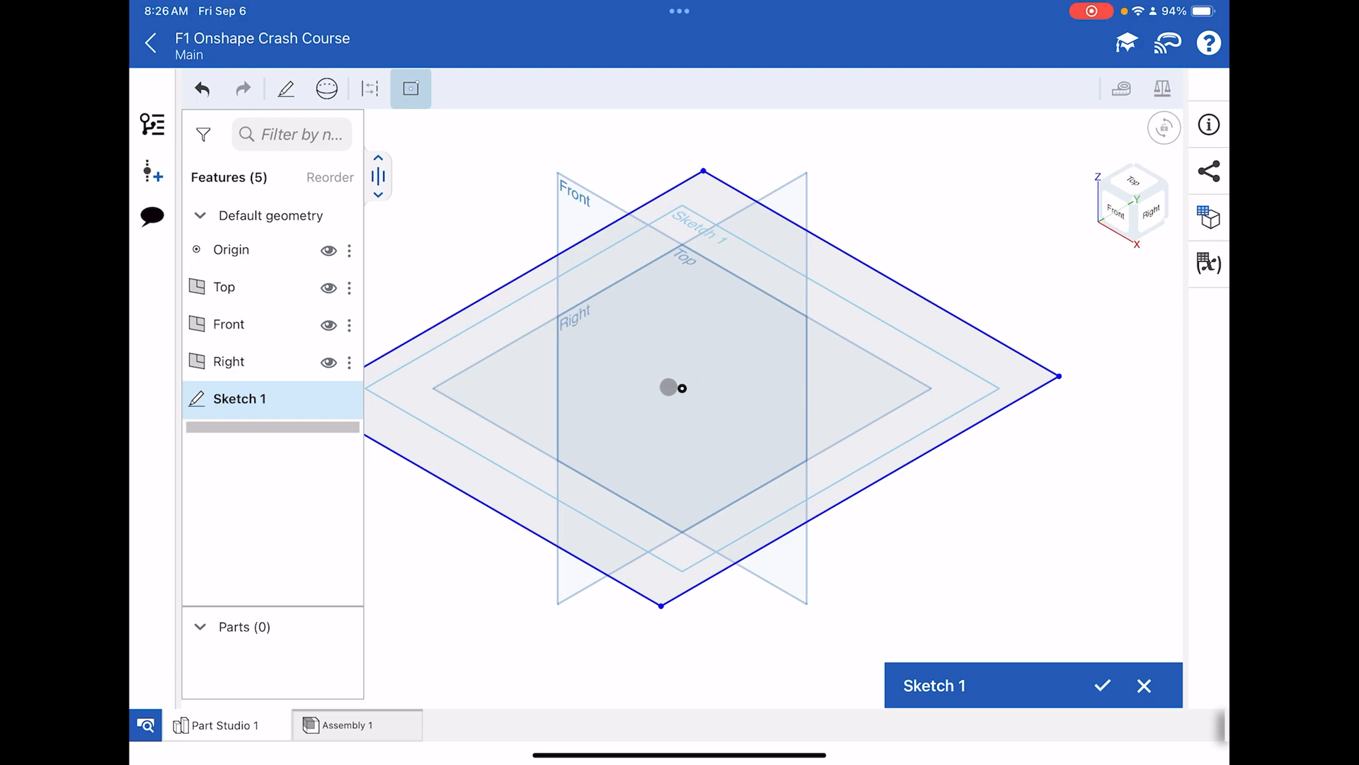
{"action": "mouse_move", "coordinate": [680, 388]}
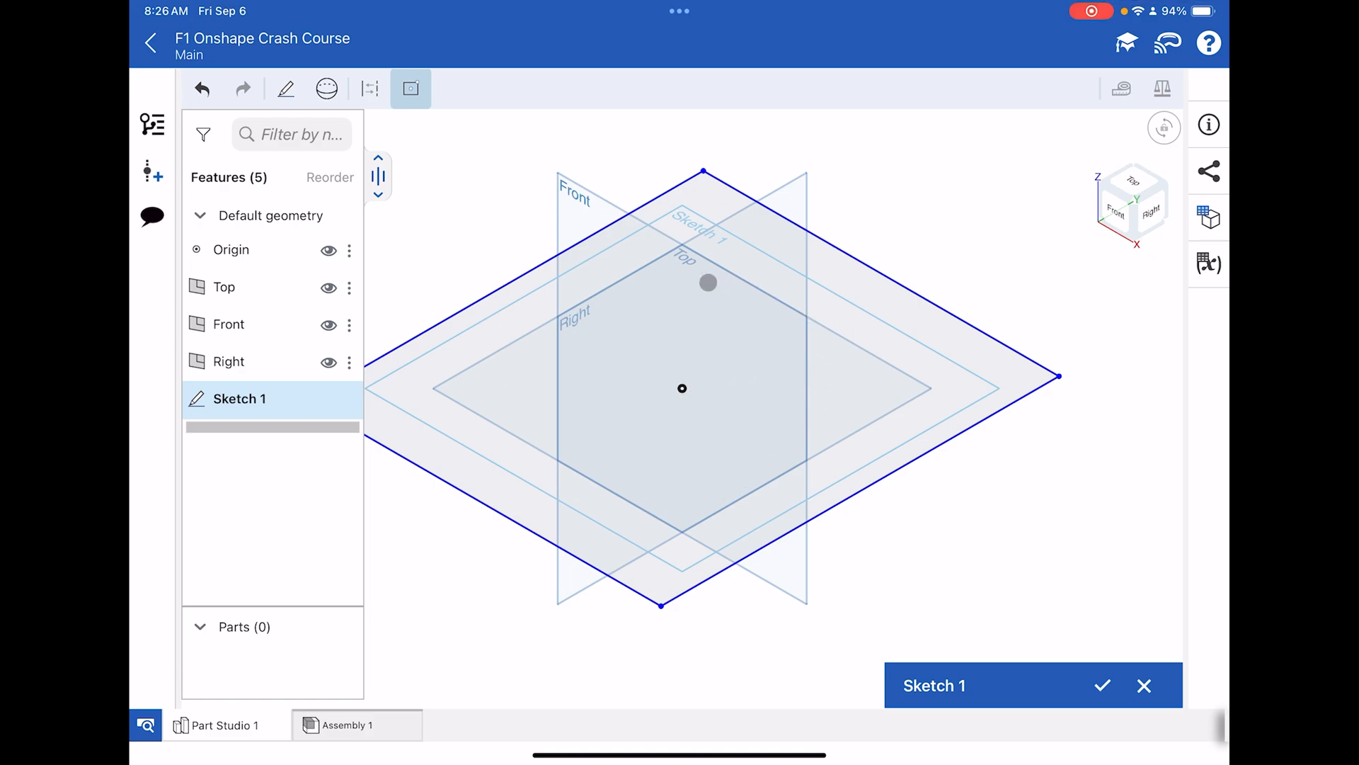
{"action": "left_click_drag", "start_coordinate": [708, 282], "coordinate": [630, 295]}
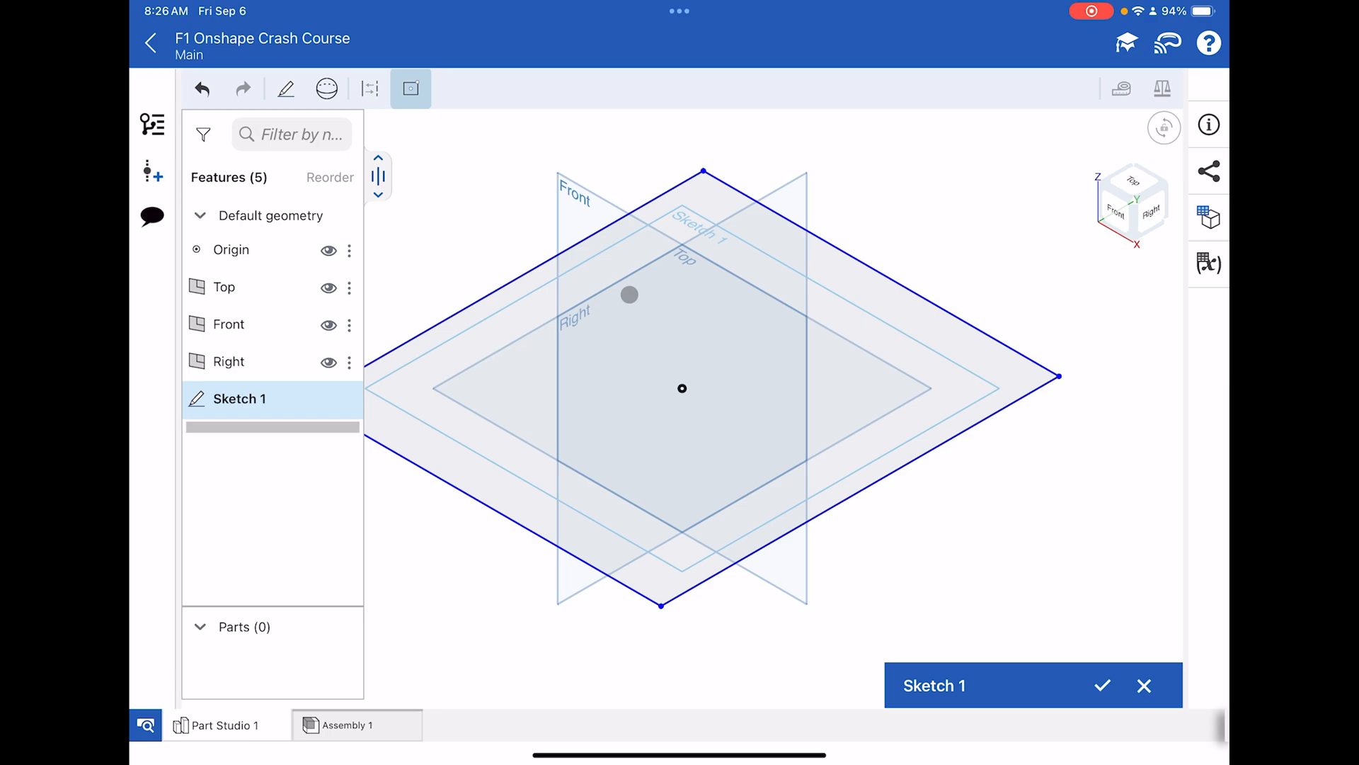
{"action": "left_click_drag", "start_coordinate": [630, 295], "coordinate": [499, 469]}
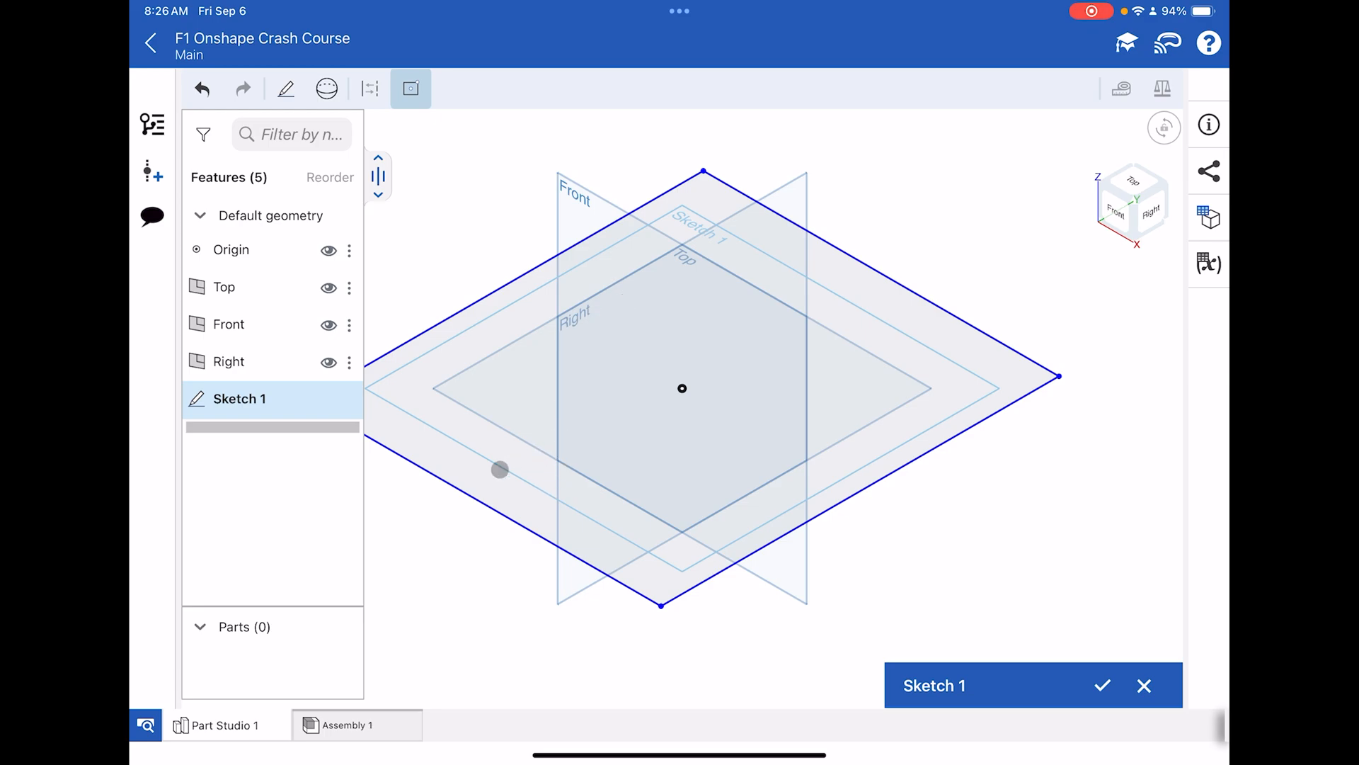
{"action": "left_click_drag", "start_coordinate": [499, 470], "coordinate": [749, 568]}
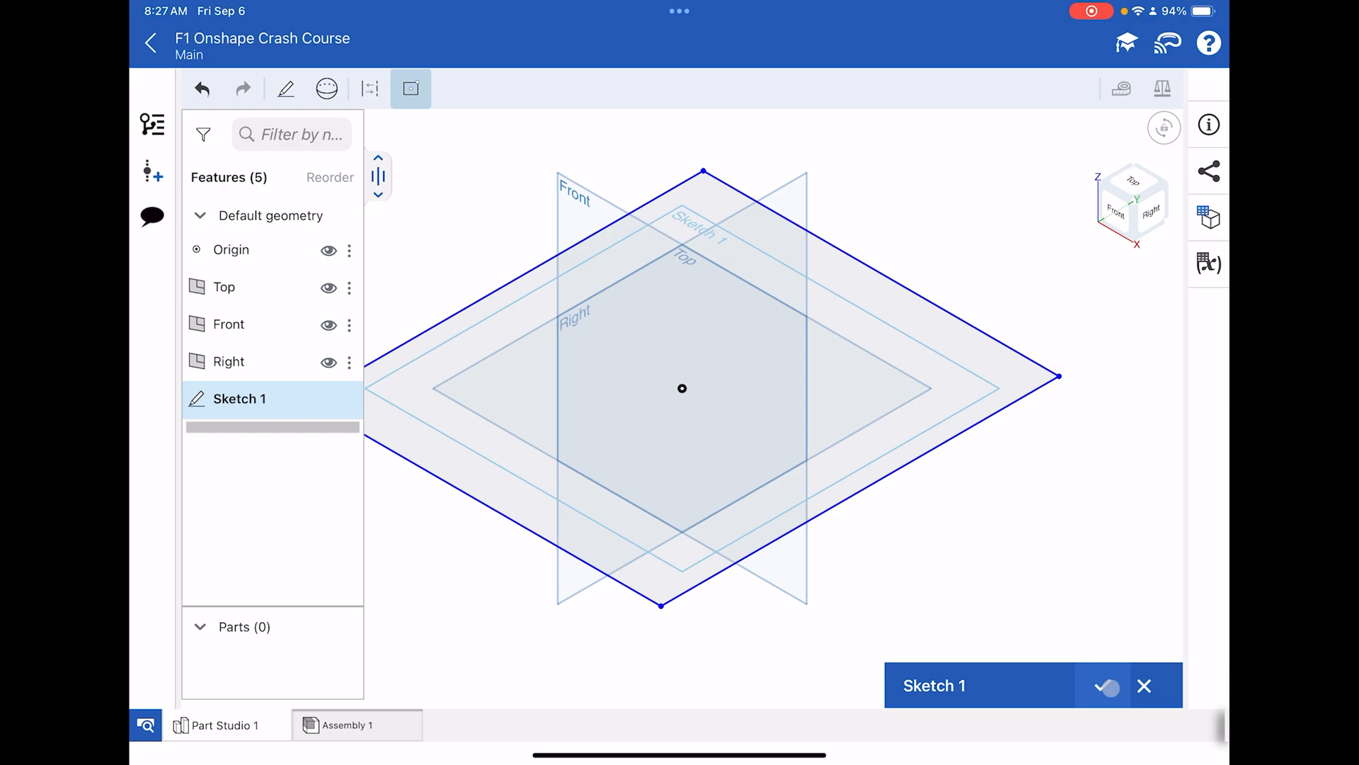
- Finish Sketch 1, then reopen it for editing from the feature list
{"action": "left_click", "coordinate": [1105, 686]}
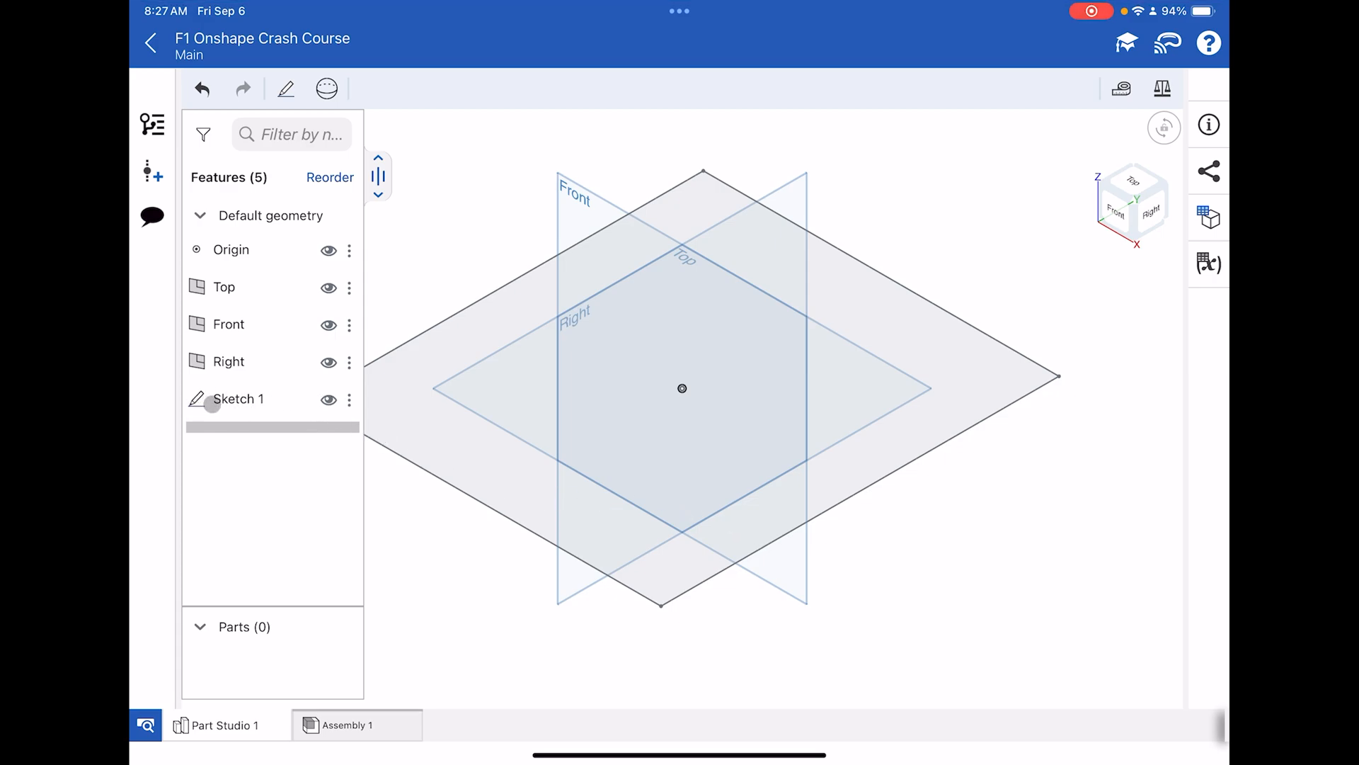
{"action": "left_click", "coordinate": [328, 398]}
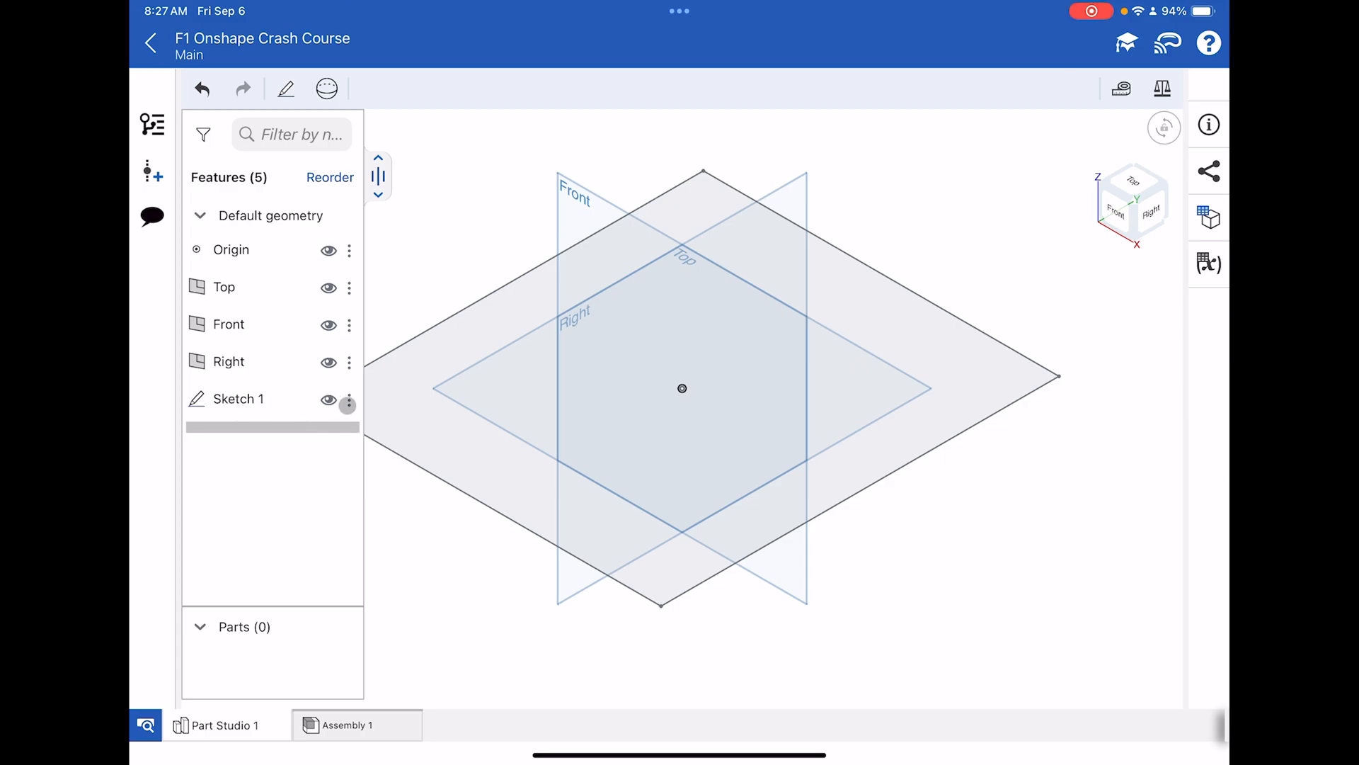
{"action": "left_click", "coordinate": [349, 405]}
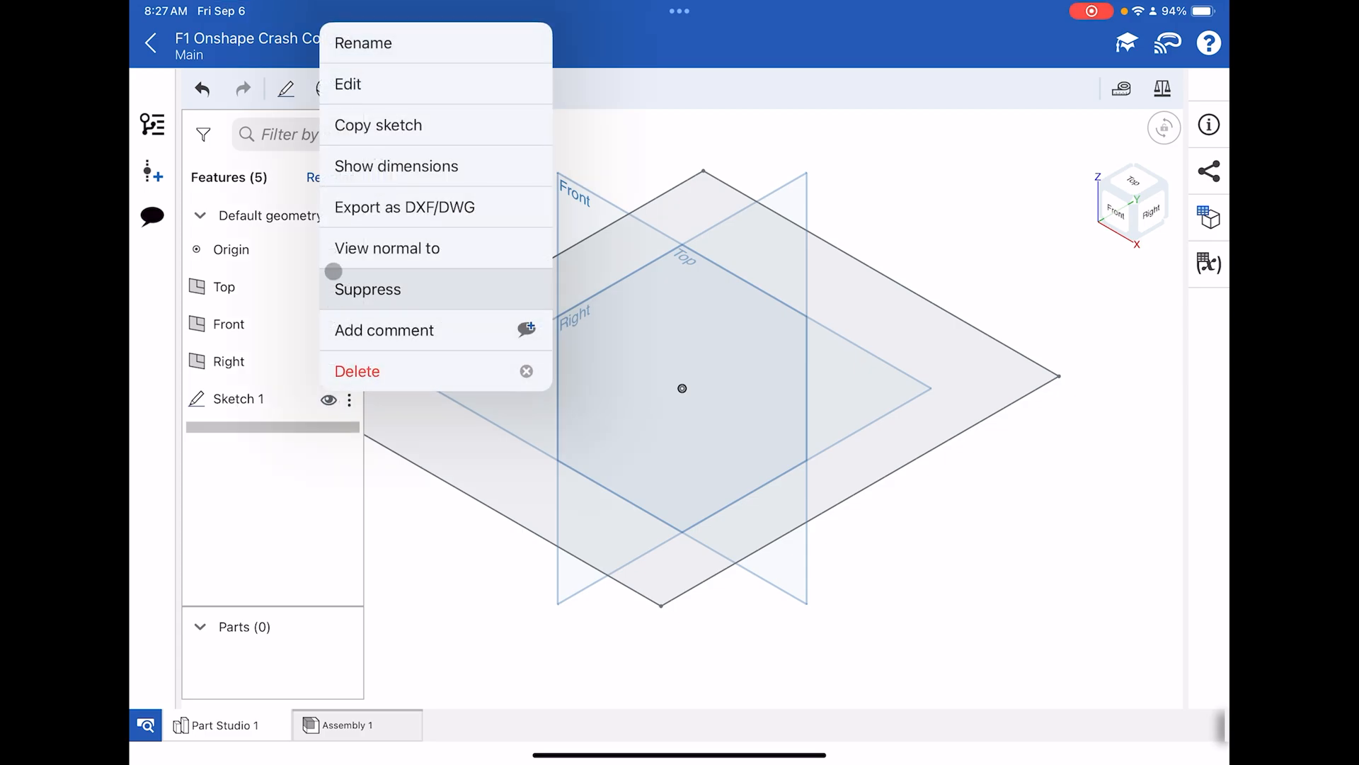
{"action": "left_click", "coordinate": [348, 84]}
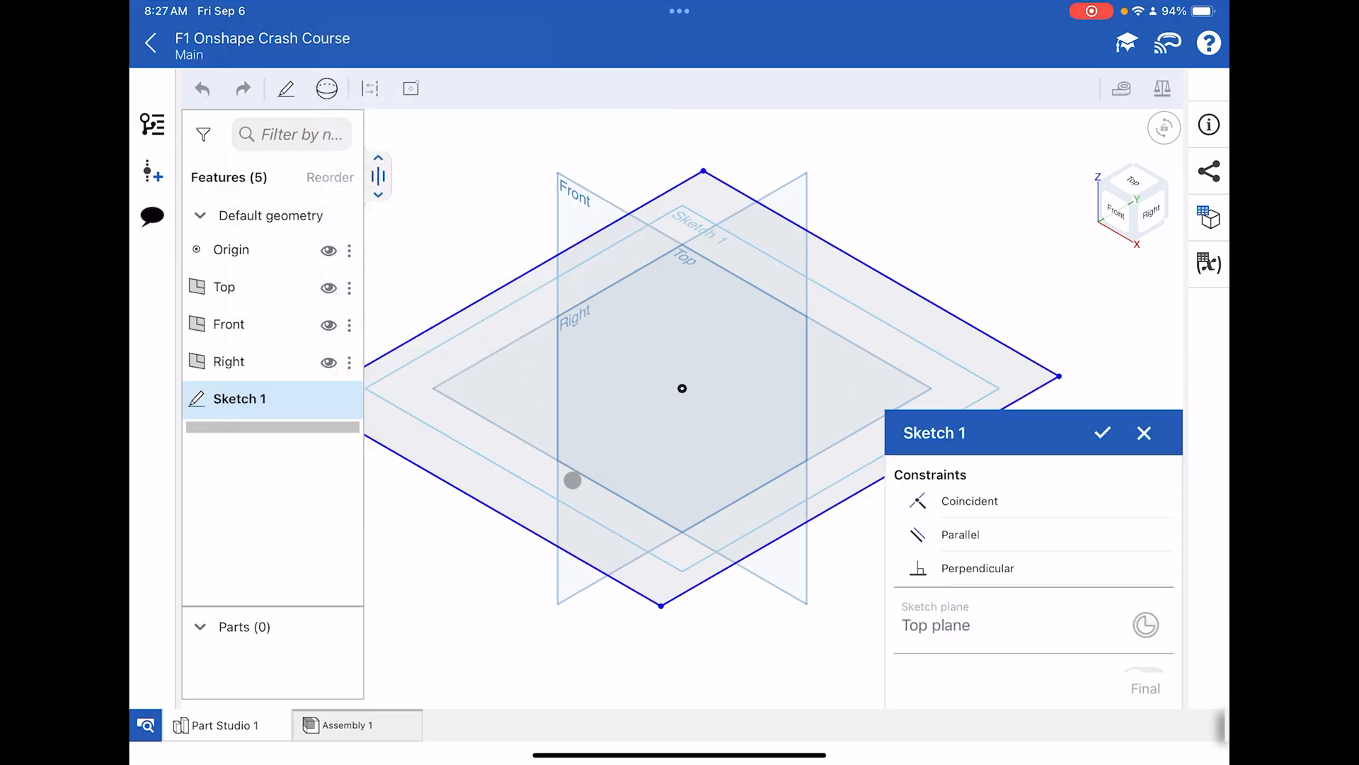
{"action": "left_click_drag", "start_coordinate": [572, 480], "coordinate": [649, 201]}
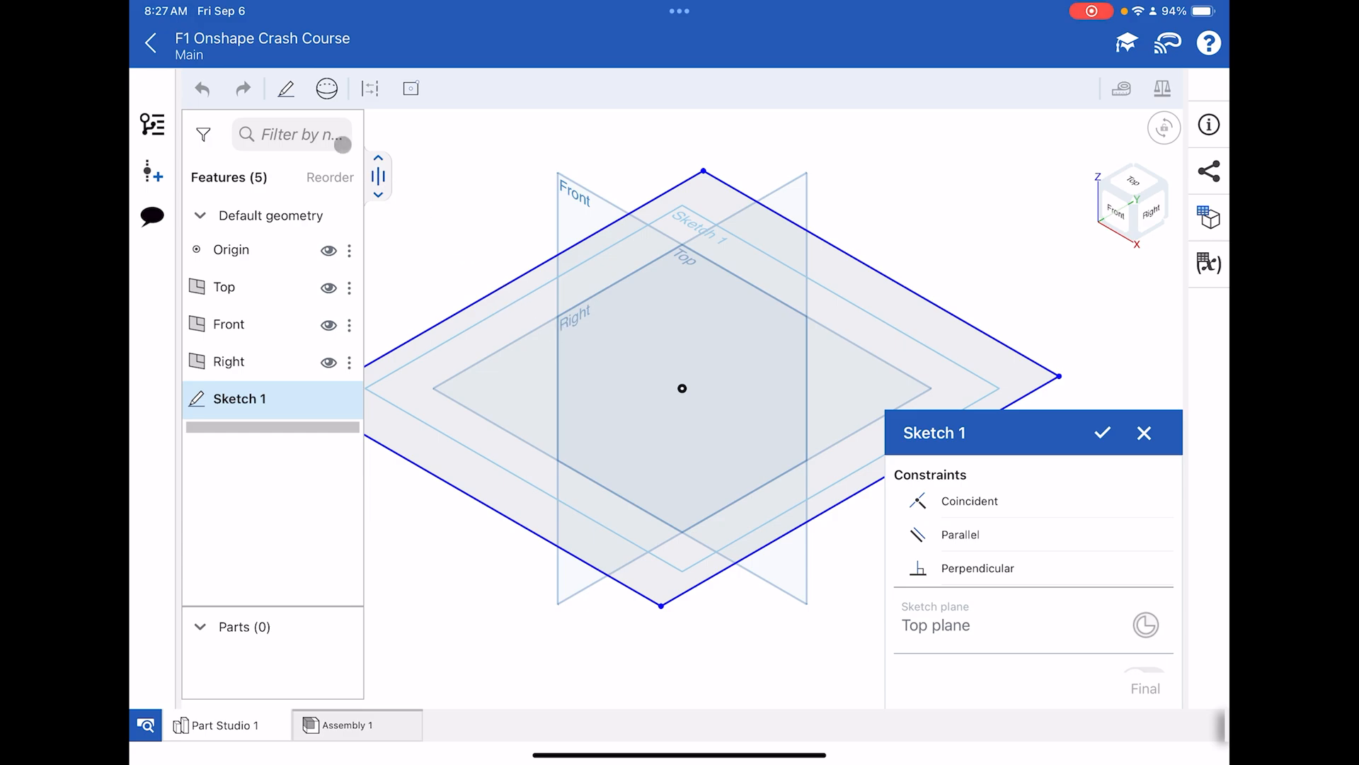
- Dimension the rectangle's length to 233 mm
{"action": "left_click", "coordinate": [285, 88]}
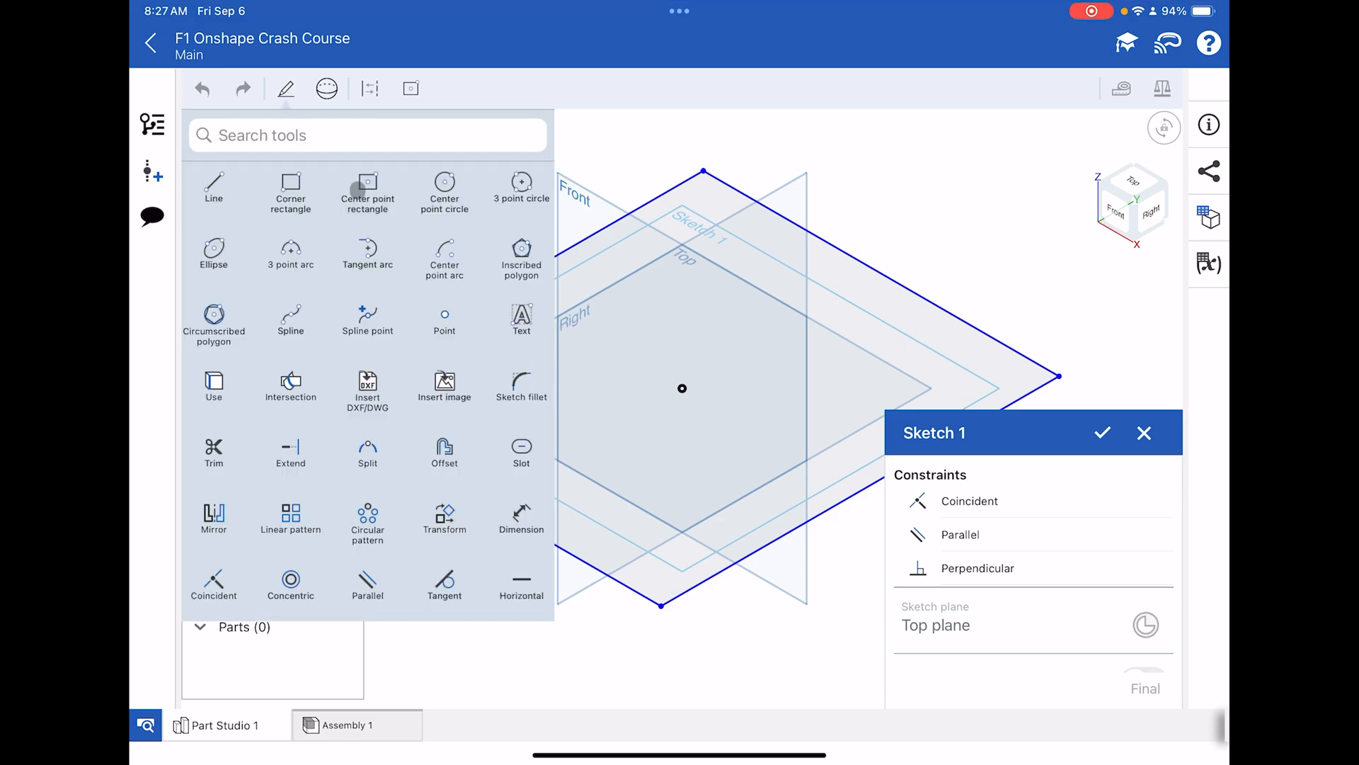
{"action": "left_click", "coordinate": [410, 88]}
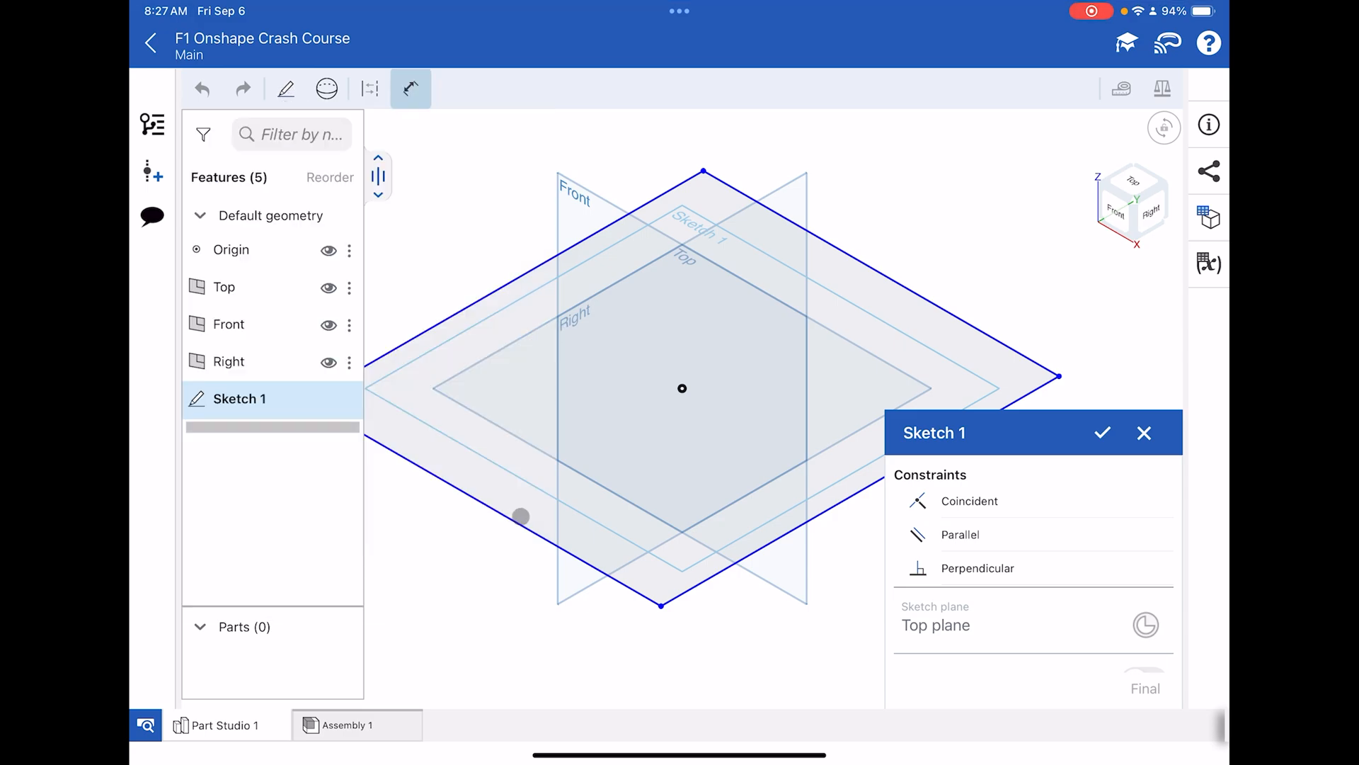
{"action": "left_click_drag", "start_coordinate": [520, 517], "coordinate": [477, 501]}
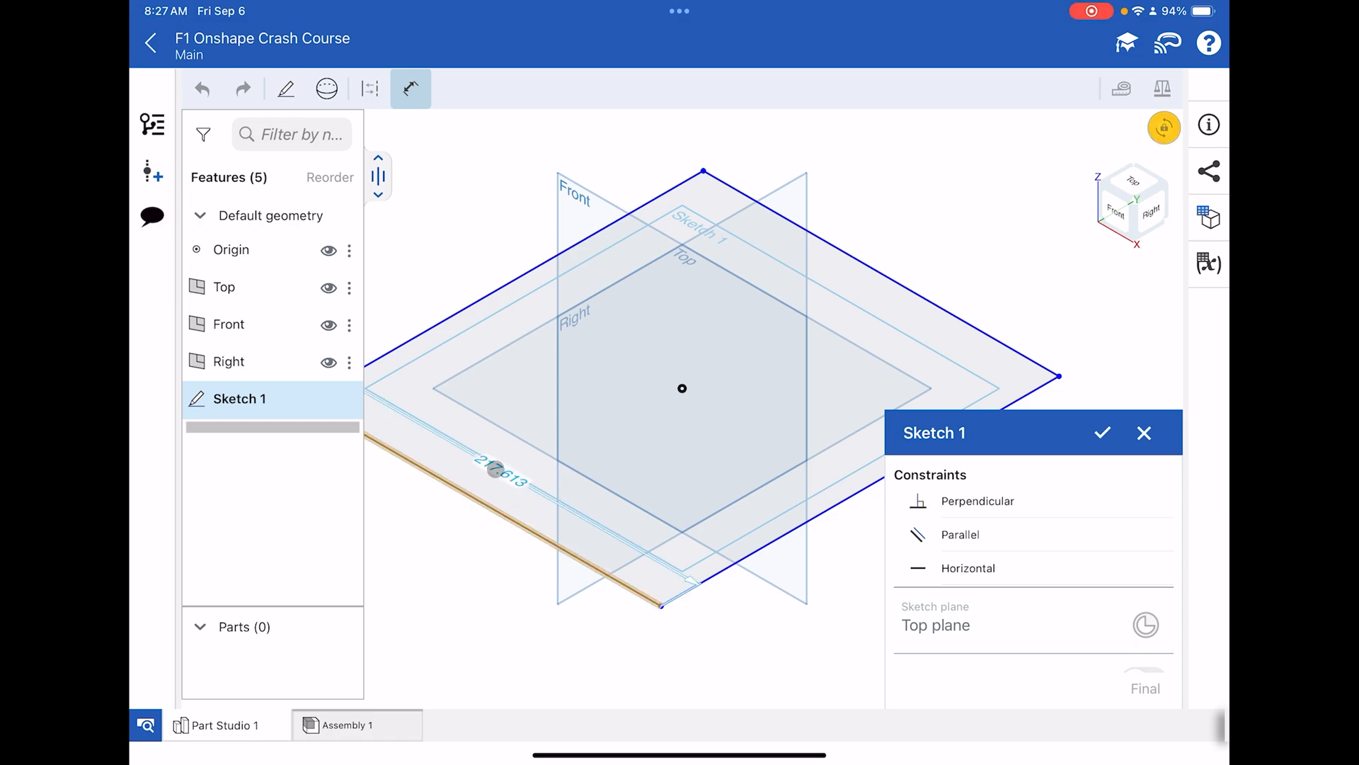
{"action": "left_click", "coordinate": [498, 468]}
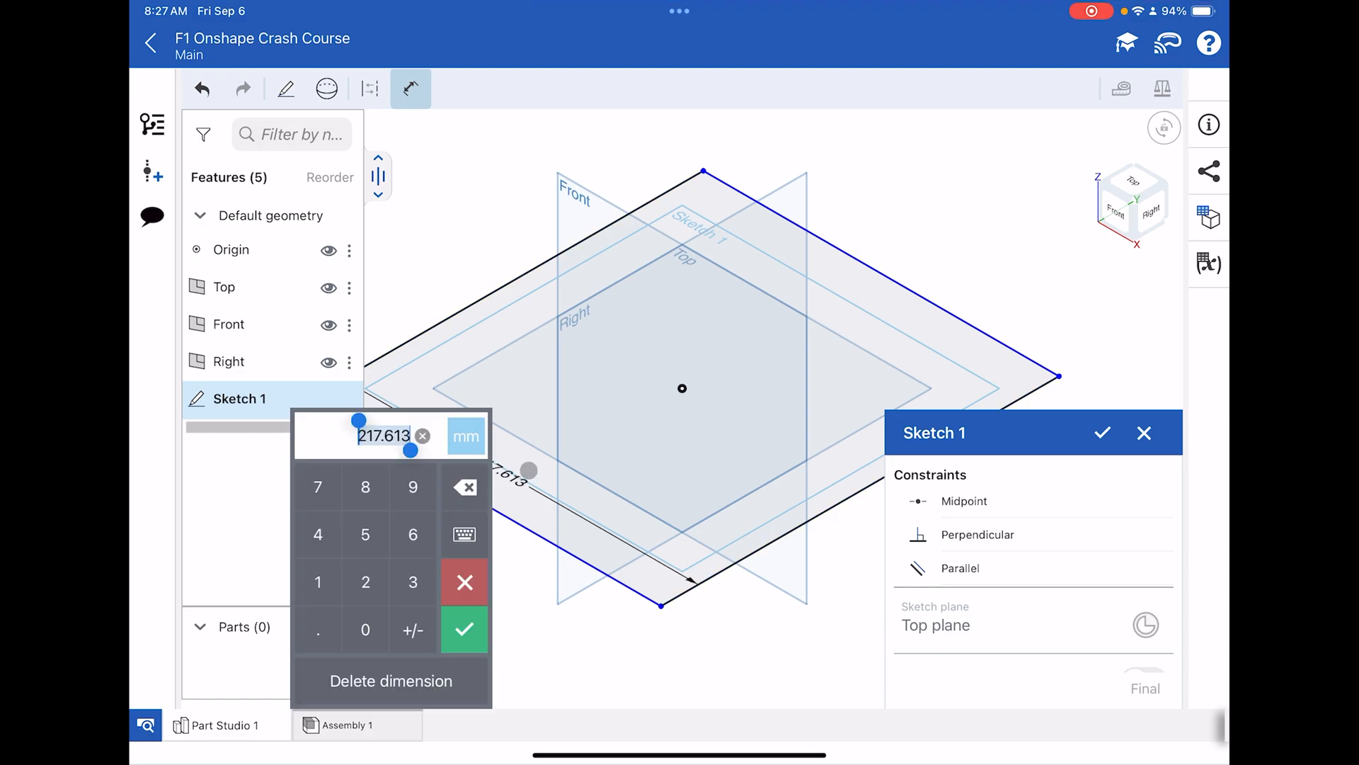
{"action": "type", "text": "233"}
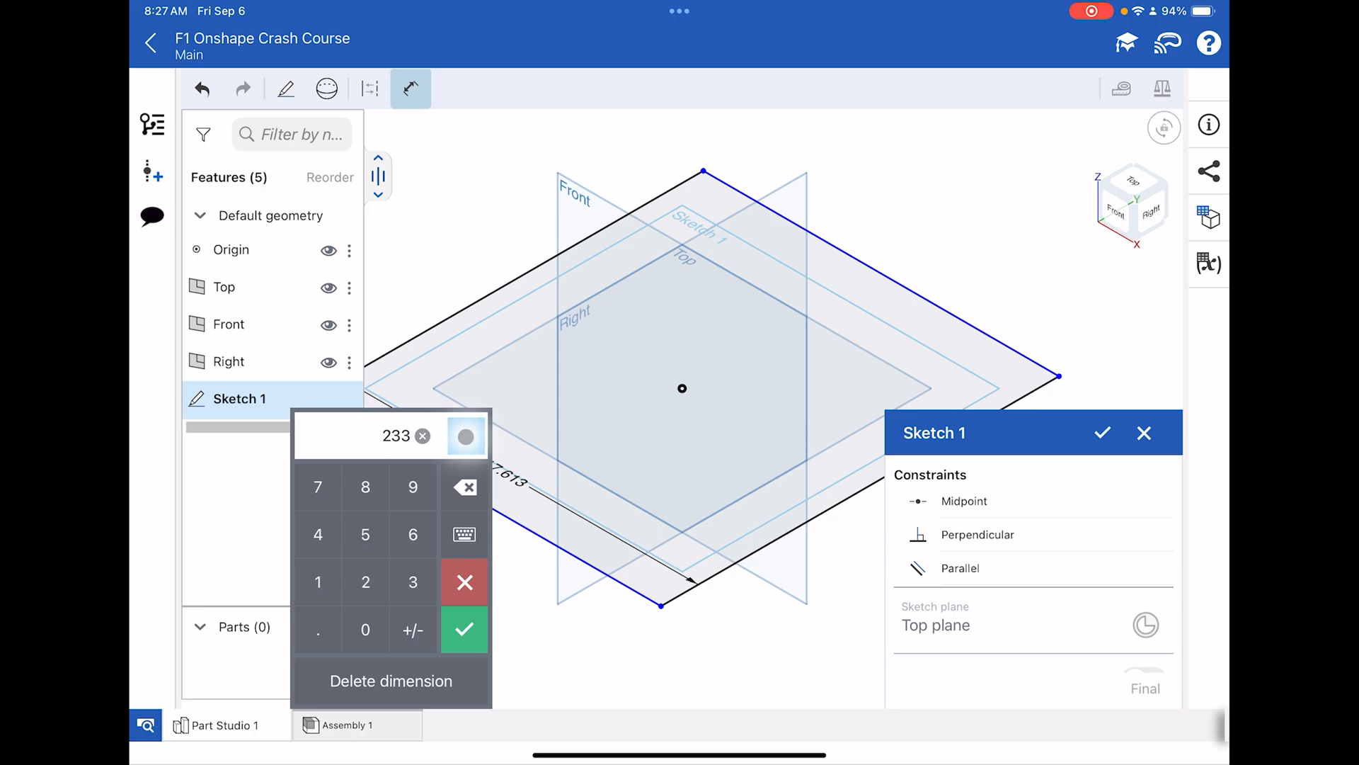
{"action": "left_click", "coordinate": [467, 436]}
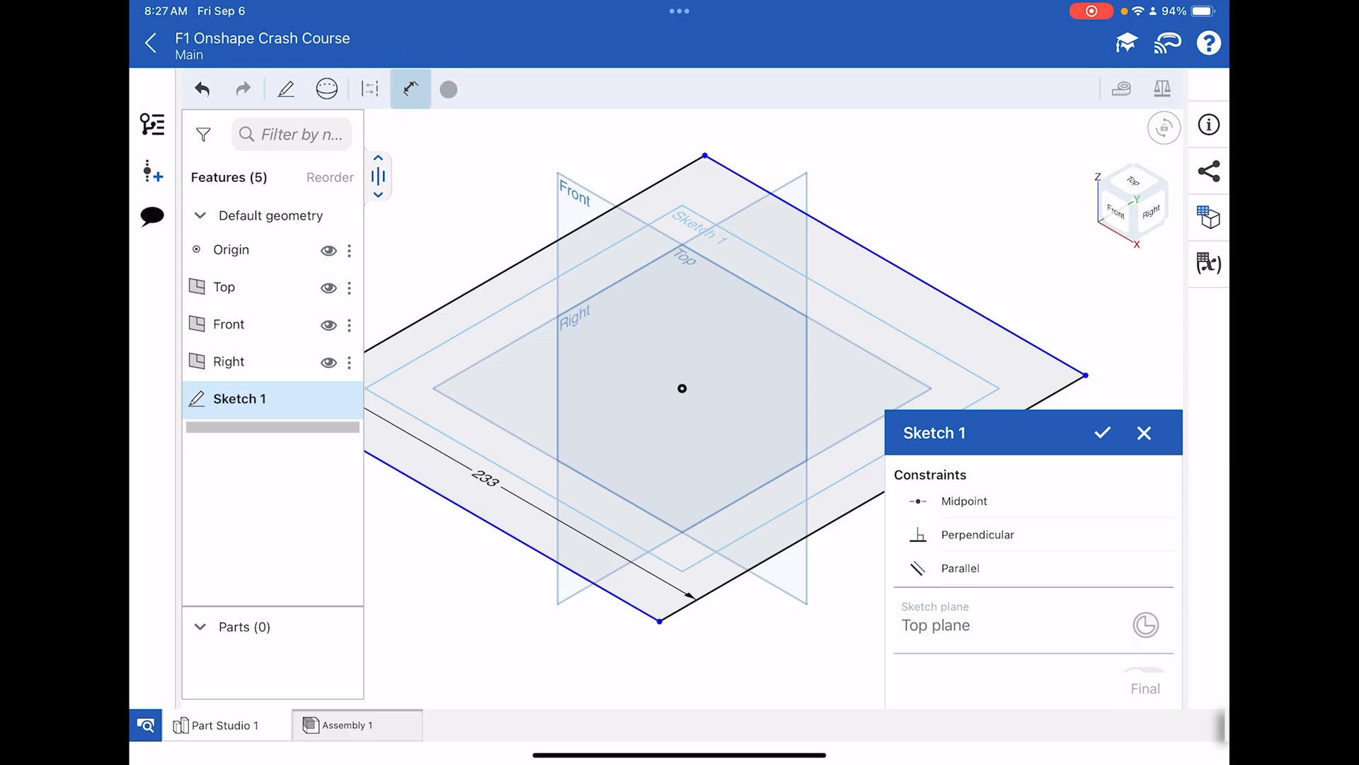
- Set the rectangle's width to 65 mm and finish the sketch
{"action": "left_click", "coordinate": [448, 90]}
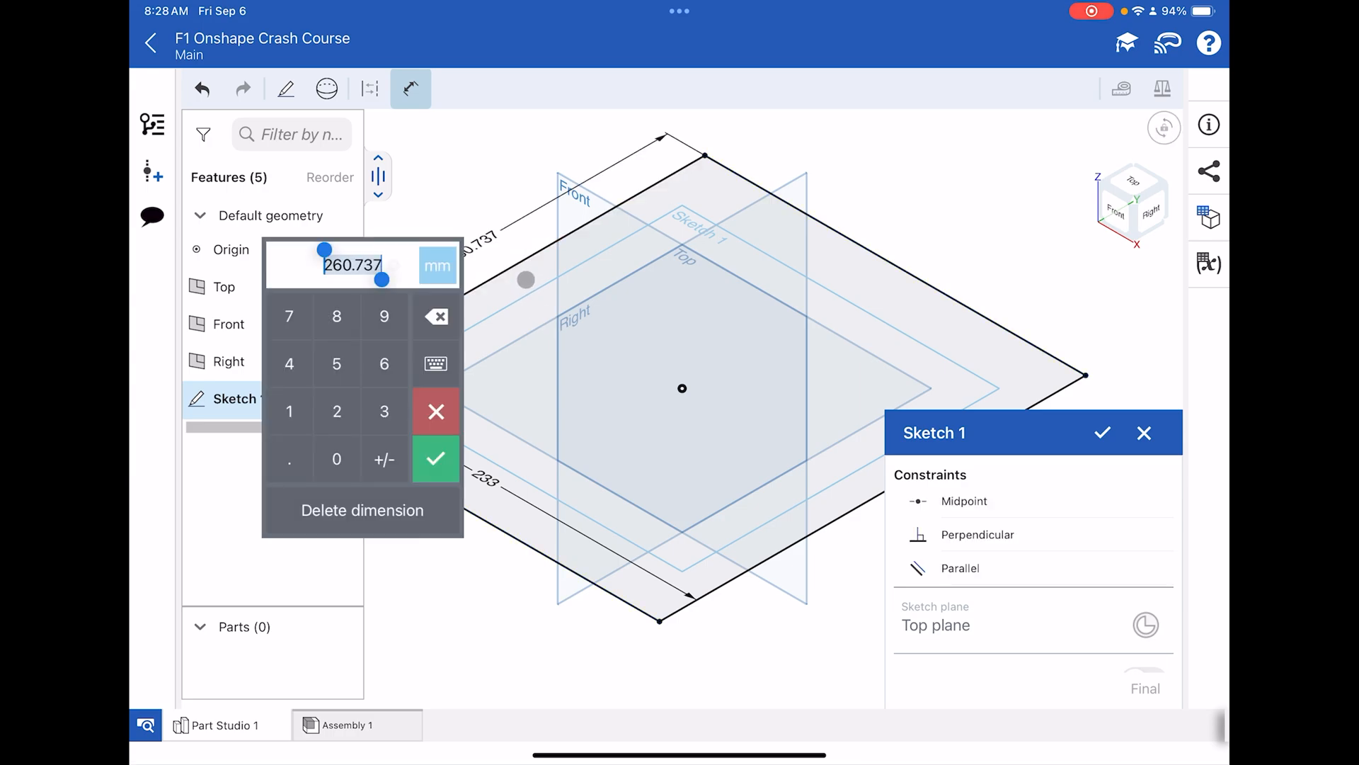
{"action": "type", "text": "65"}
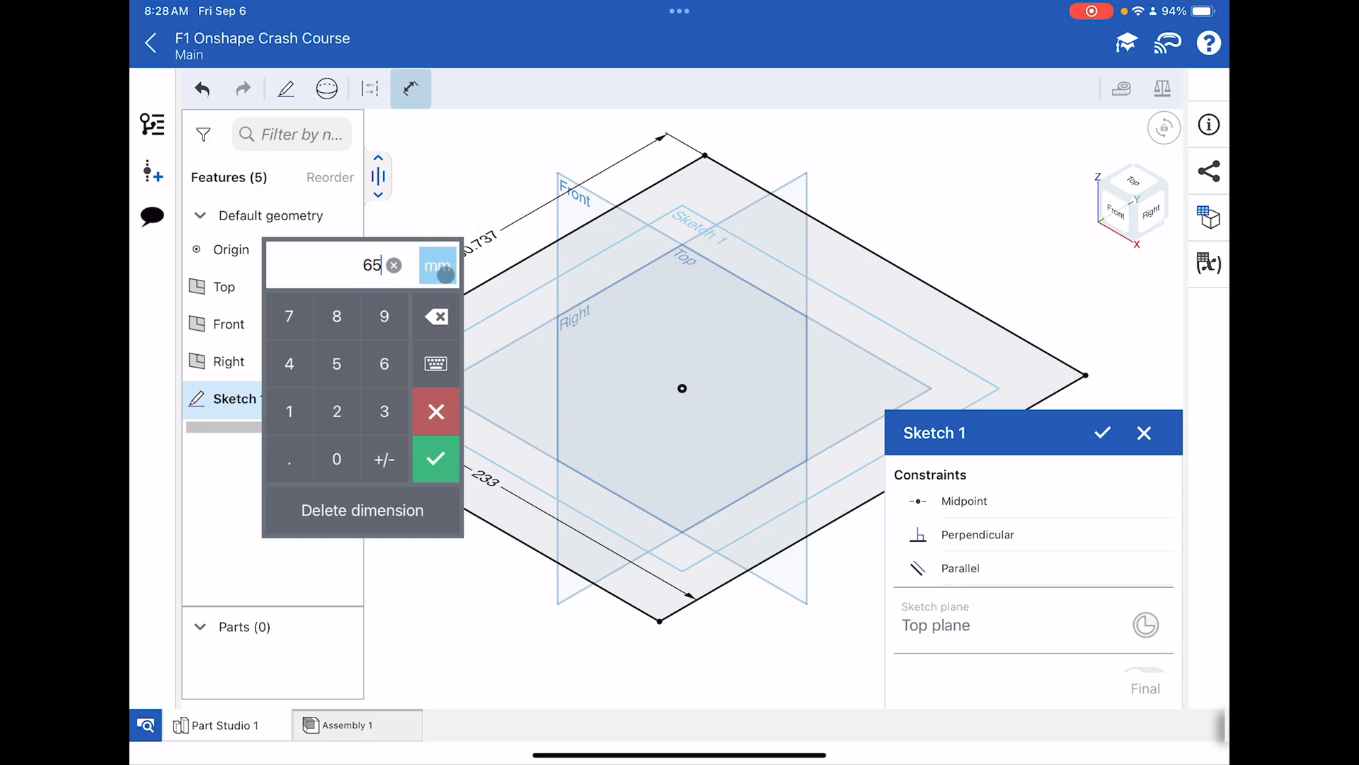
{"action": "left_click", "coordinate": [436, 459]}
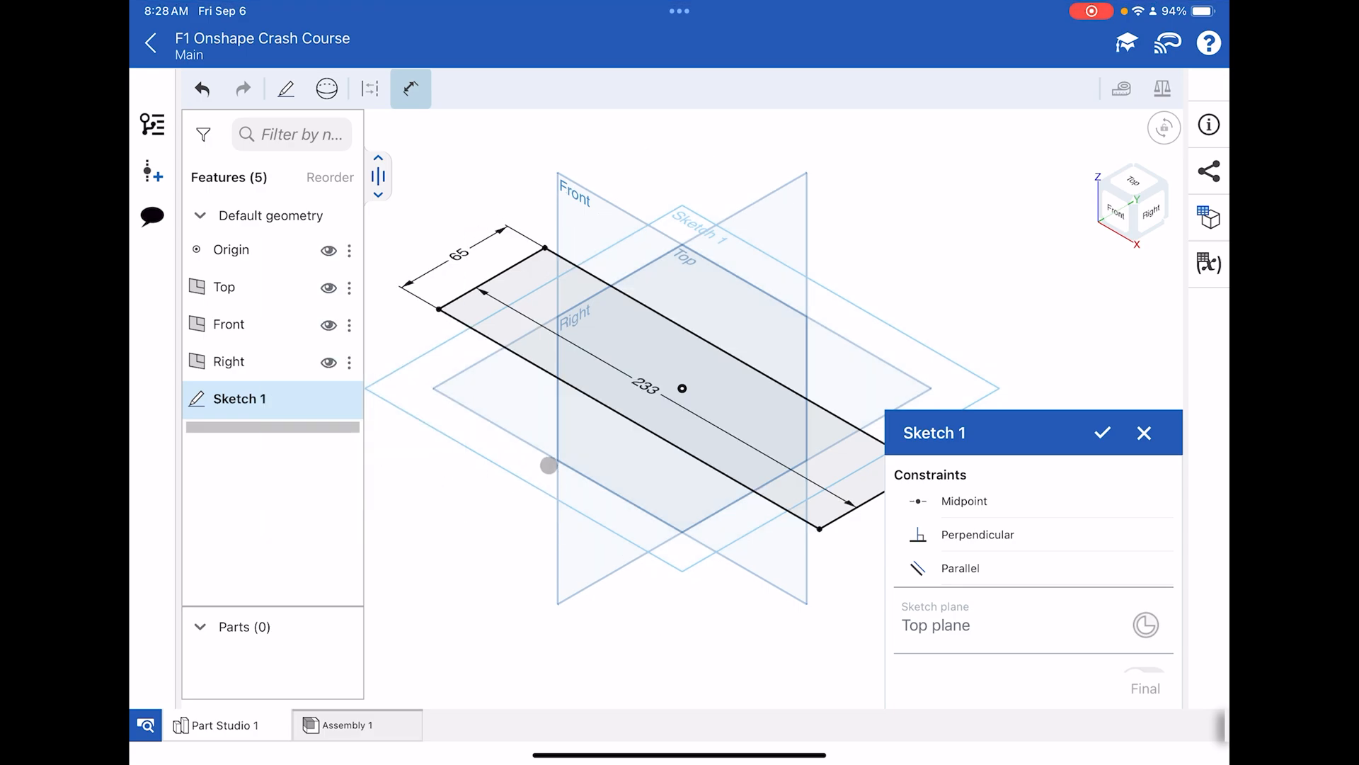
{"action": "left_click_drag", "start_coordinate": [546, 466], "coordinate": [845, 462]}
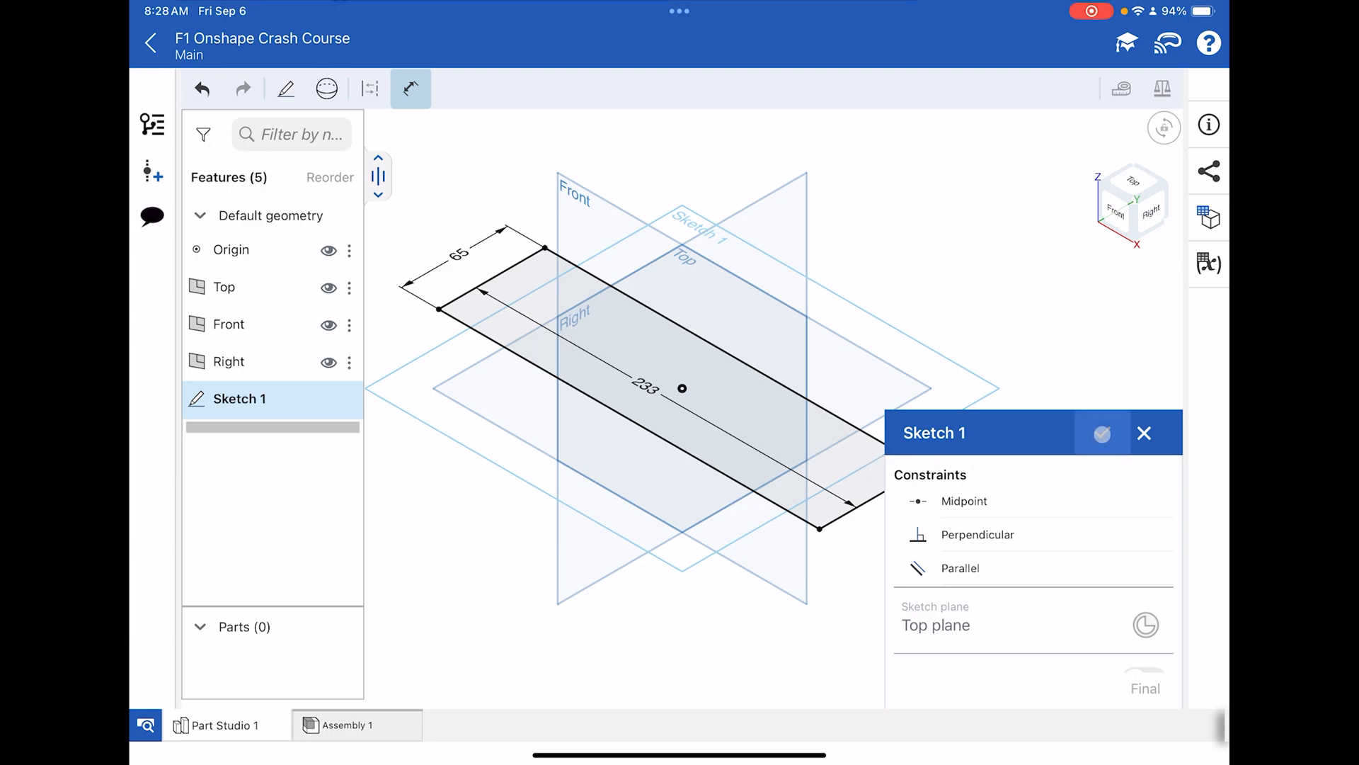
{"action": "left_click", "coordinate": [1101, 434]}
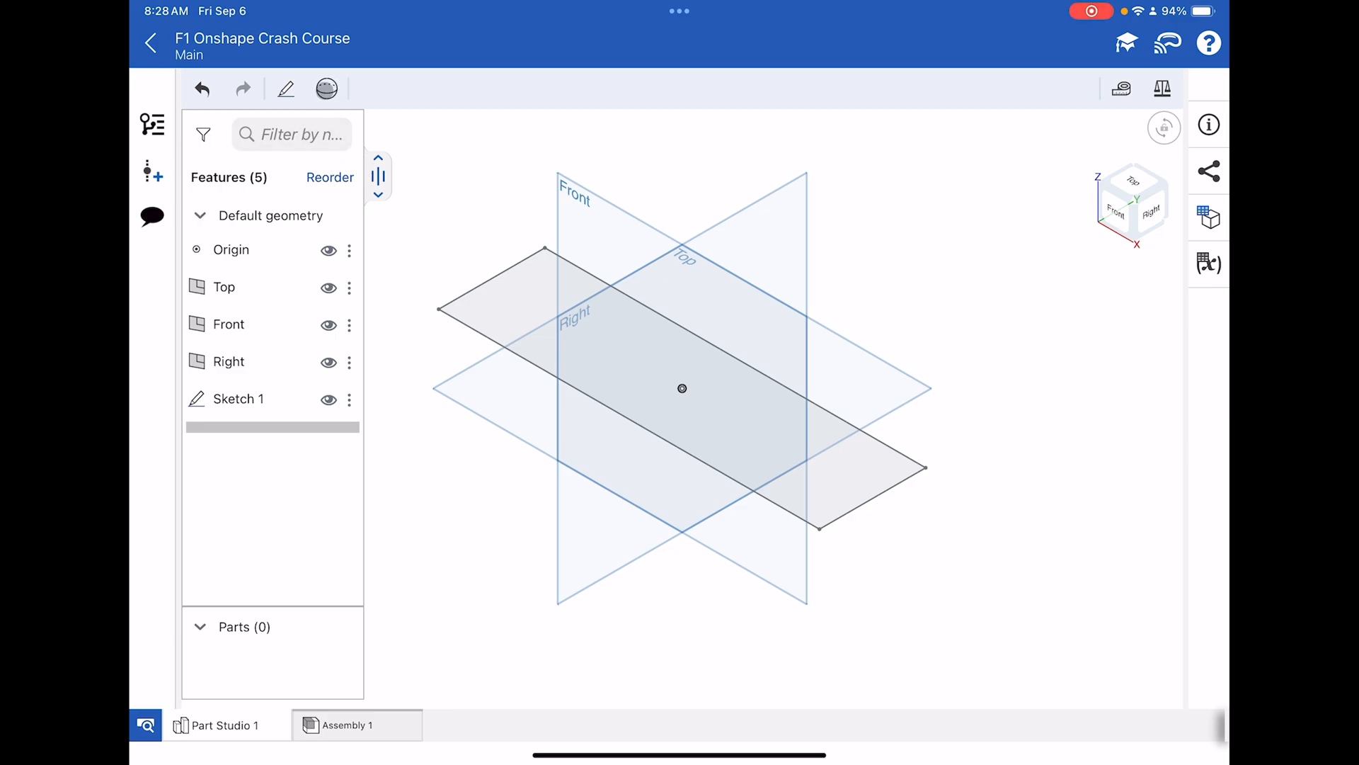
- Extrude Sketch 1's rectangle 50 mm as a new part, creating Part 1
{"action": "left_click", "coordinate": [327, 88]}
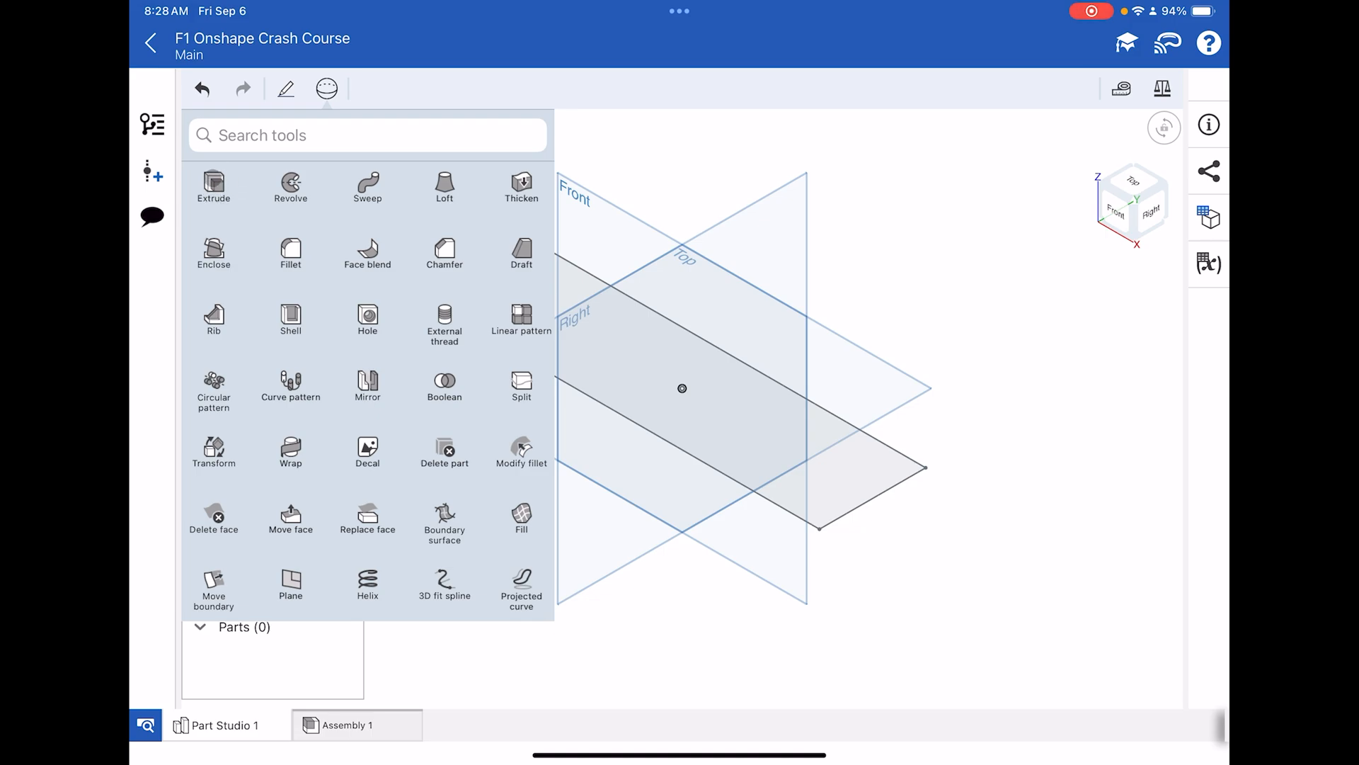
{"action": "left_click", "coordinate": [213, 186]}
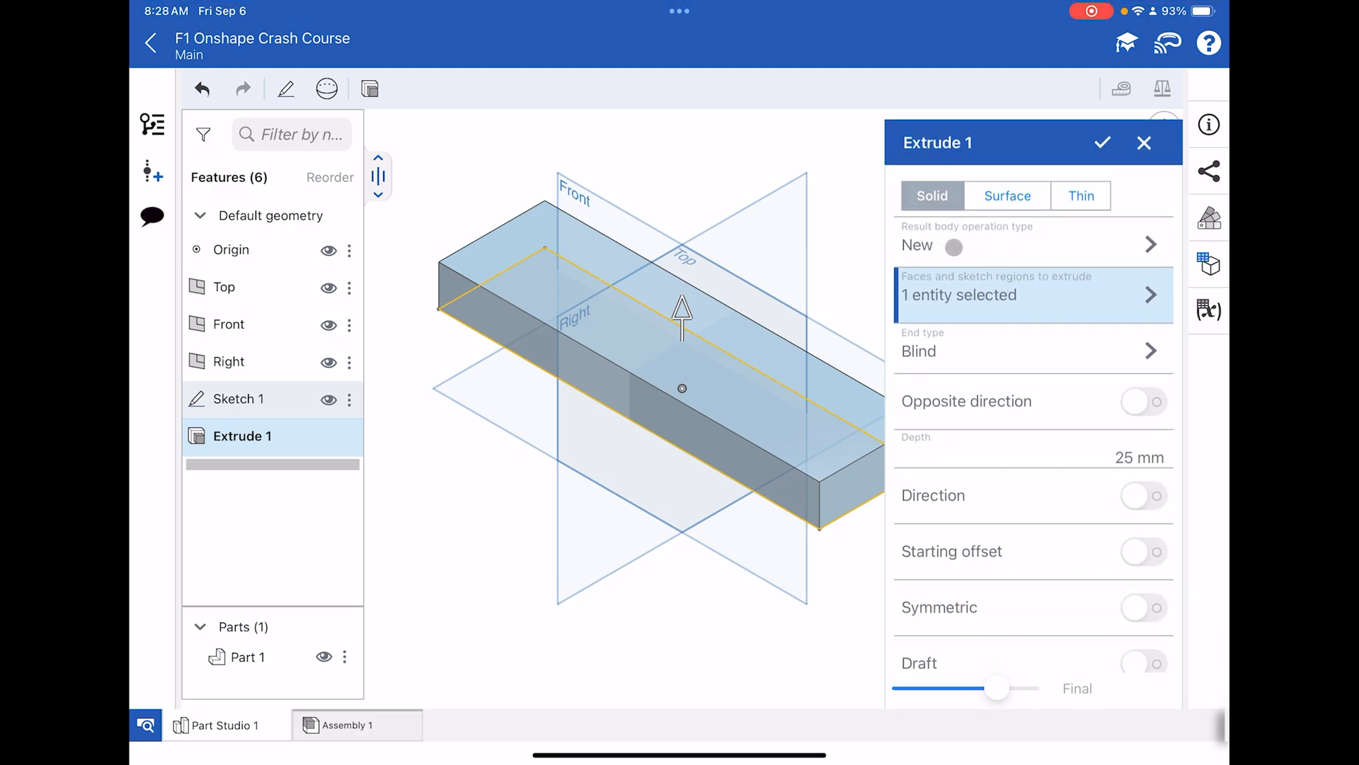
{"action": "left_click", "coordinate": [1032, 244]}
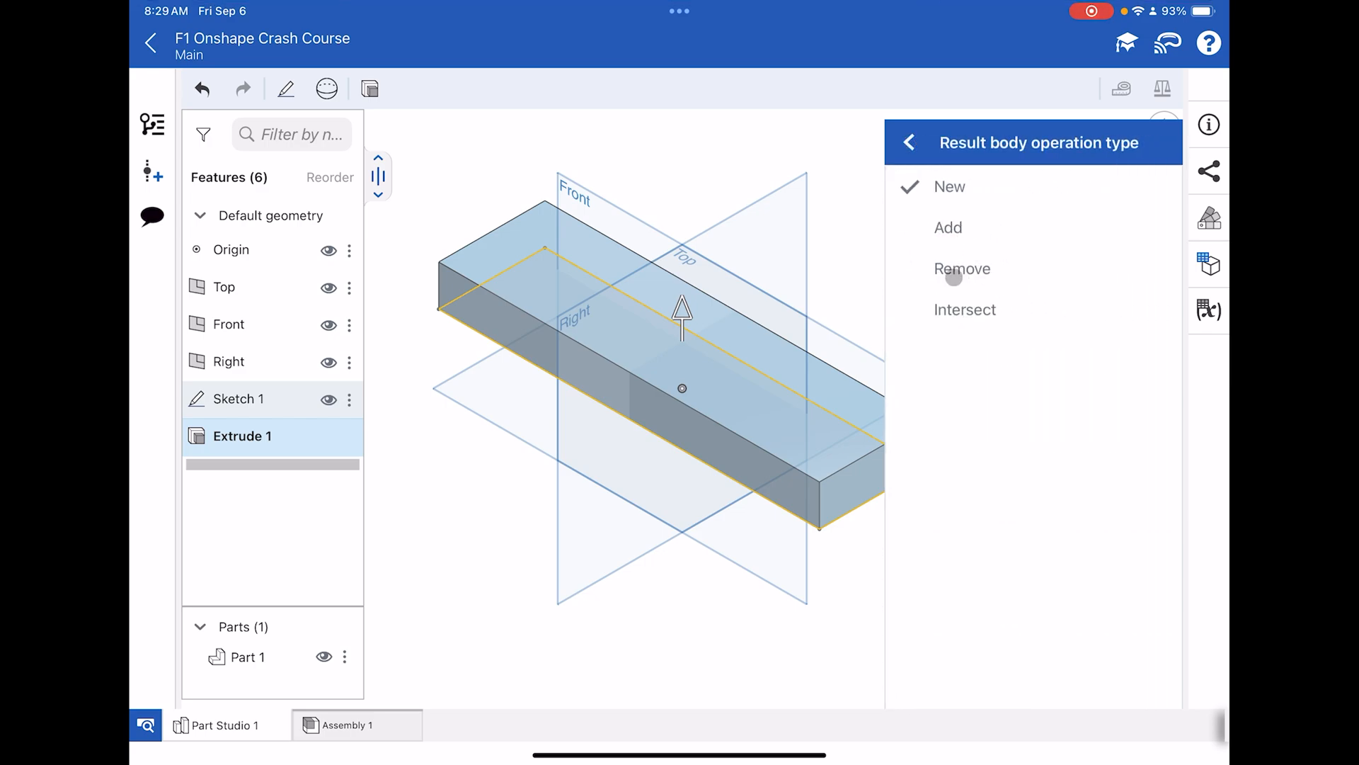
{"action": "left_click", "coordinate": [910, 143]}
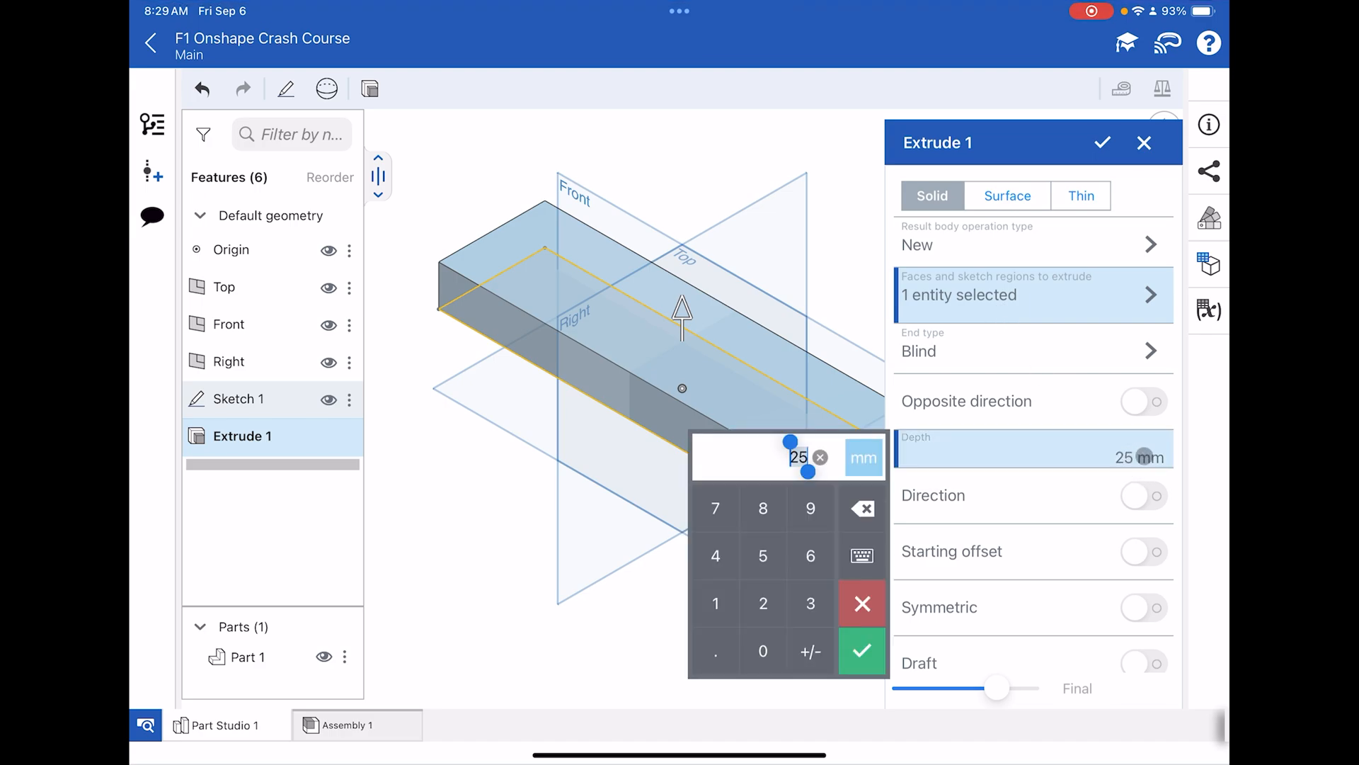
{"action": "type", "text": "50"}
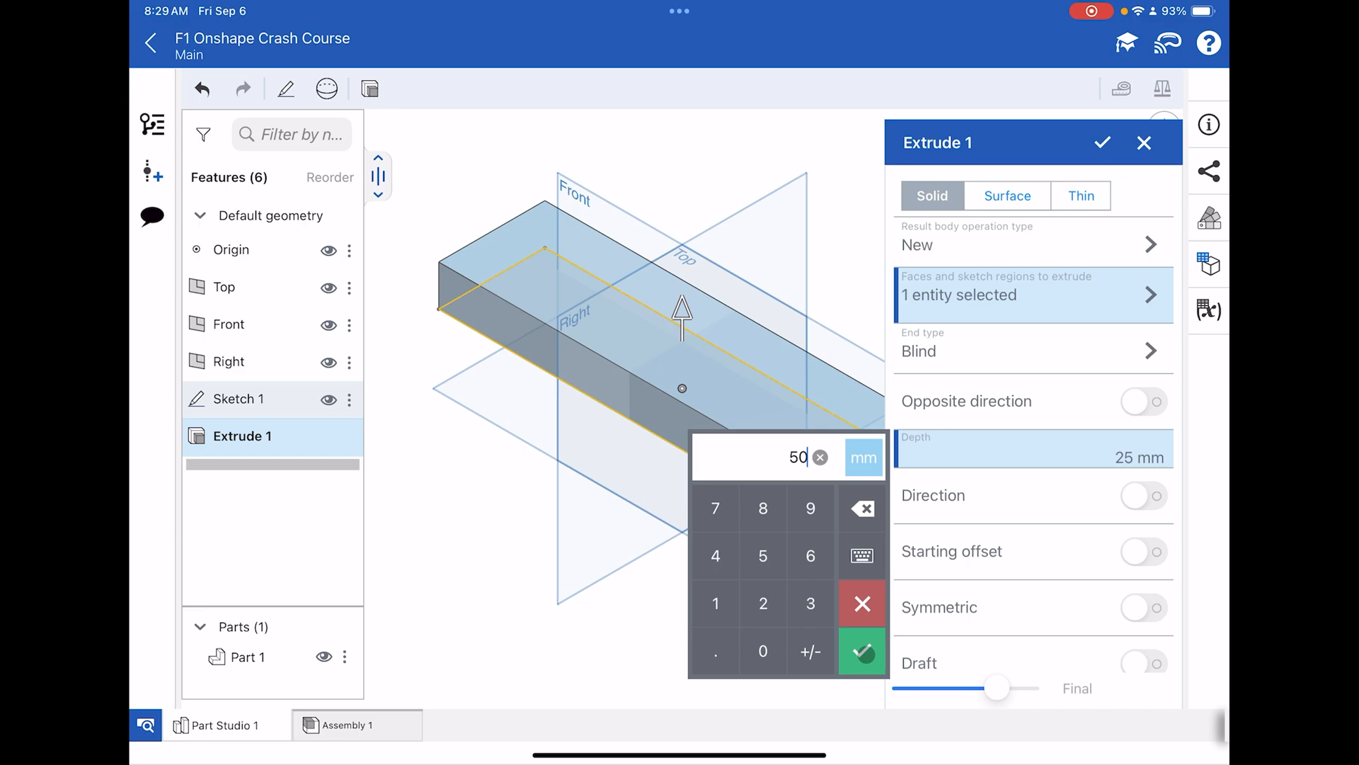
{"action": "left_click", "coordinate": [862, 651]}
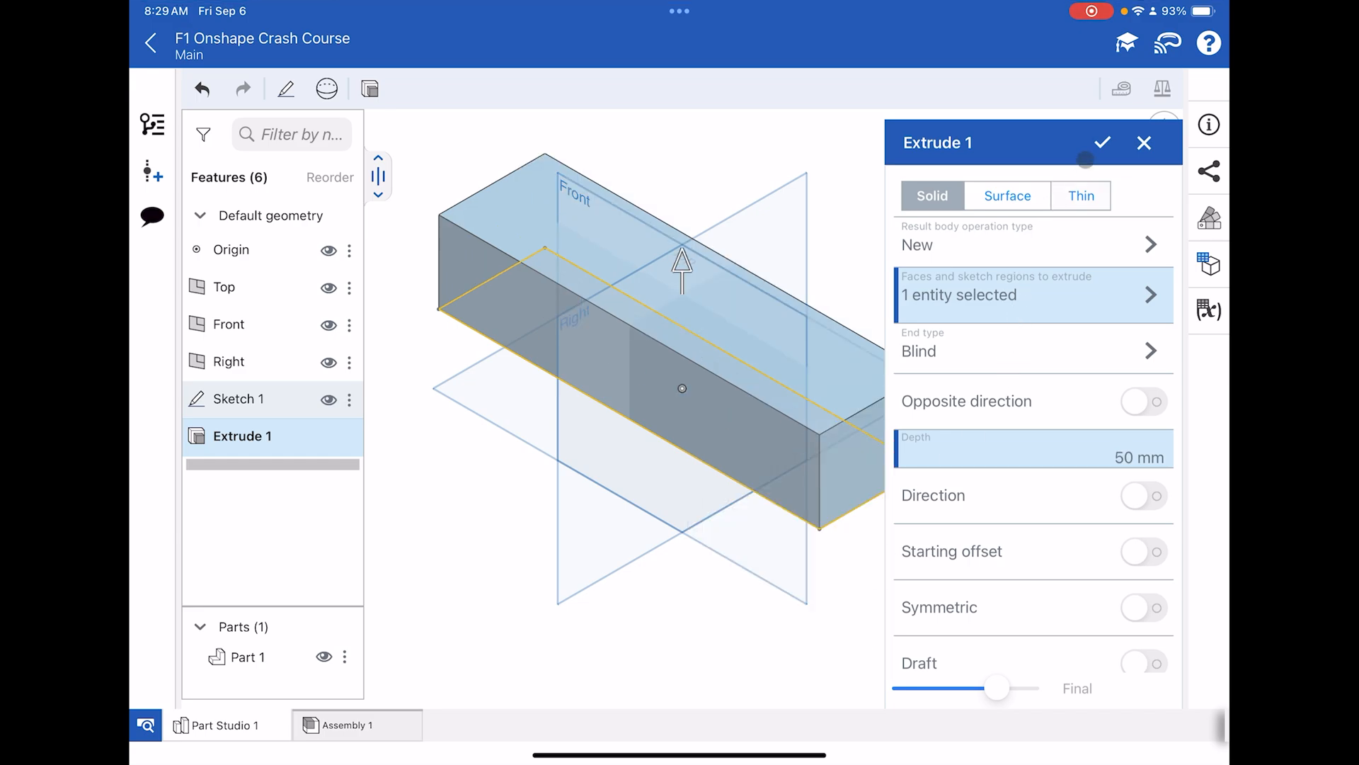
{"action": "left_click", "coordinate": [1102, 142]}
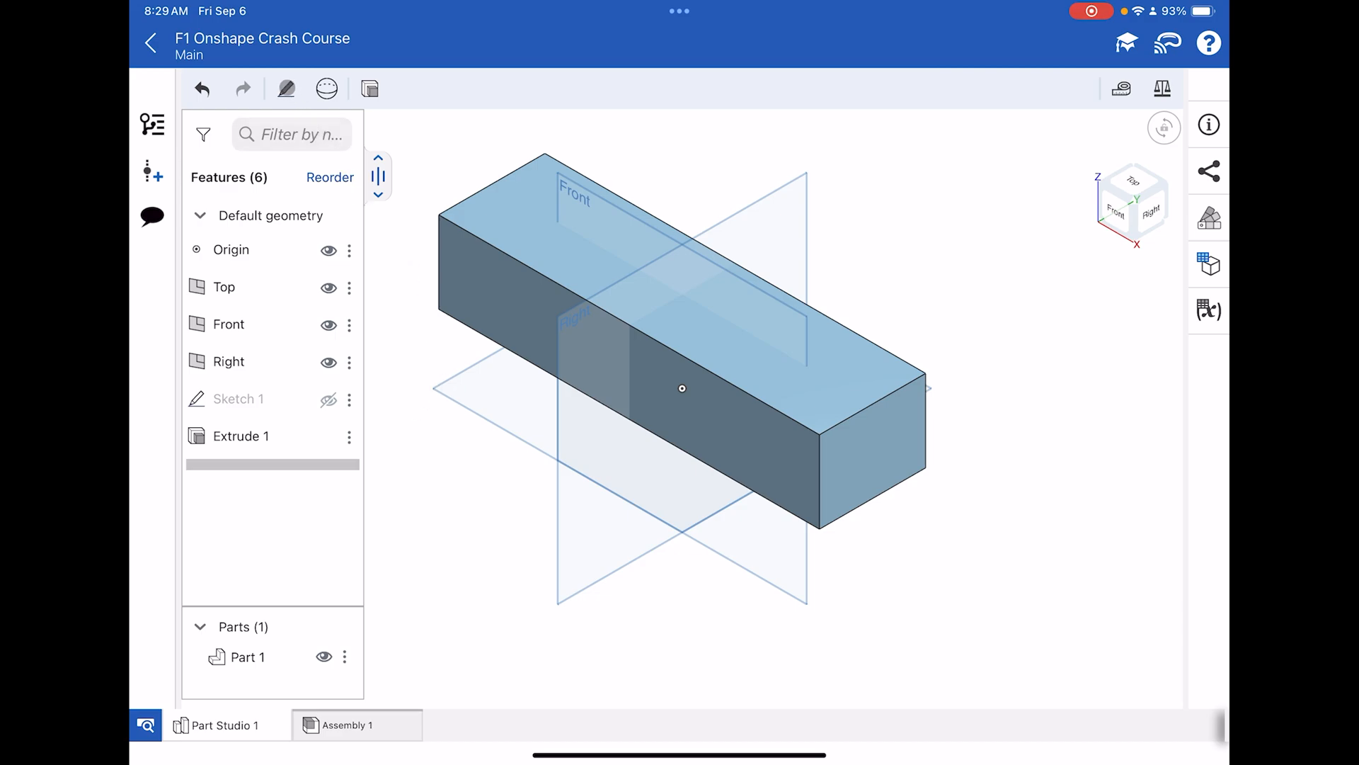
- Start Sketch 2 on the Right plane
{"action": "left_click", "coordinate": [284, 88]}
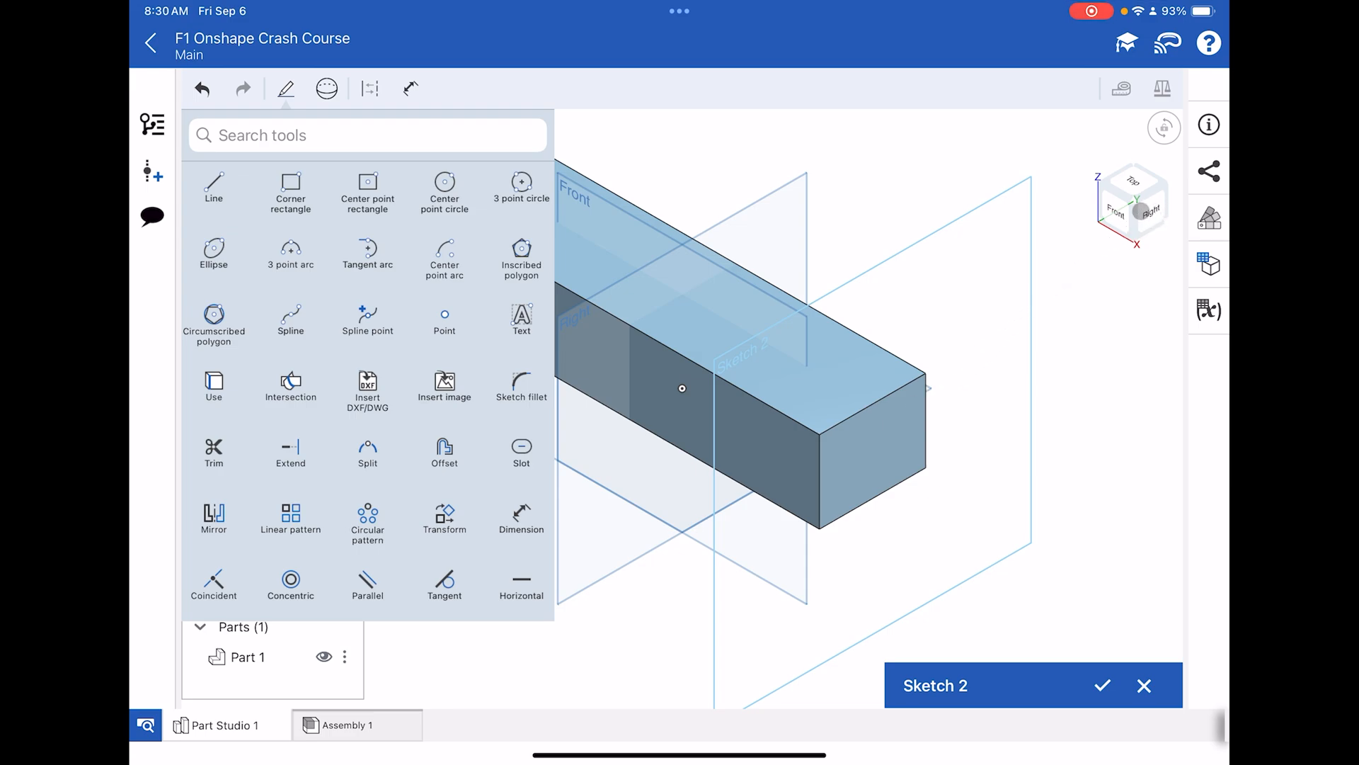
- In a zoomed Right view, draw a vertical line down from the top edge's midpoint
{"action": "left_click", "coordinate": [1132, 200]}
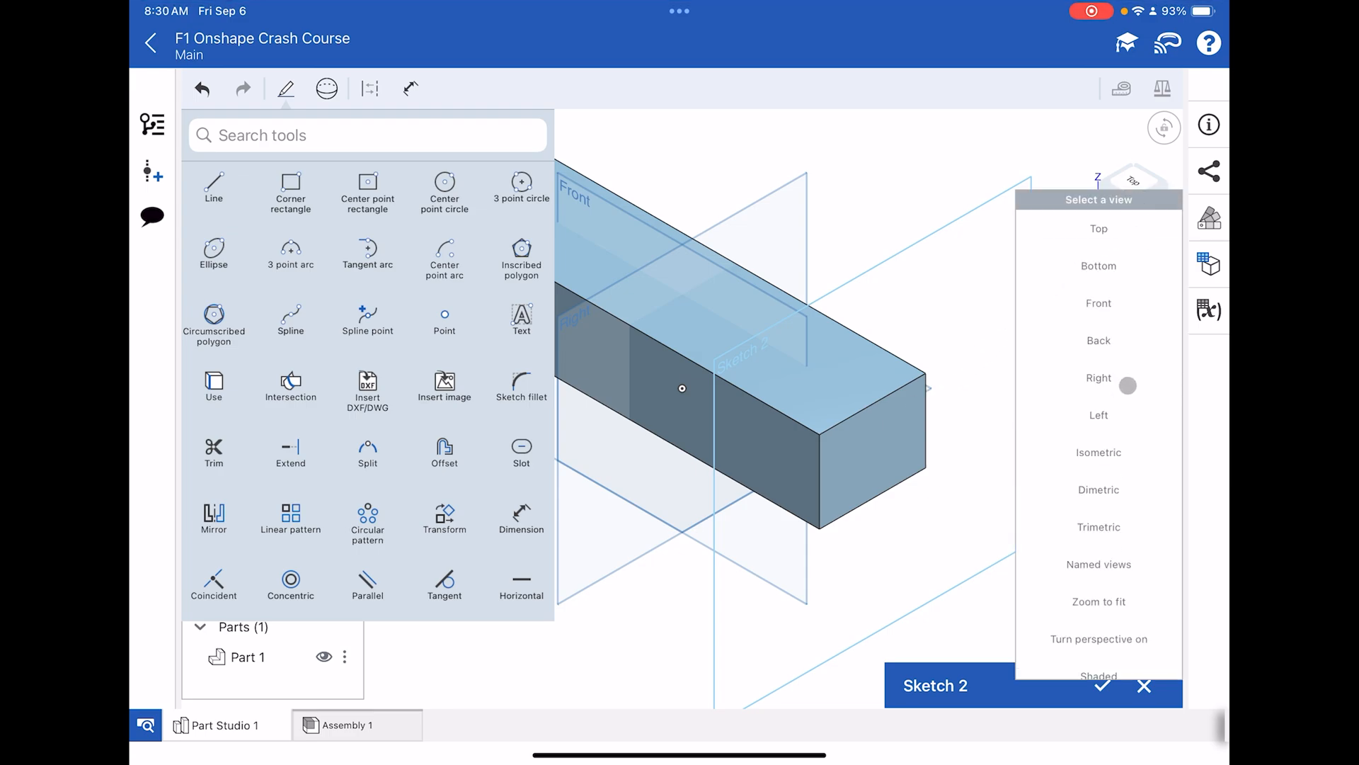
{"action": "left_click", "coordinate": [1097, 377]}
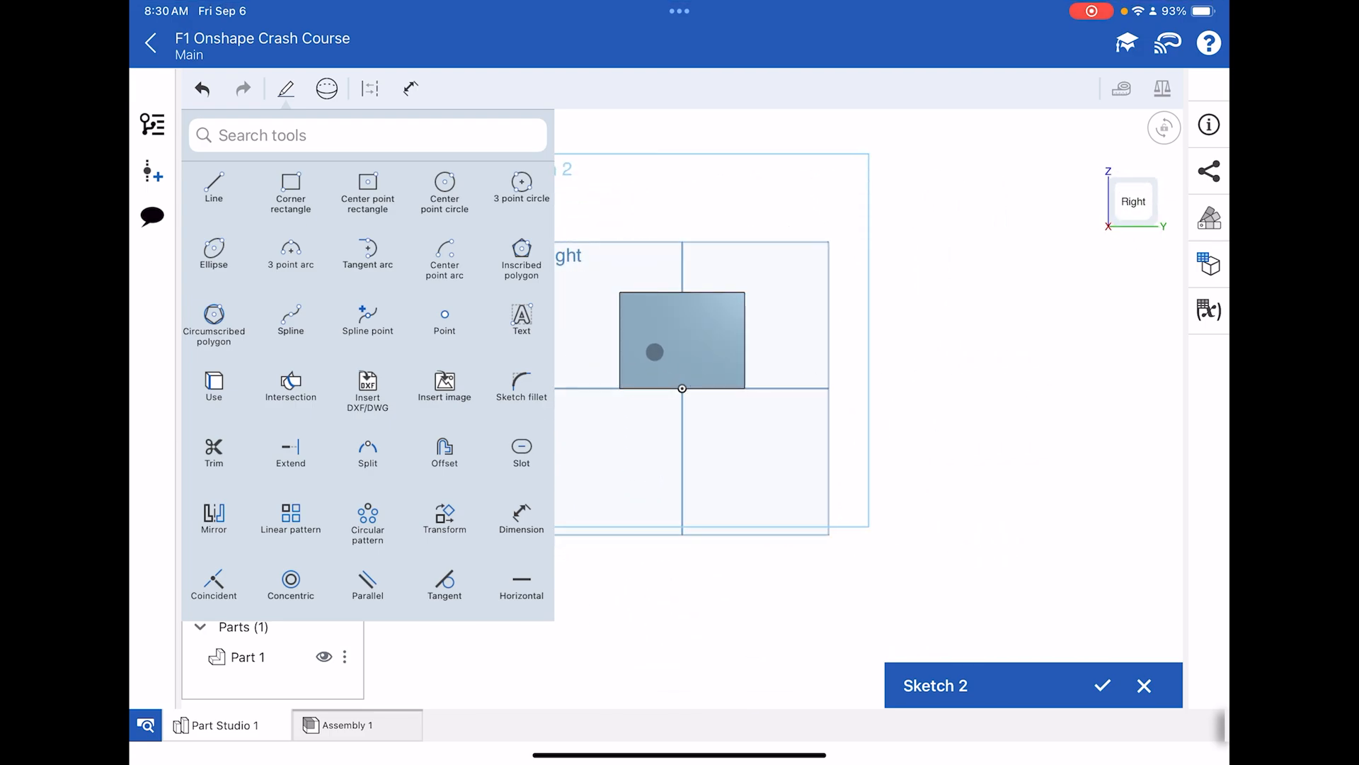
{"action": "left_click_drag", "start_coordinate": [654, 351], "coordinate": [726, 307]}
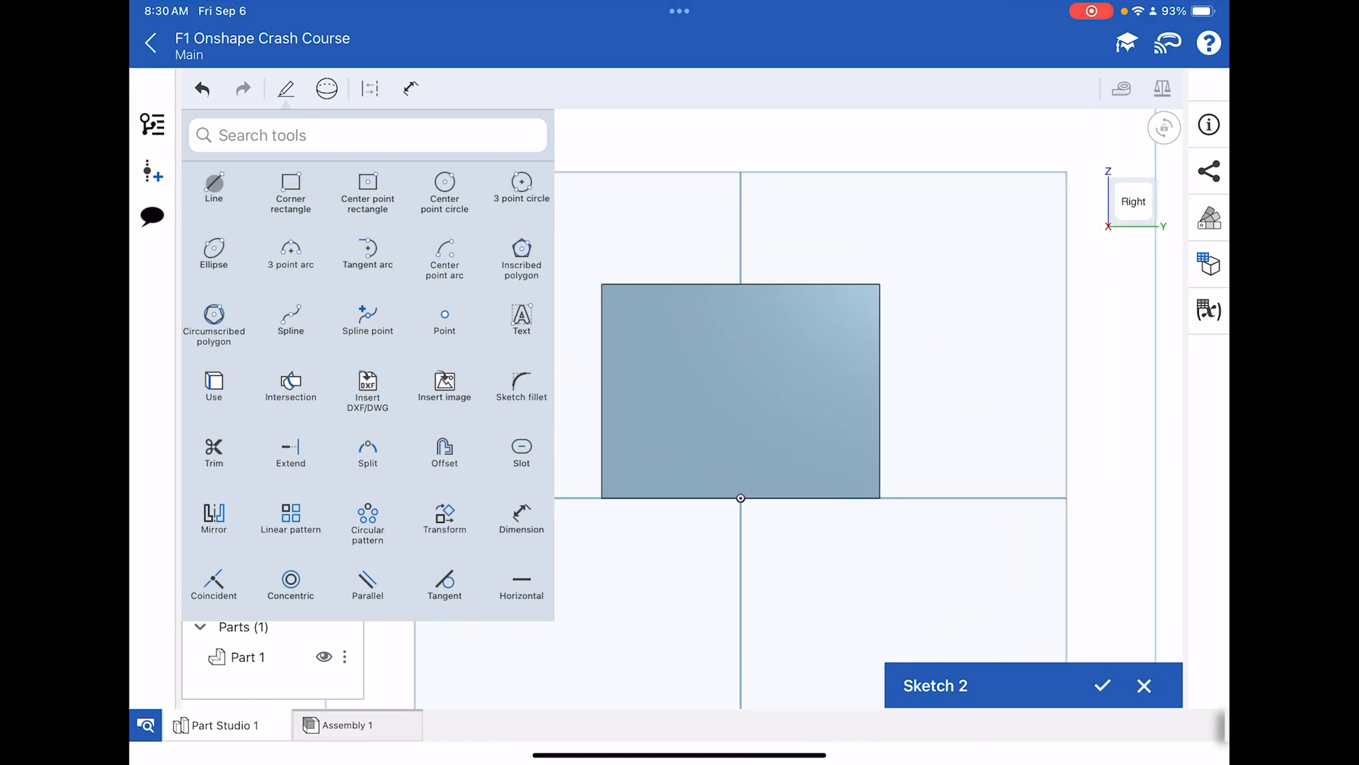
{"action": "left_click", "coordinate": [410, 89]}
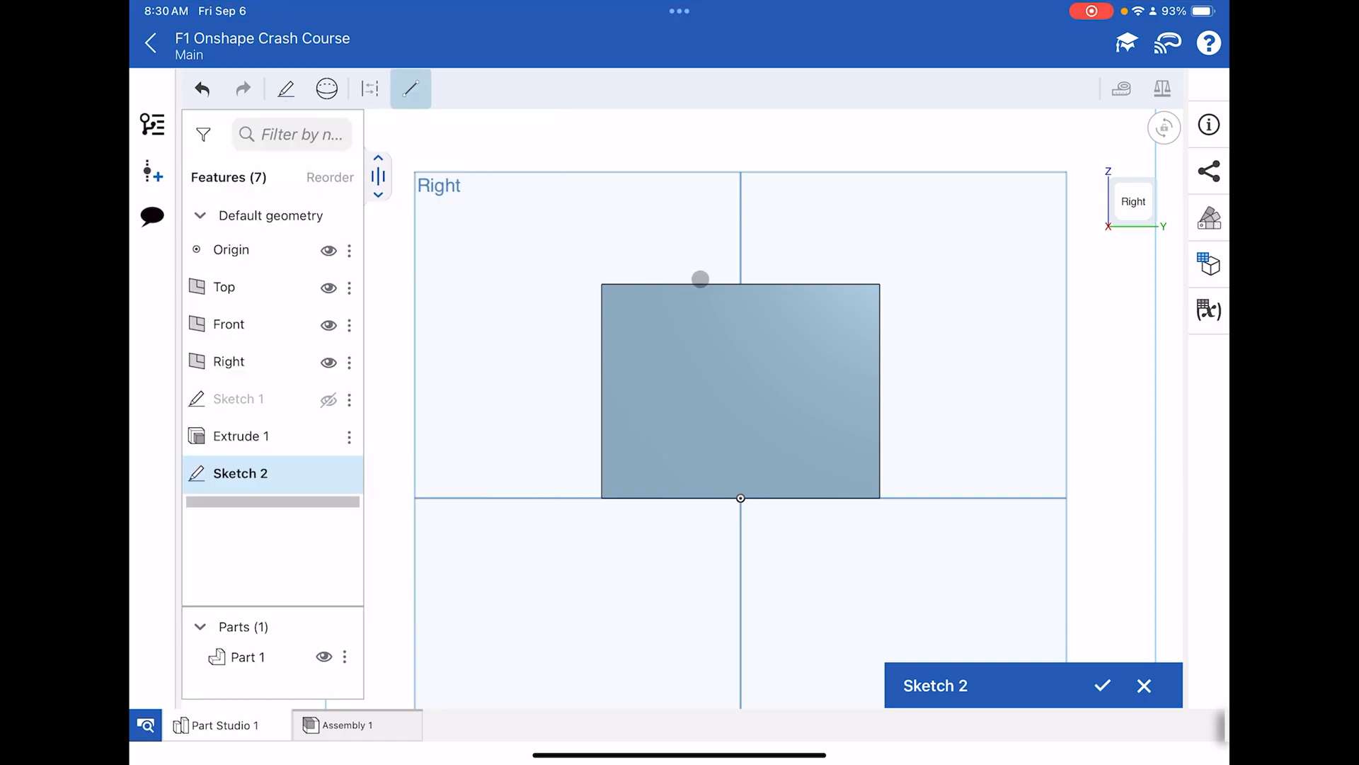
{"action": "left_click_drag", "start_coordinate": [700, 278], "coordinate": [734, 281]}
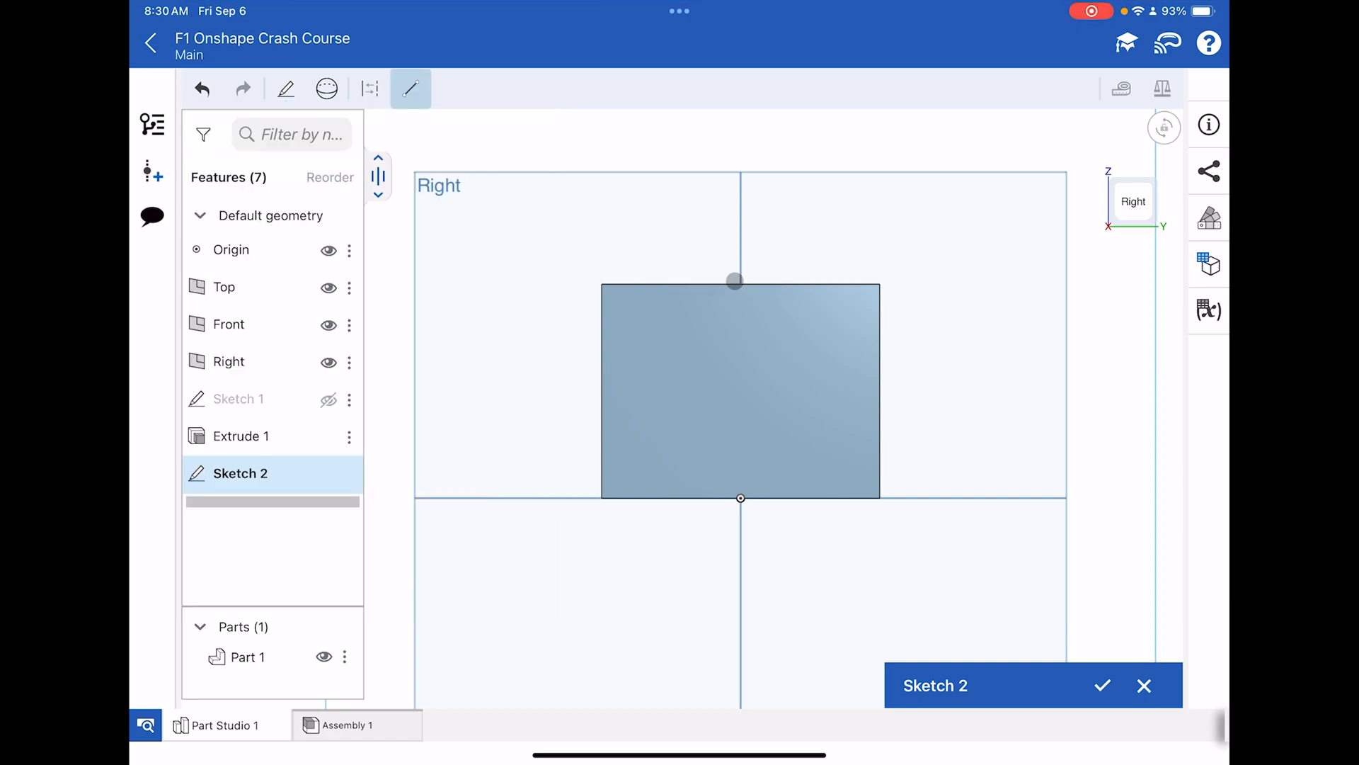
{"action": "left_click_drag", "start_coordinate": [734, 280], "coordinate": [742, 225]}
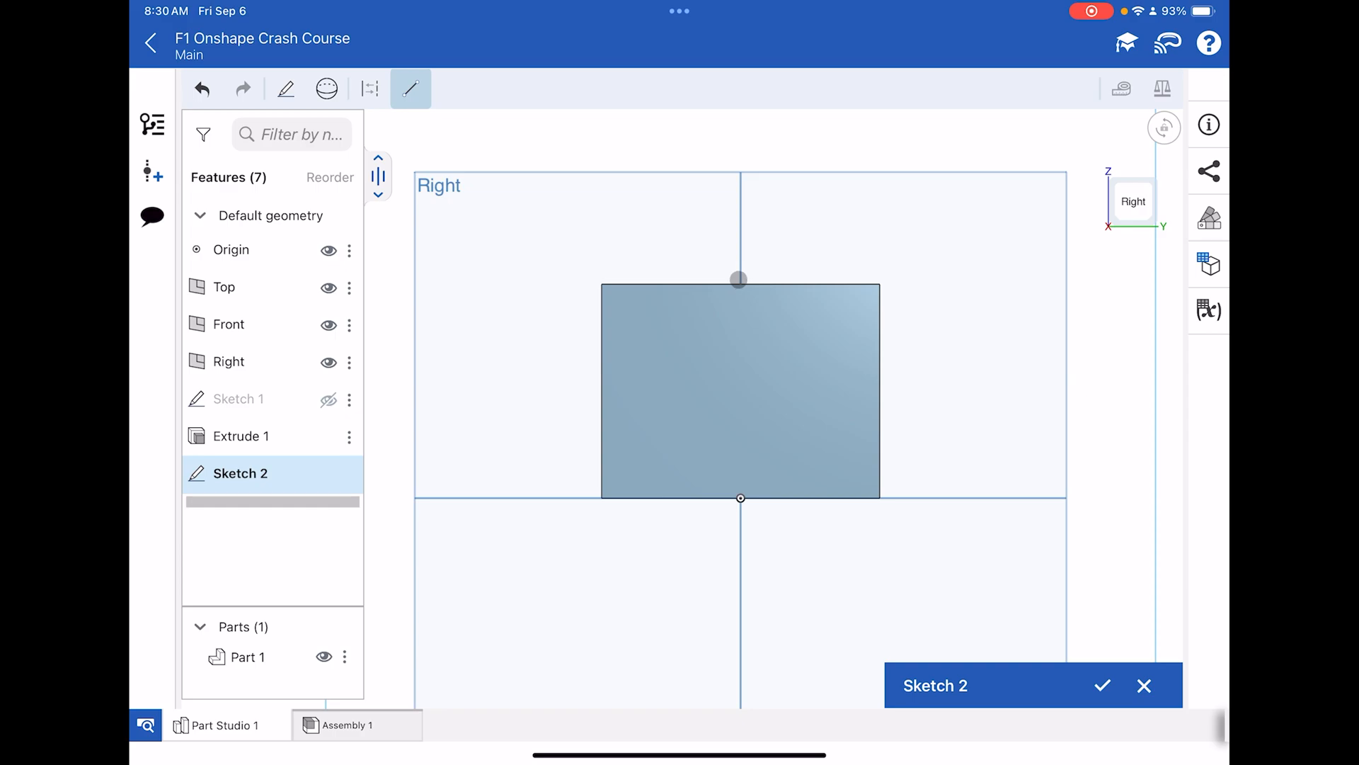
{"action": "left_click_drag", "start_coordinate": [739, 279], "coordinate": [584, 281]}
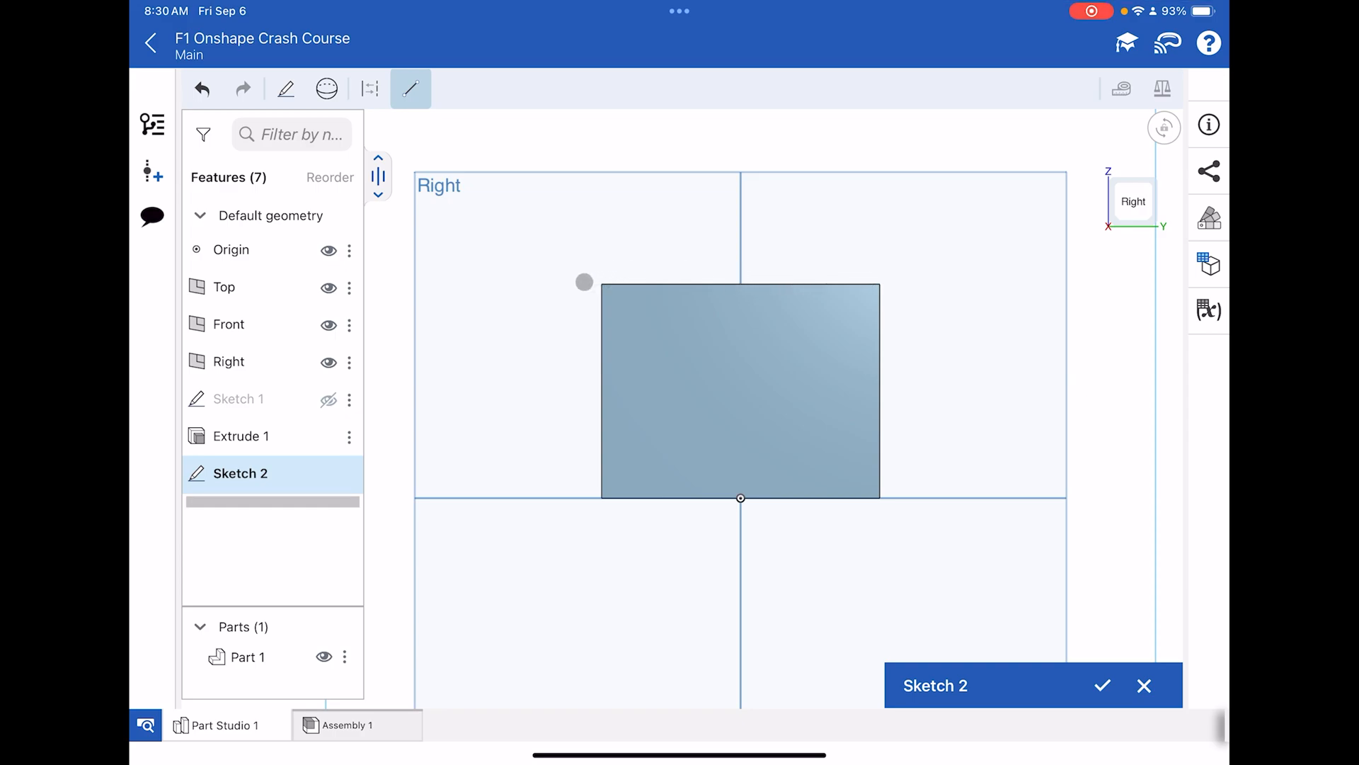
{"action": "left_click_drag", "start_coordinate": [584, 282], "coordinate": [735, 281]}
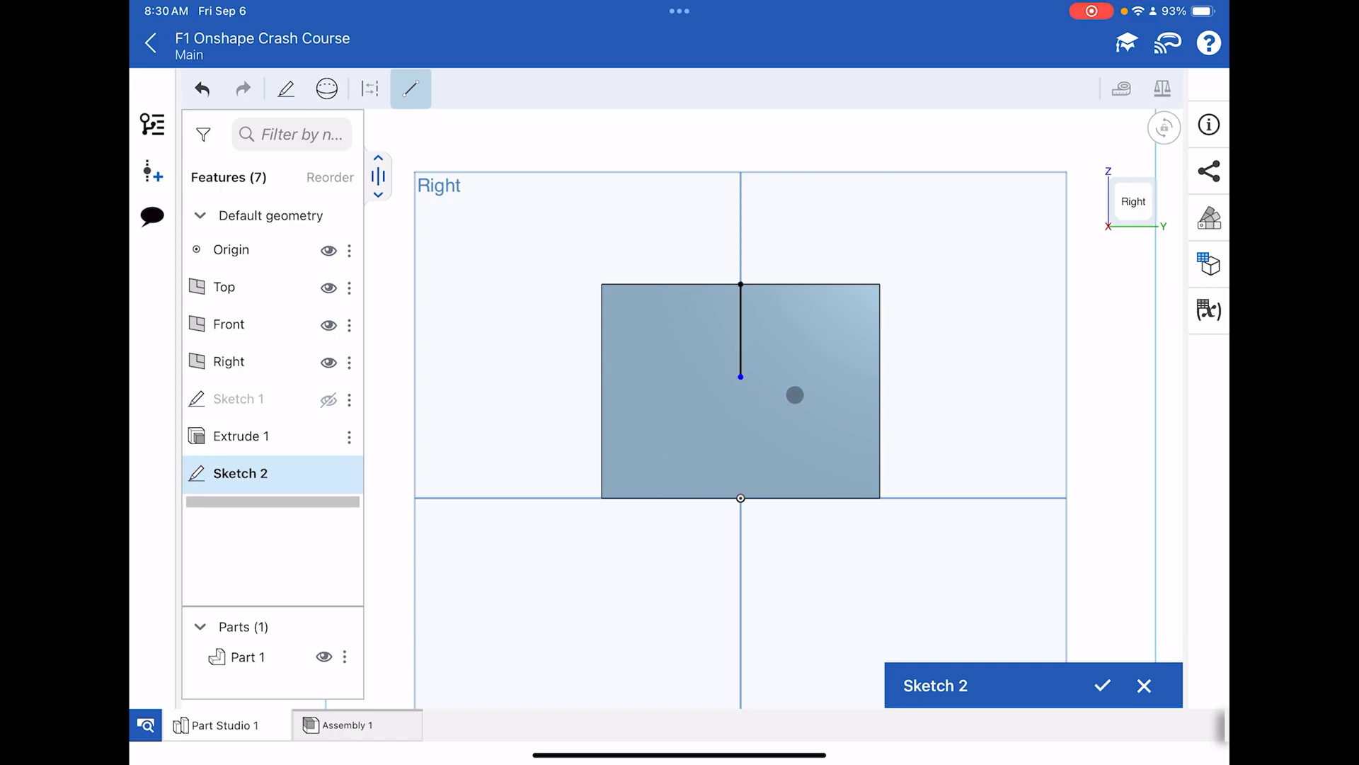
{"action": "left_click_drag", "start_coordinate": [794, 395], "coordinate": [741, 377]}
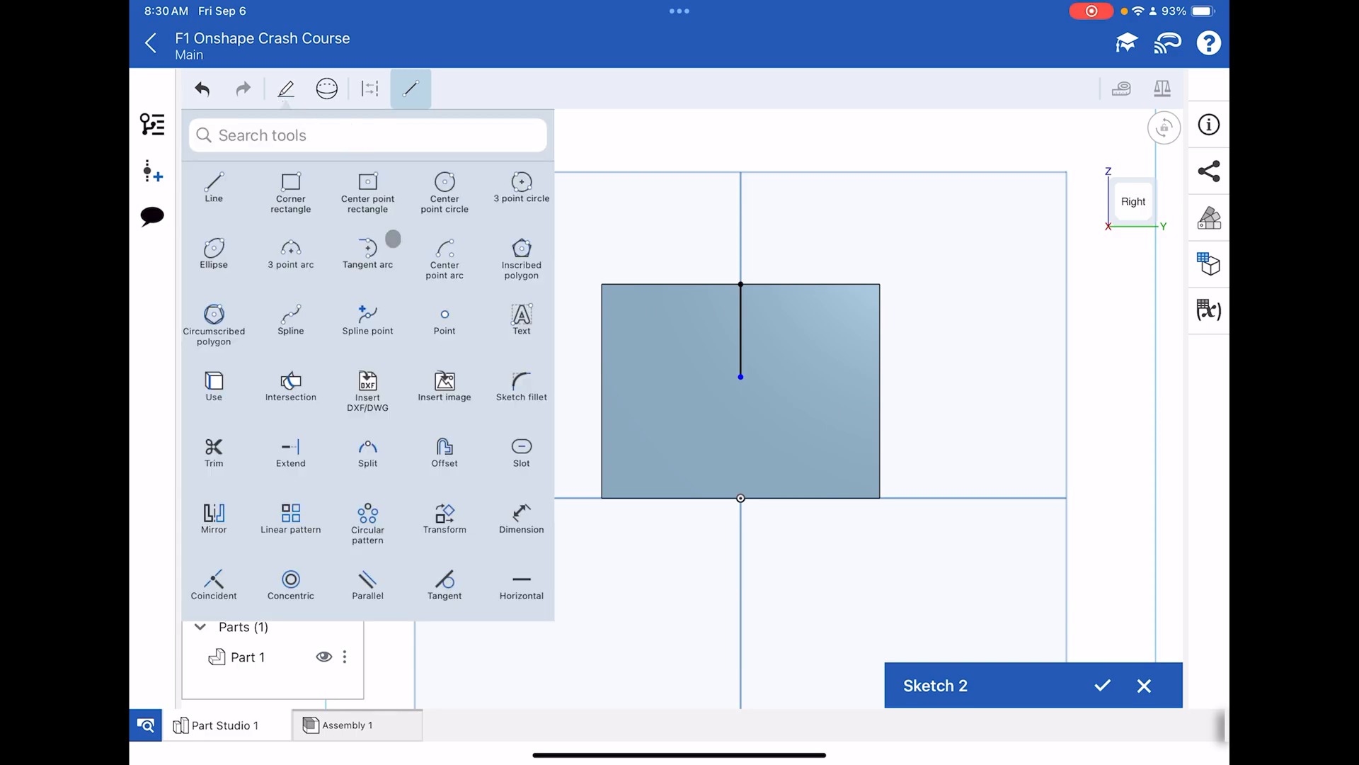
- Dimension the vertical line to 21 mm
{"action": "left_click", "coordinate": [411, 89]}
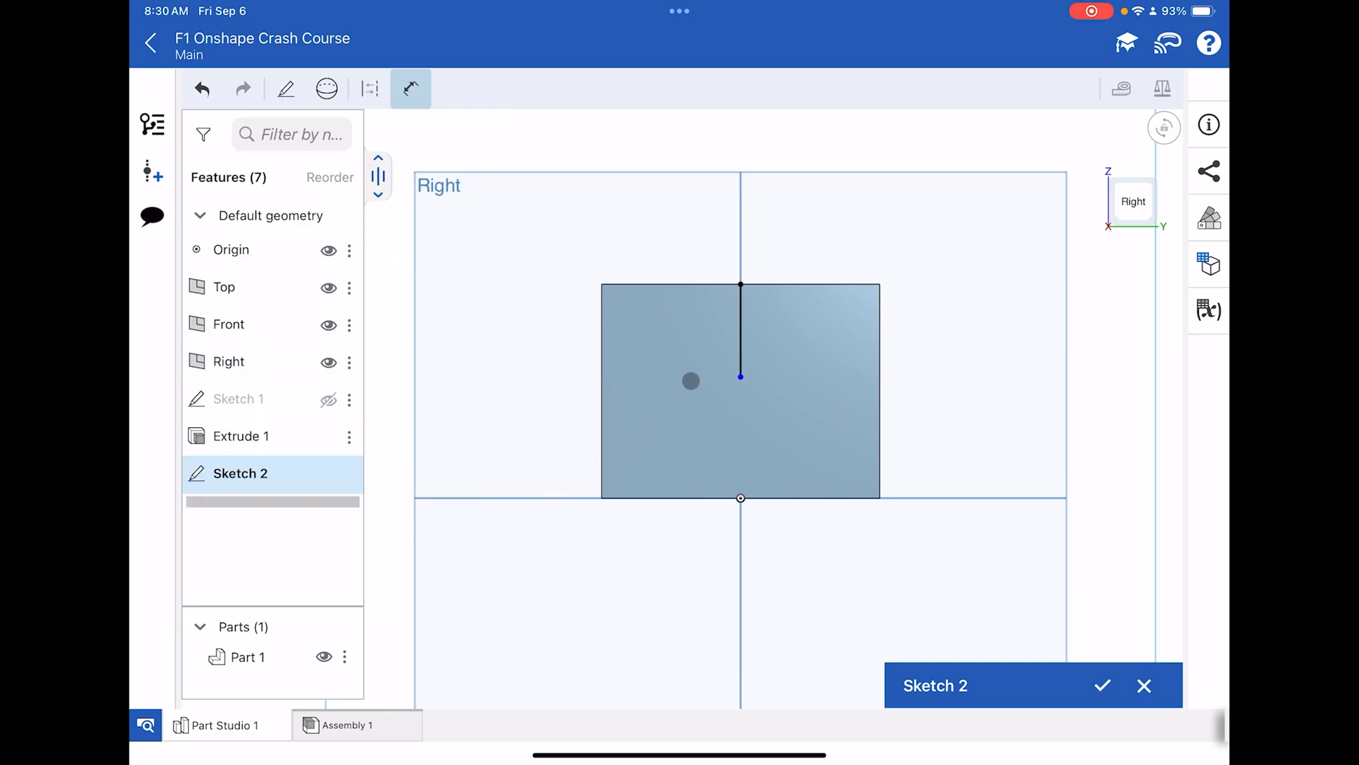
{"action": "left_click", "coordinate": [739, 334]}
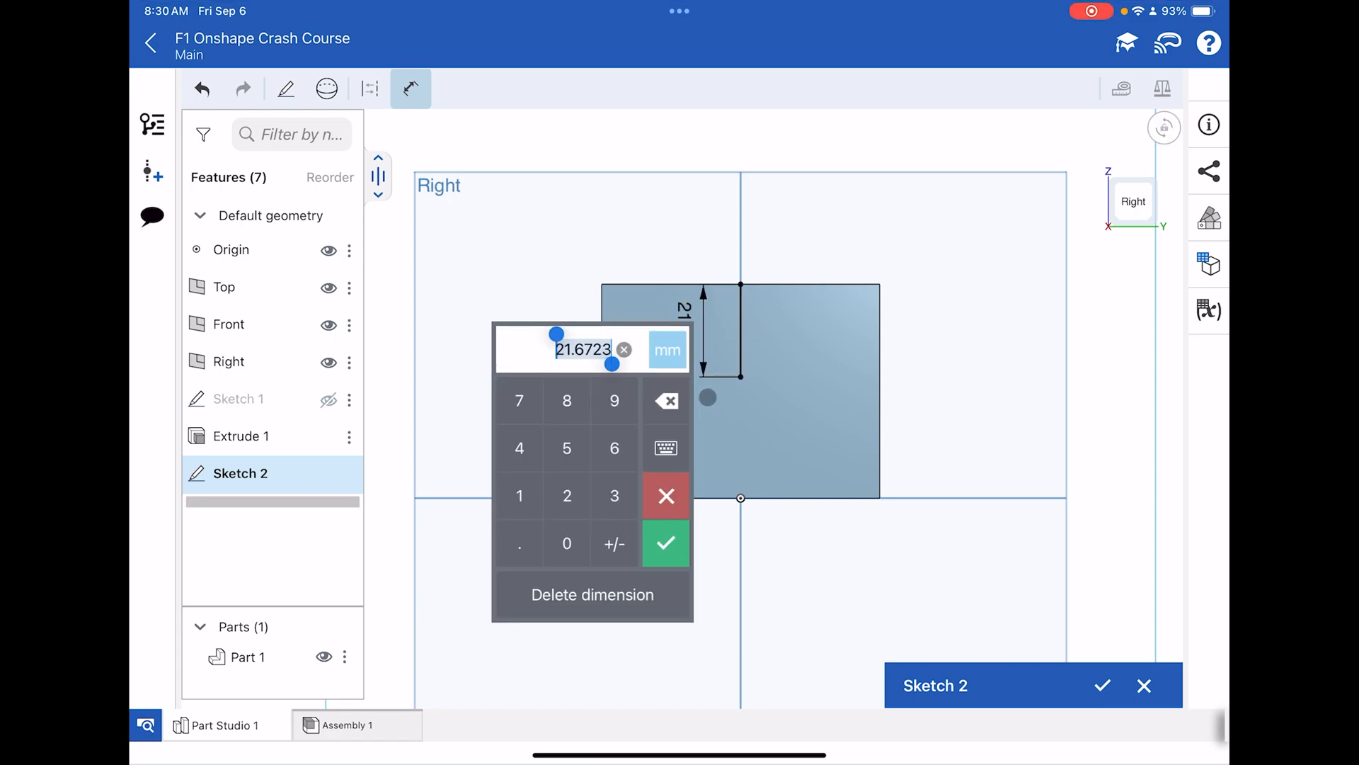
{"action": "left_click", "coordinate": [665, 543]}
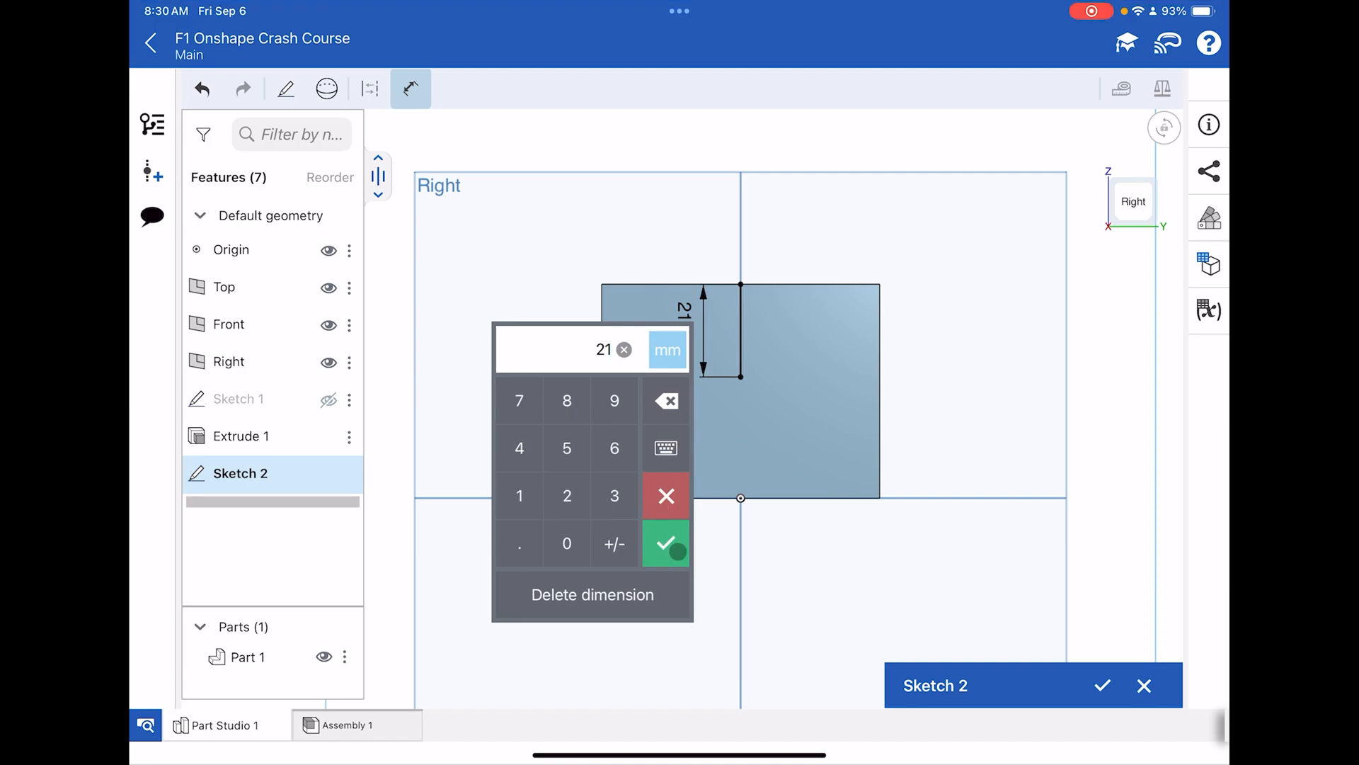
{"action": "left_click", "coordinate": [665, 543]}
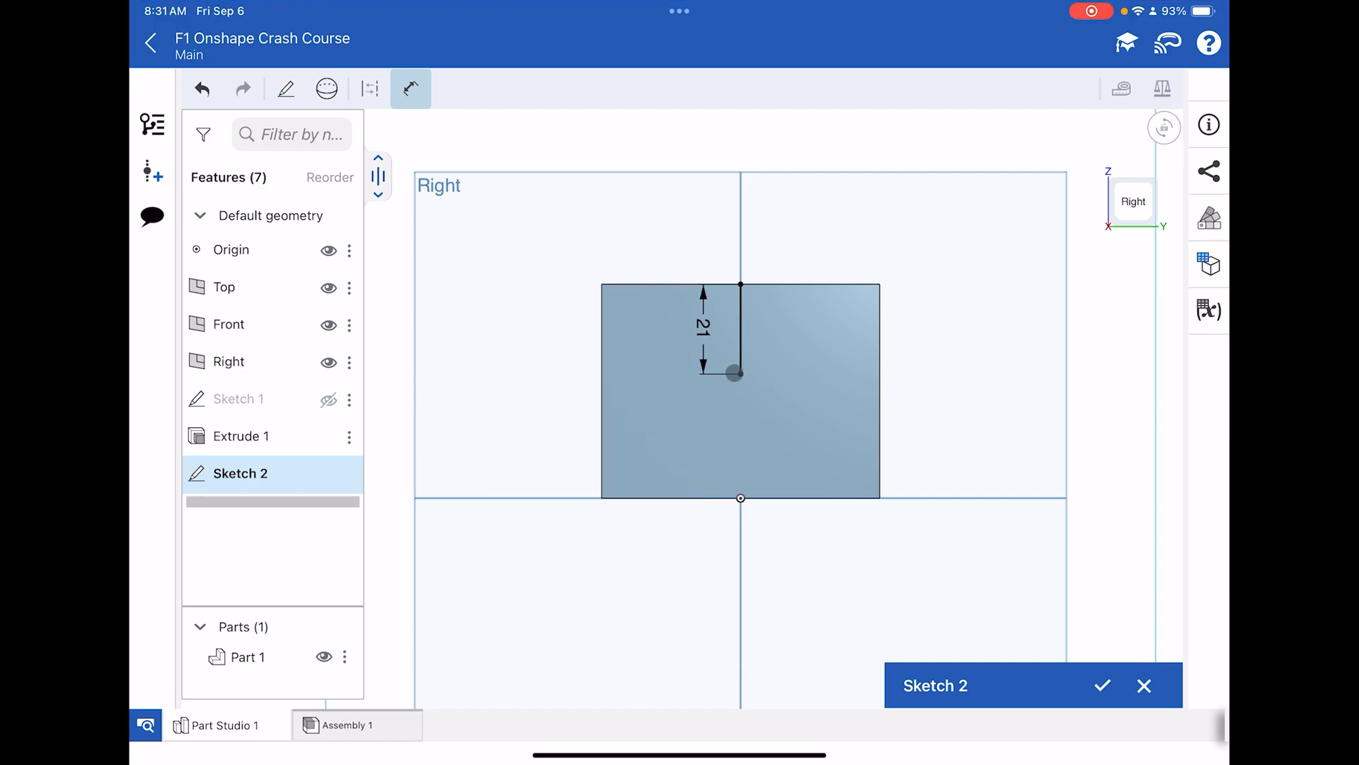
{"action": "left_click_drag", "start_coordinate": [739, 374], "coordinate": [796, 376]}
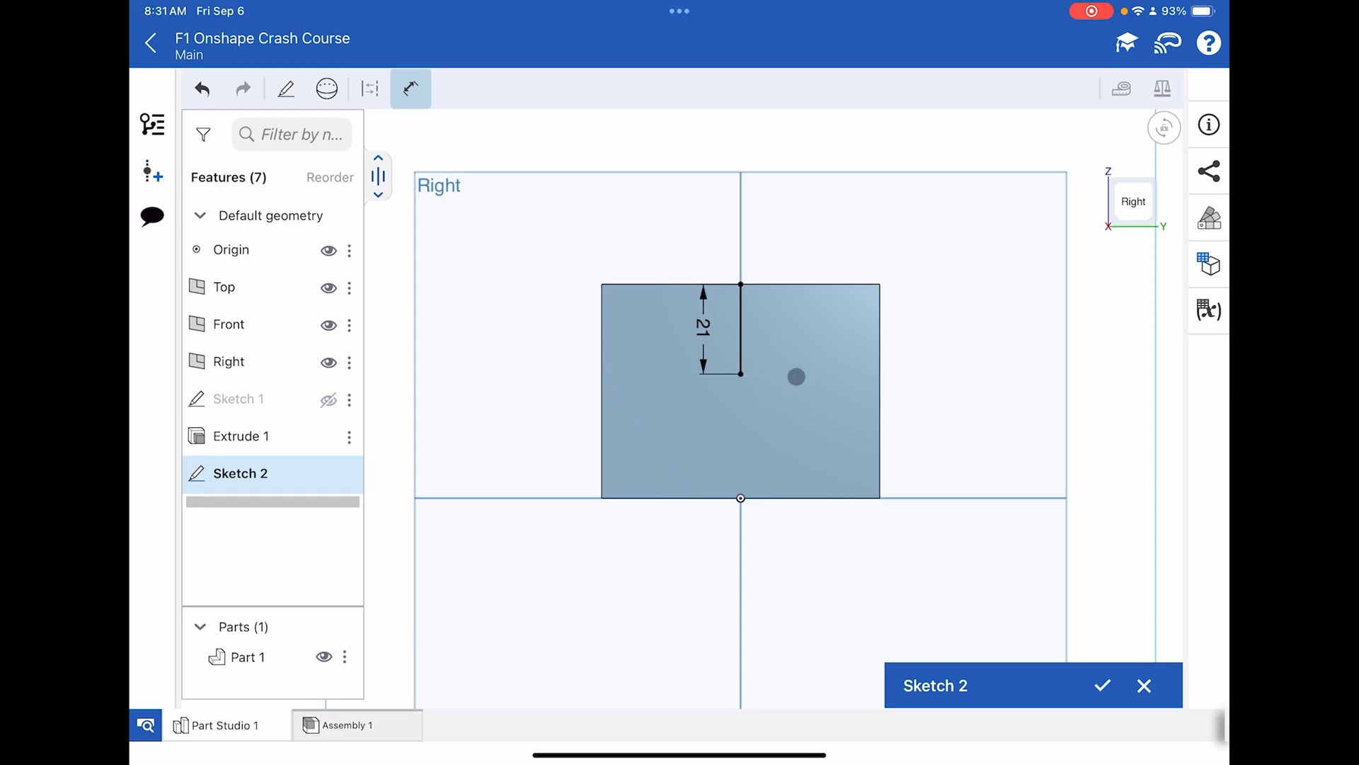
{"action": "left_click_drag", "start_coordinate": [795, 376], "coordinate": [690, 362]}
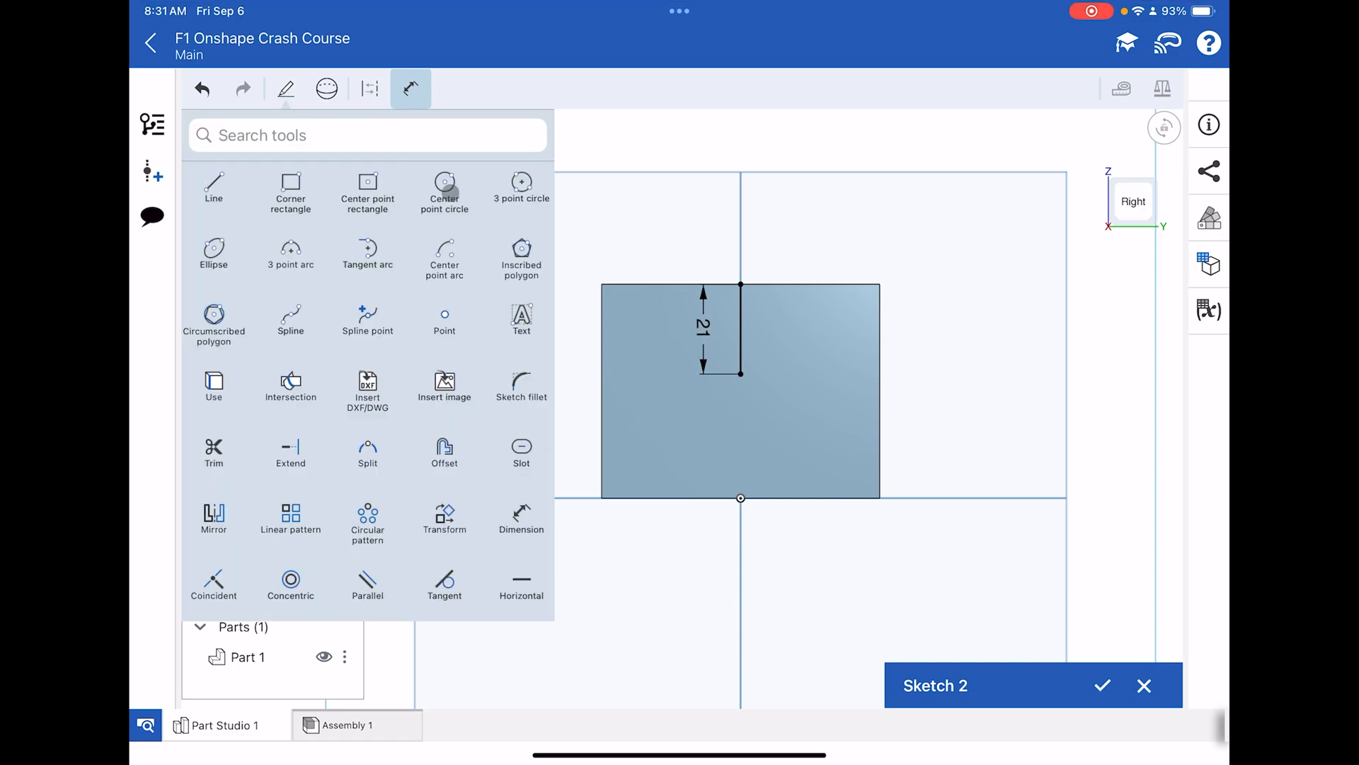
- Draw a circle centred on the 21 mm line's lower end with an 18 mm diameter
{"action": "left_click", "coordinate": [410, 88]}
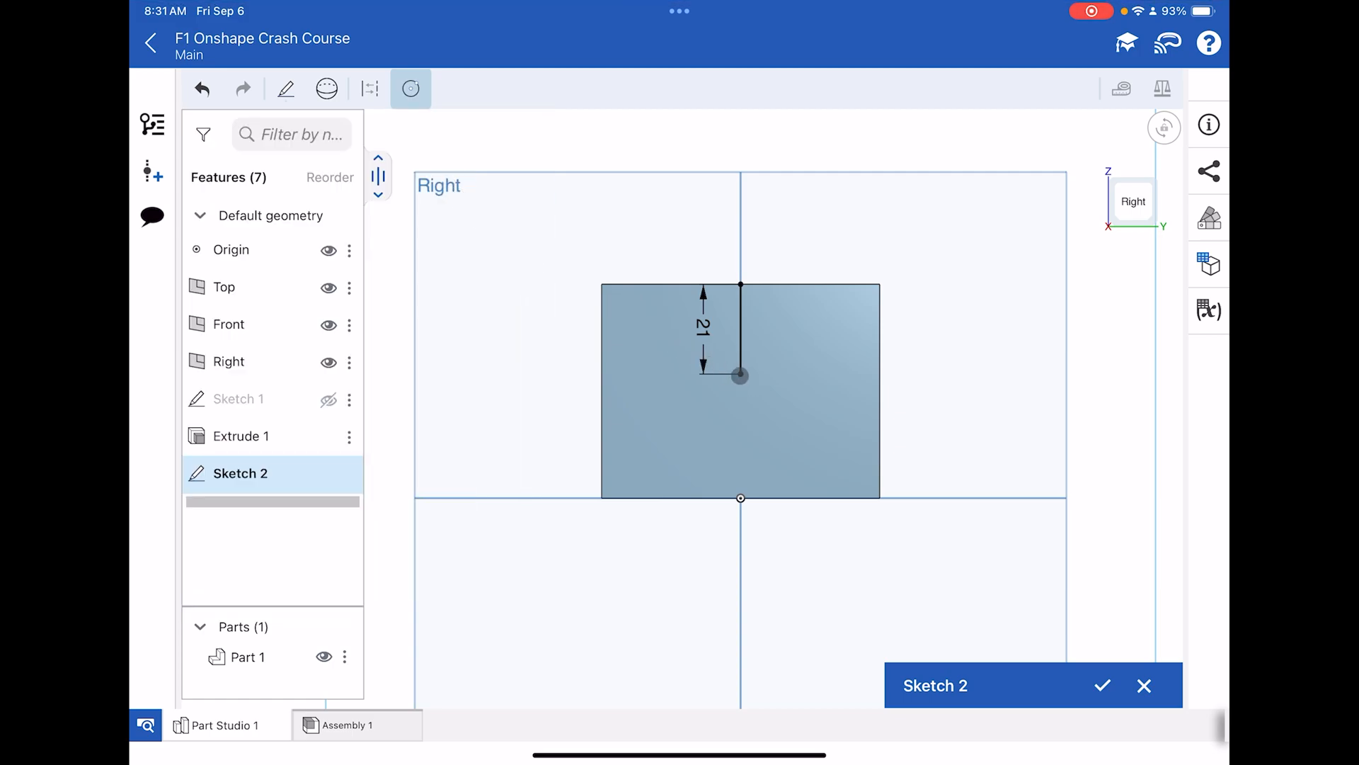
{"action": "left_click_drag", "start_coordinate": [740, 375], "coordinate": [780, 451]}
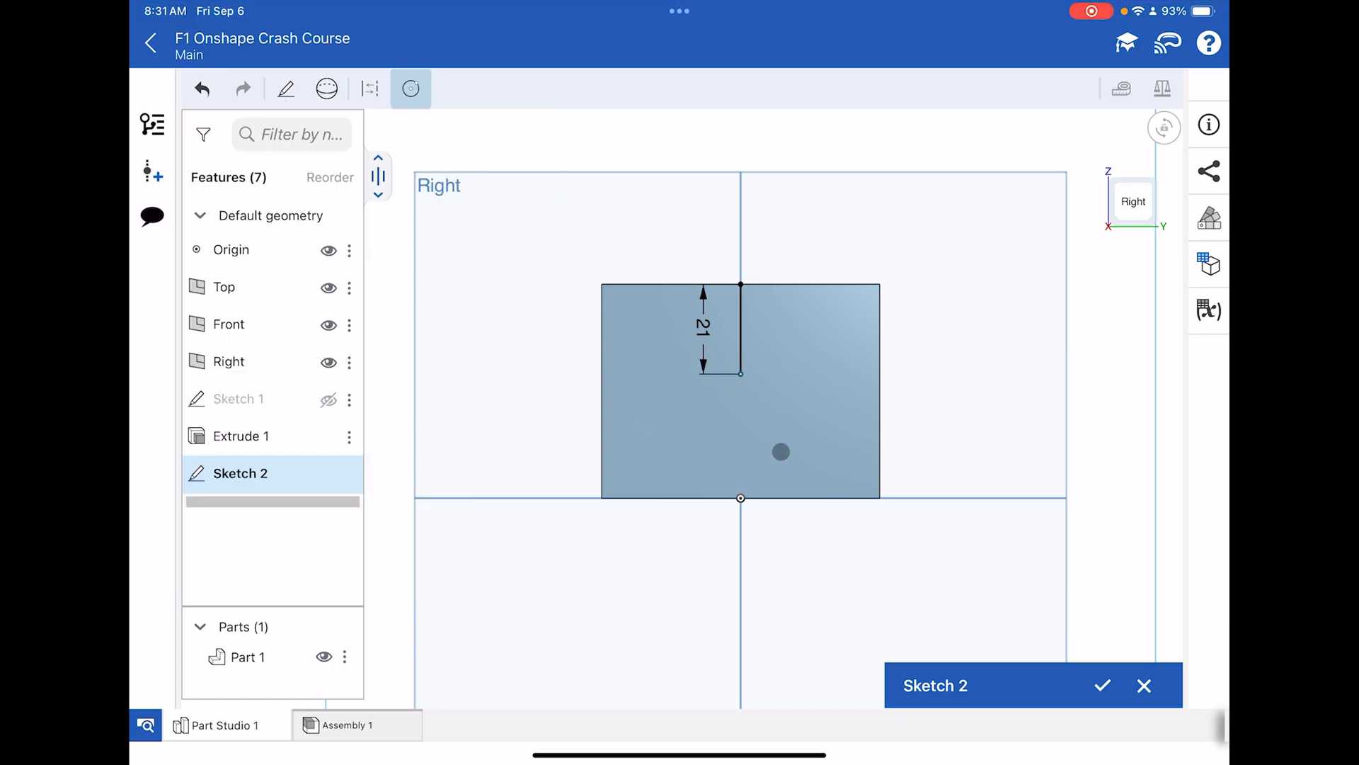
{"action": "left_click_drag", "start_coordinate": [780, 451], "coordinate": [970, 305]}
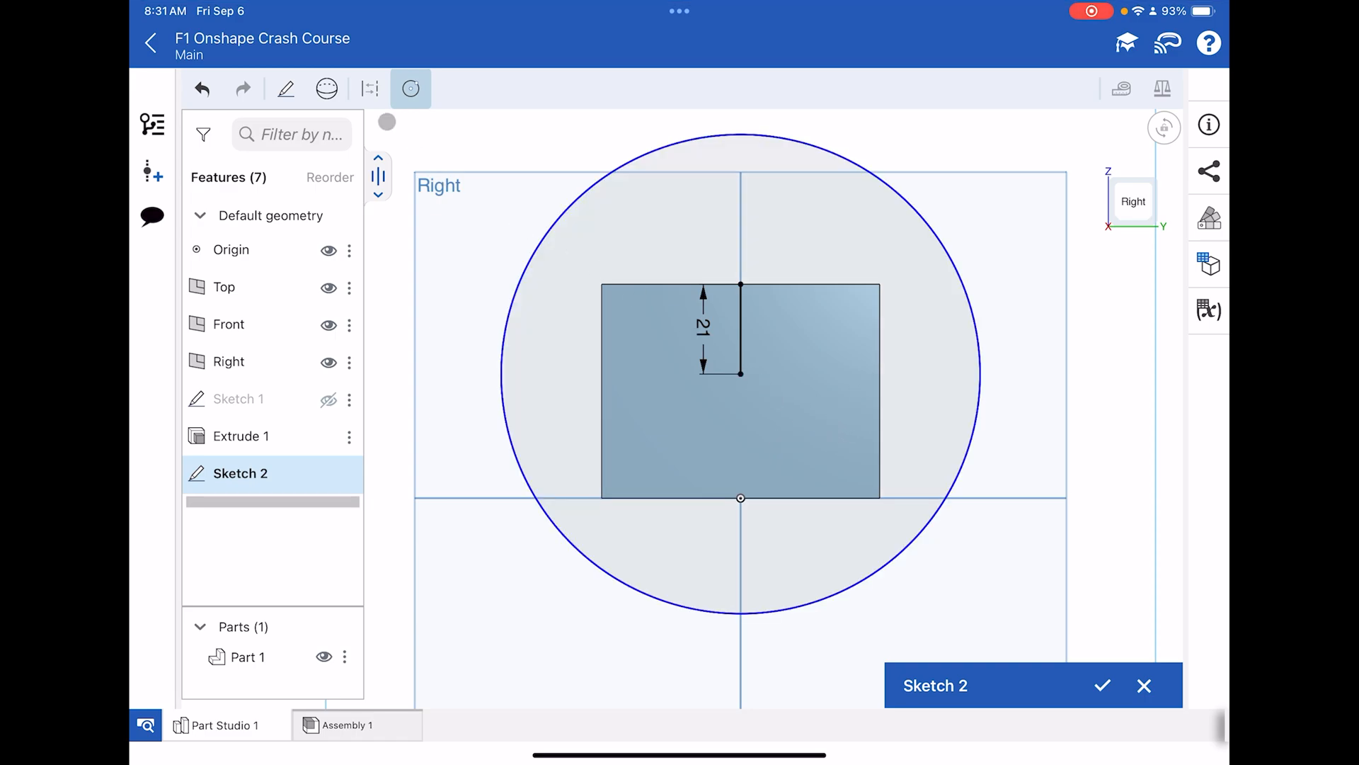
{"action": "left_click", "coordinate": [285, 89]}
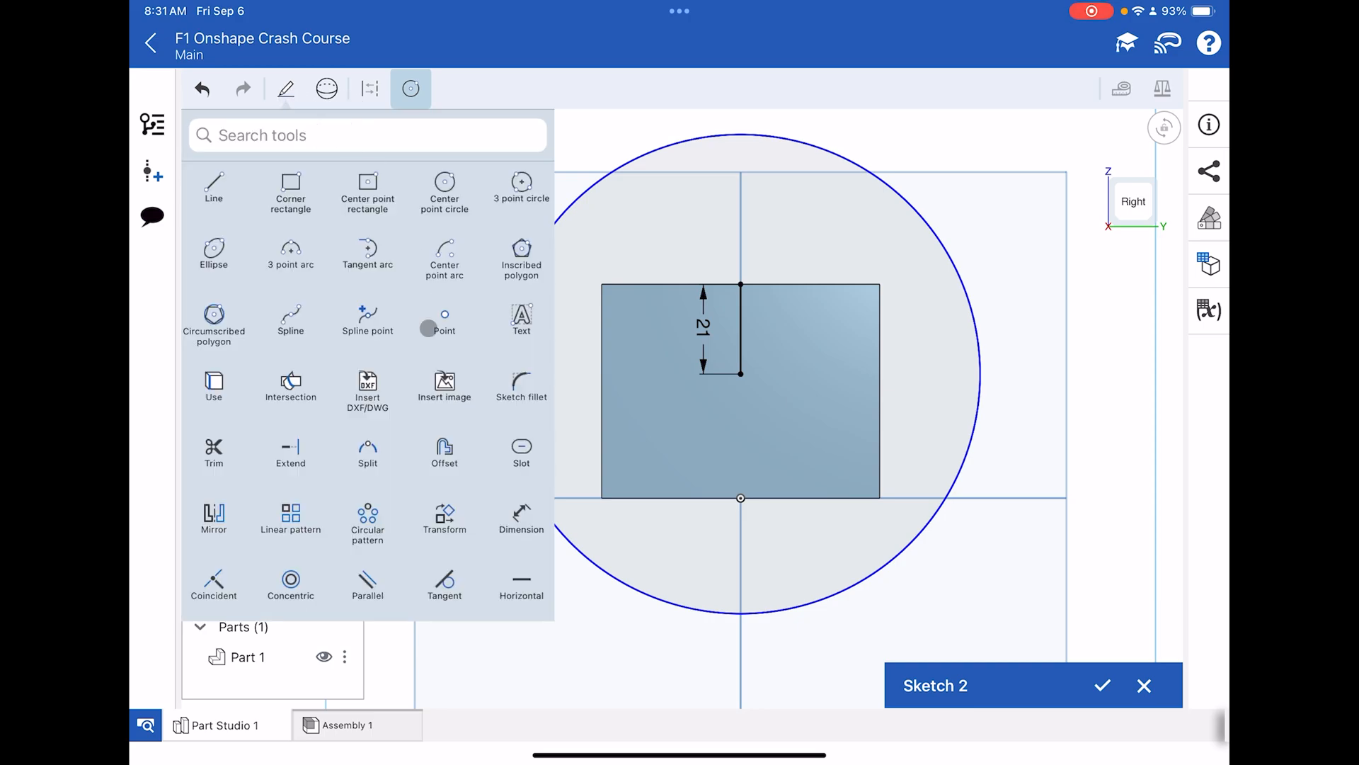
{"action": "left_click", "coordinate": [410, 89]}
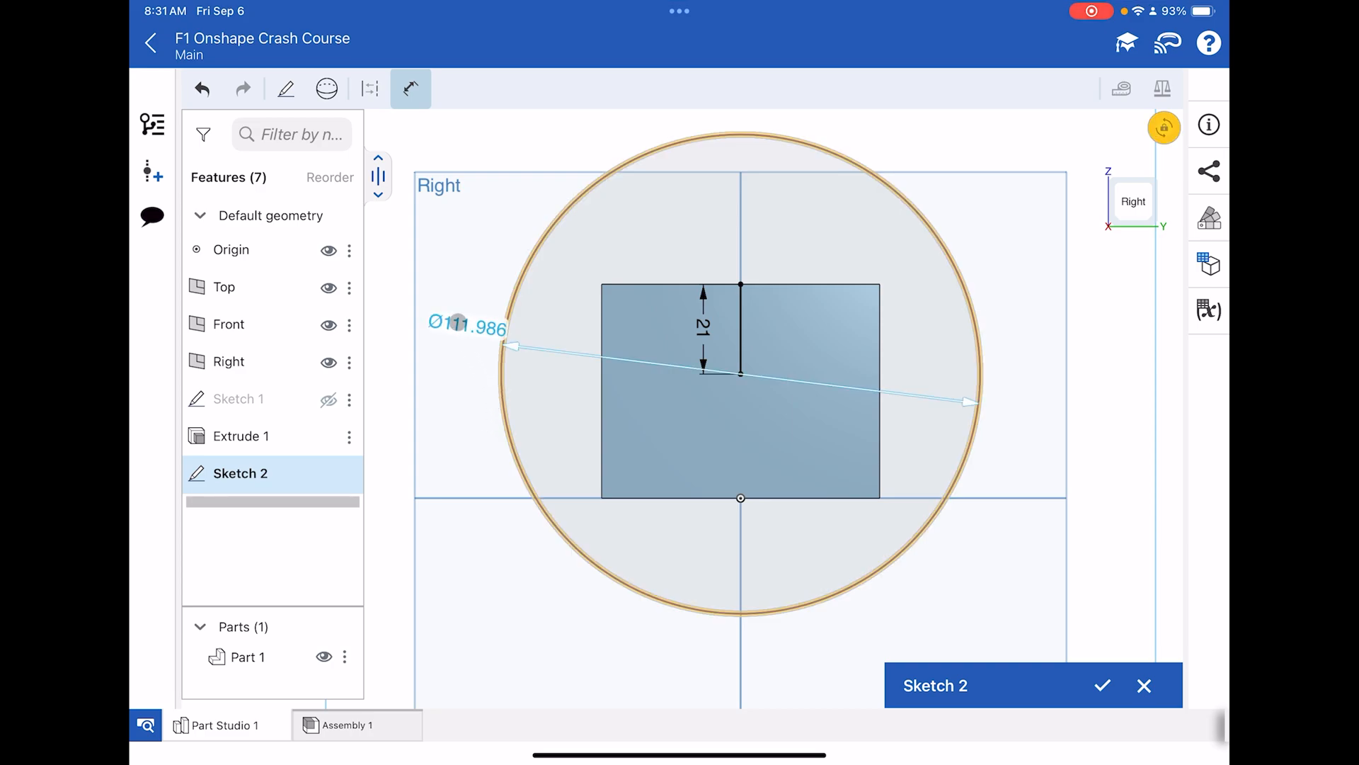
{"action": "left_click", "coordinate": [468, 327]}
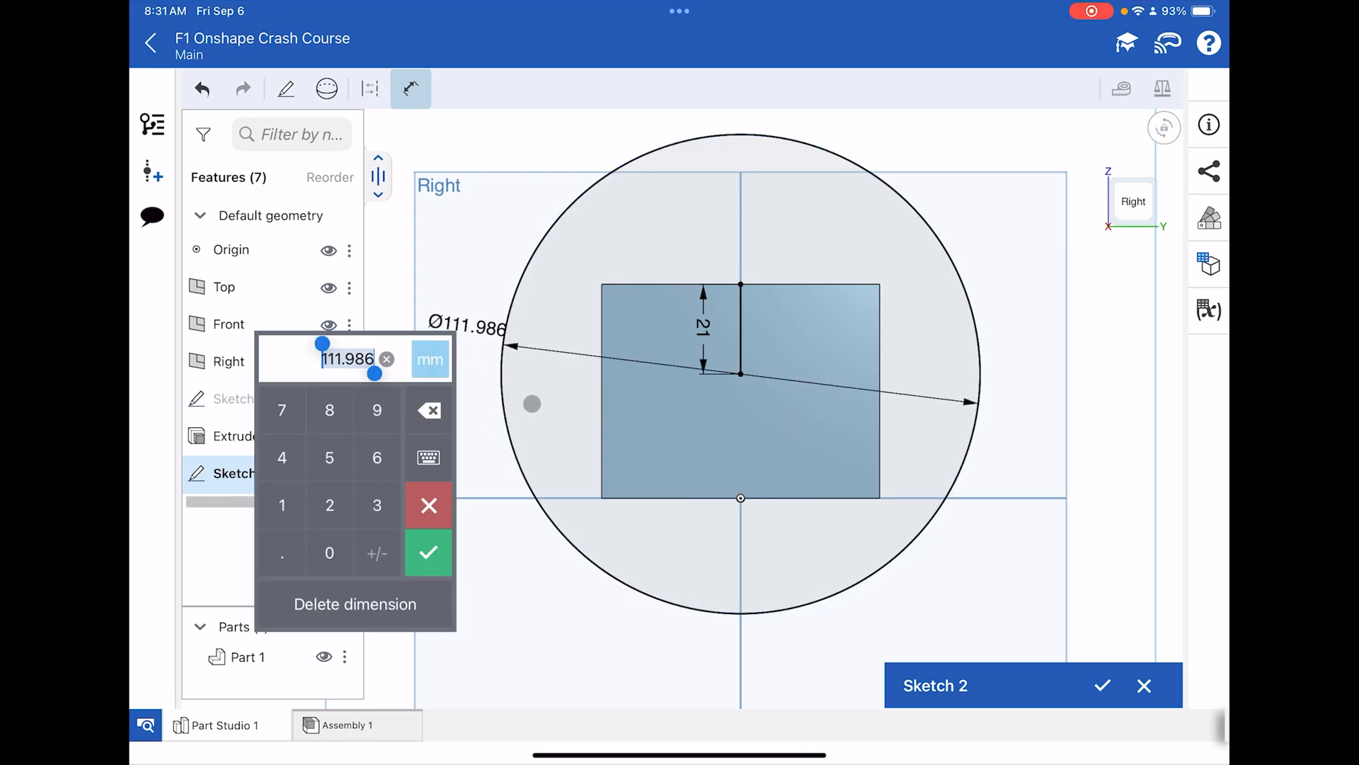
{"action": "type", "text": "18"}
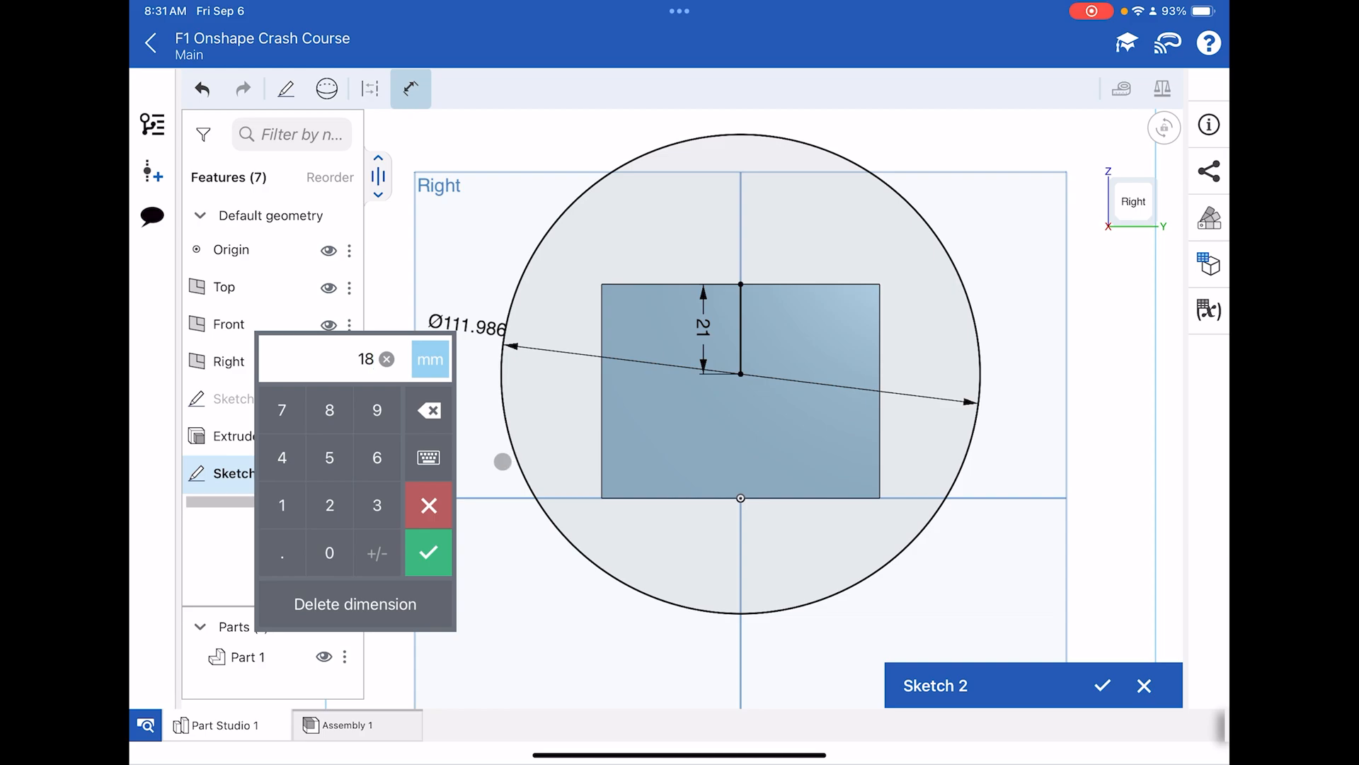
{"action": "left_click", "coordinate": [427, 553]}
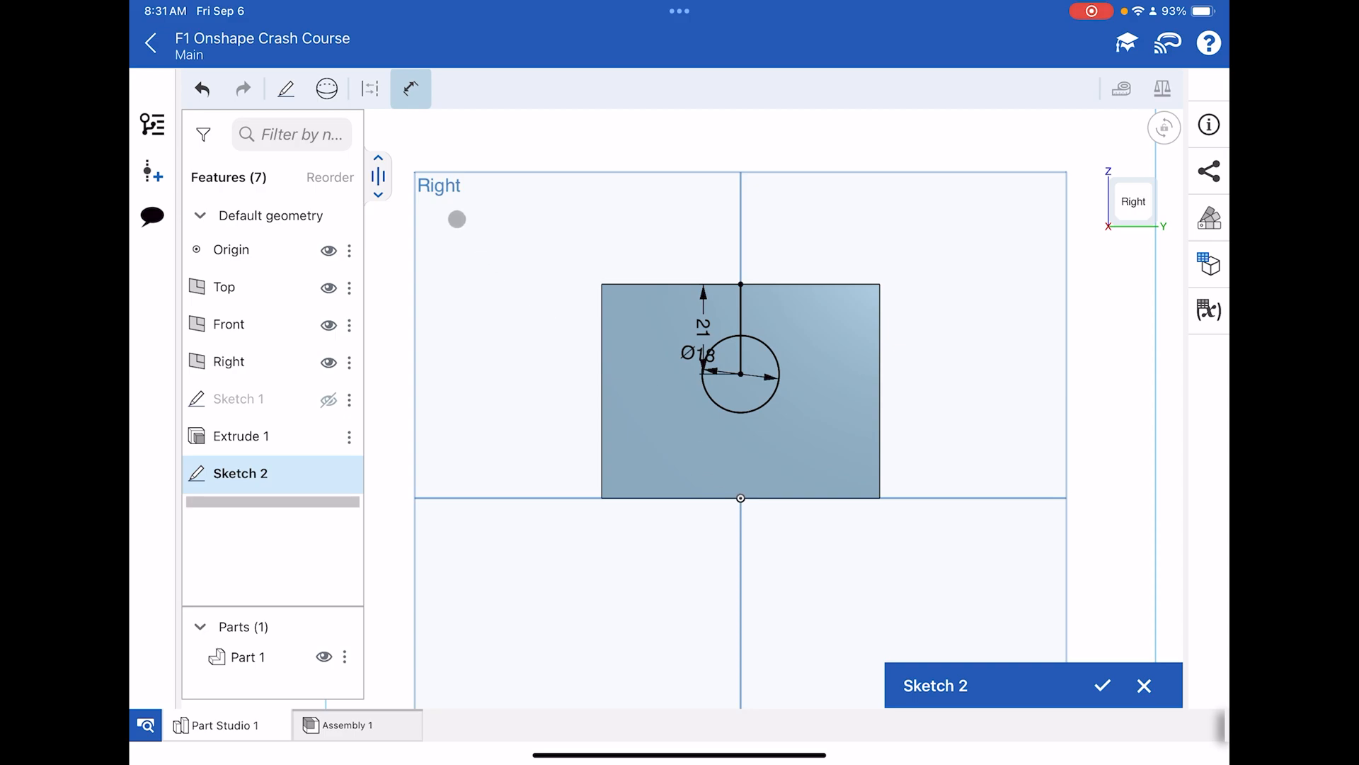
{"action": "left_click", "coordinate": [285, 88]}
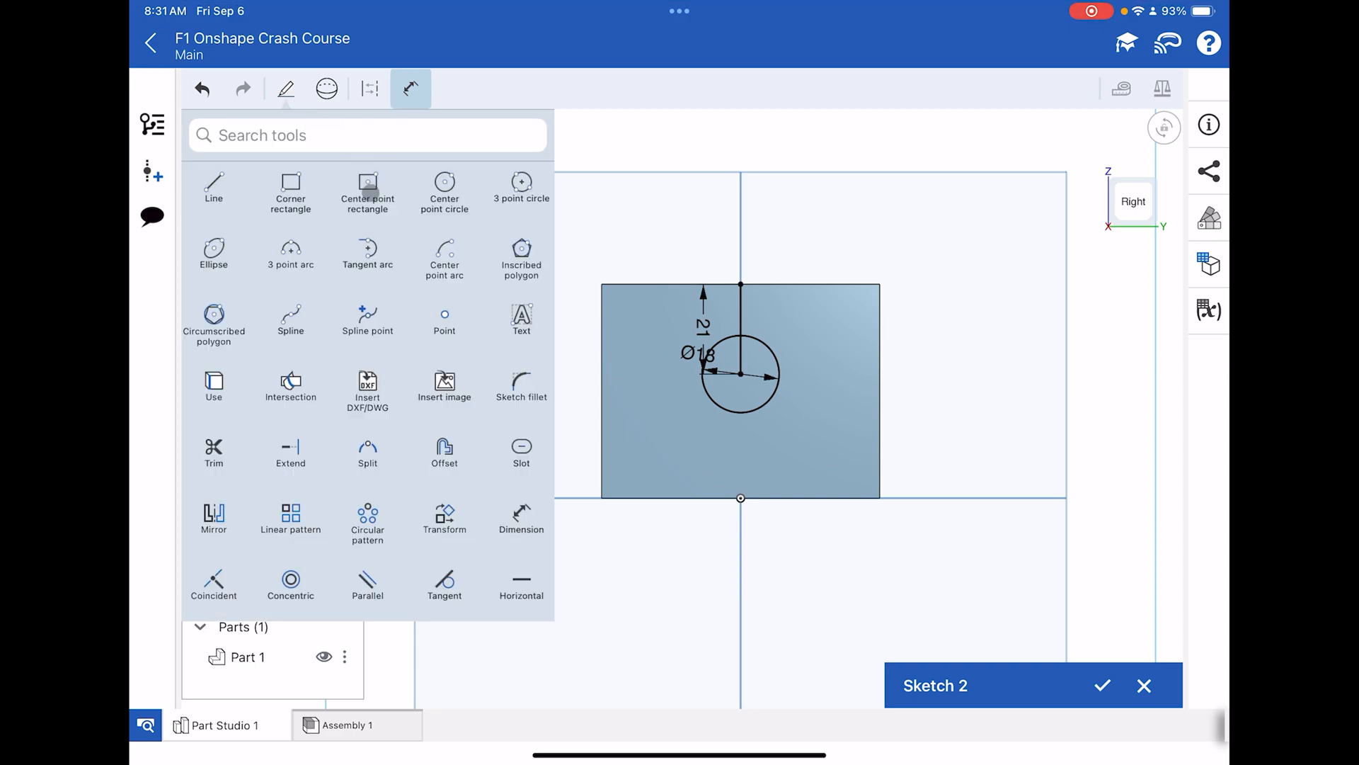
- Draw a centre-point rectangle on the origin, dimensioned 6 mm wide and 12 mm tall
{"action": "left_click", "coordinate": [409, 89]}
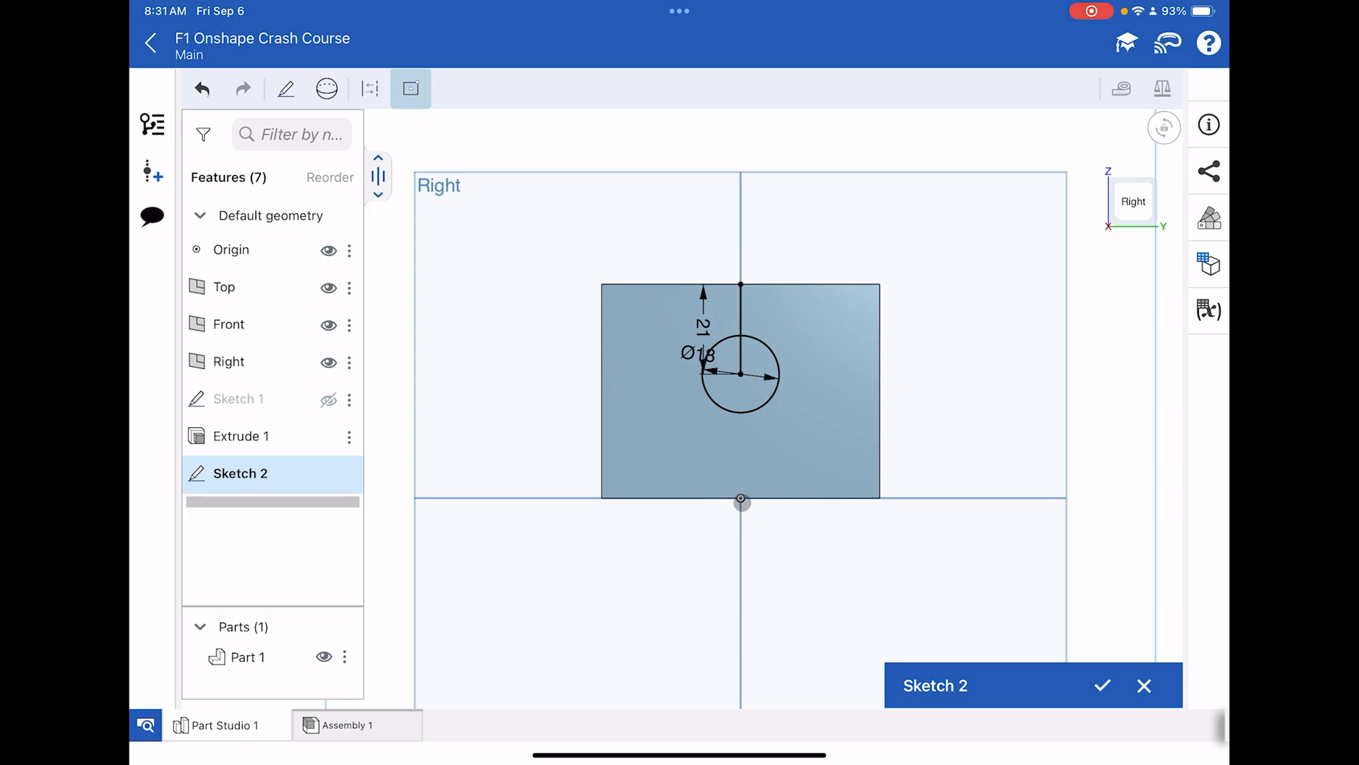
{"action": "left_click", "coordinate": [741, 500]}
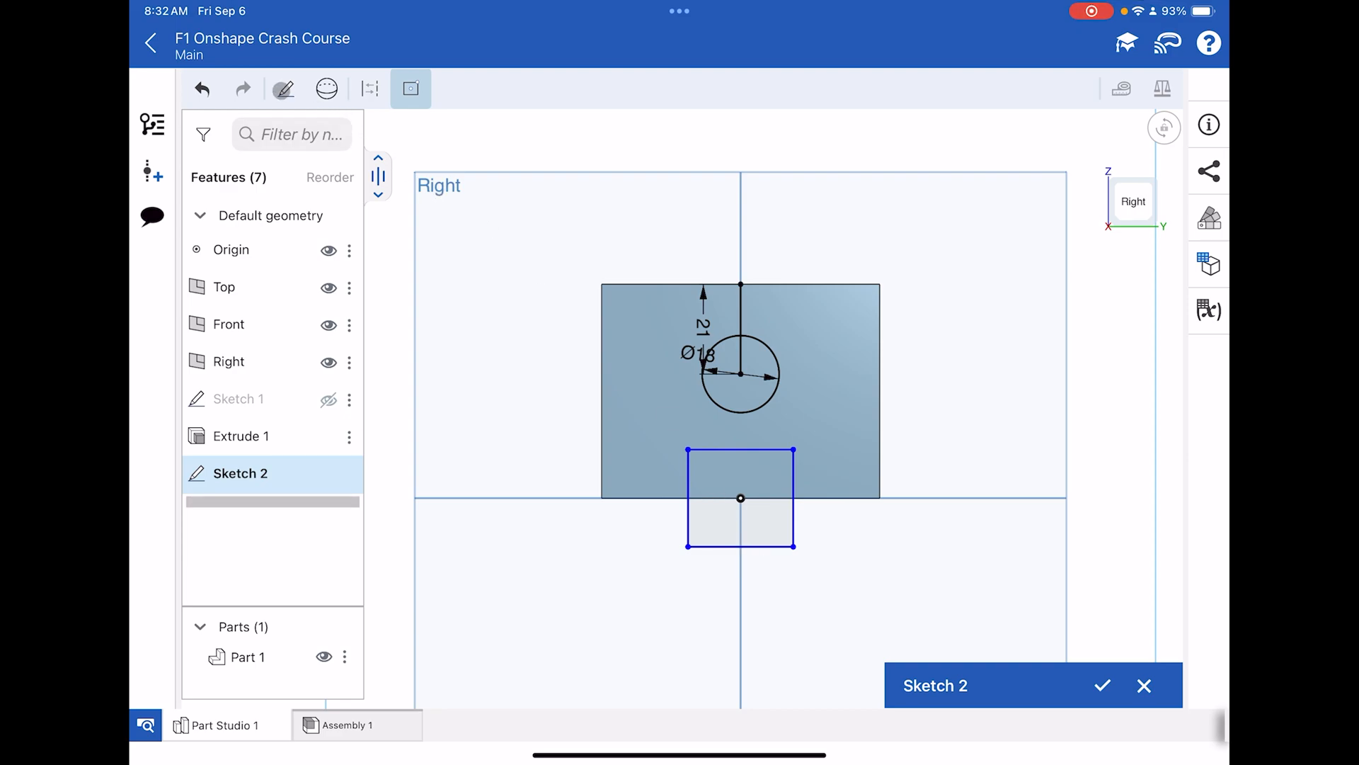
{"action": "left_click", "coordinate": [283, 88]}
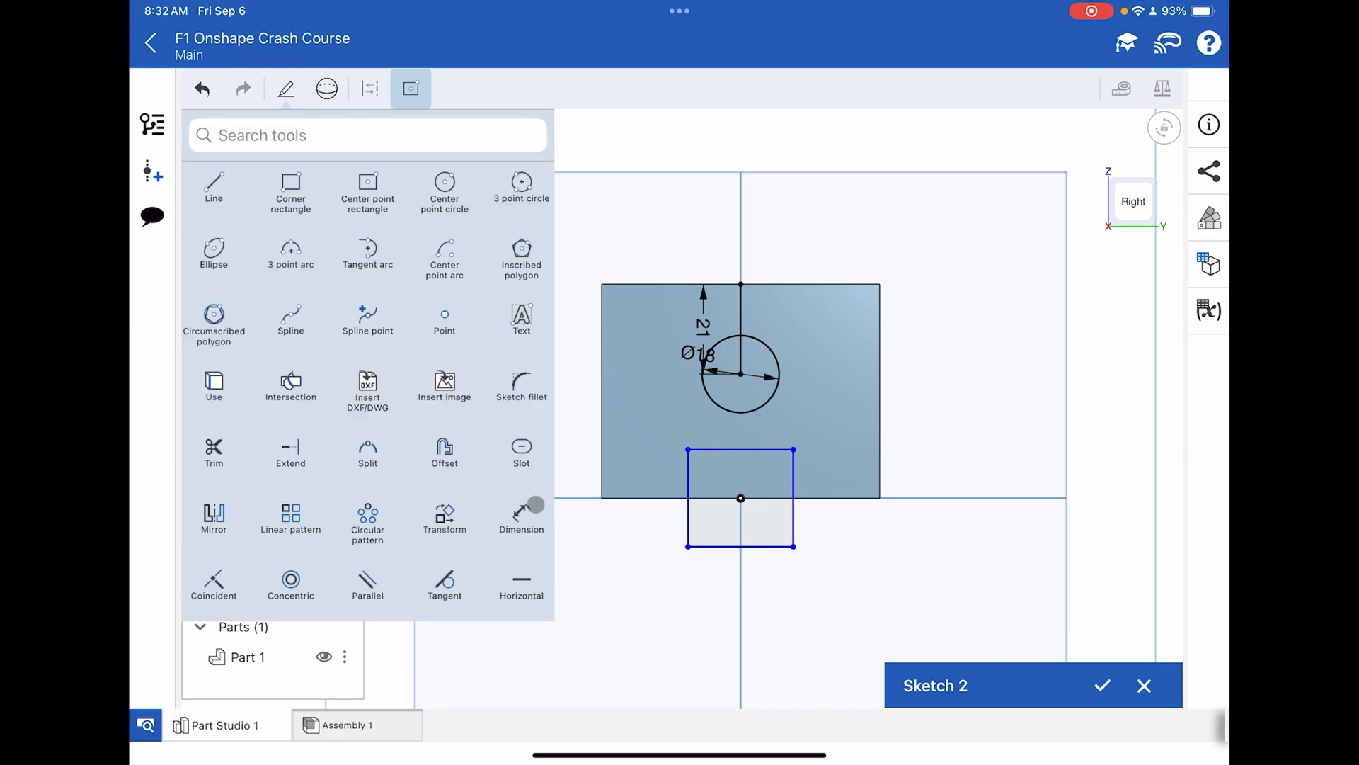
{"action": "left_click", "coordinate": [410, 89]}
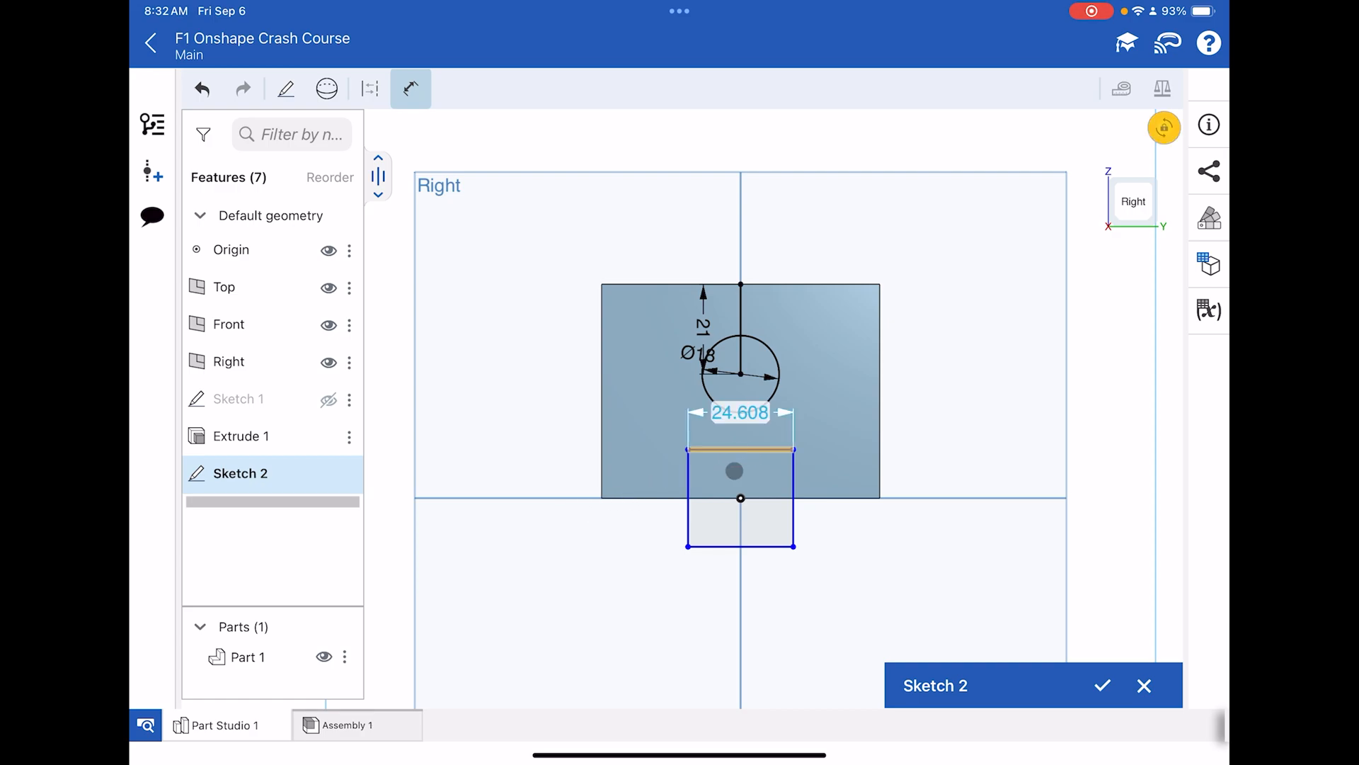
{"action": "left_click", "coordinate": [740, 412]}
{"action": "type", "text": "6"}
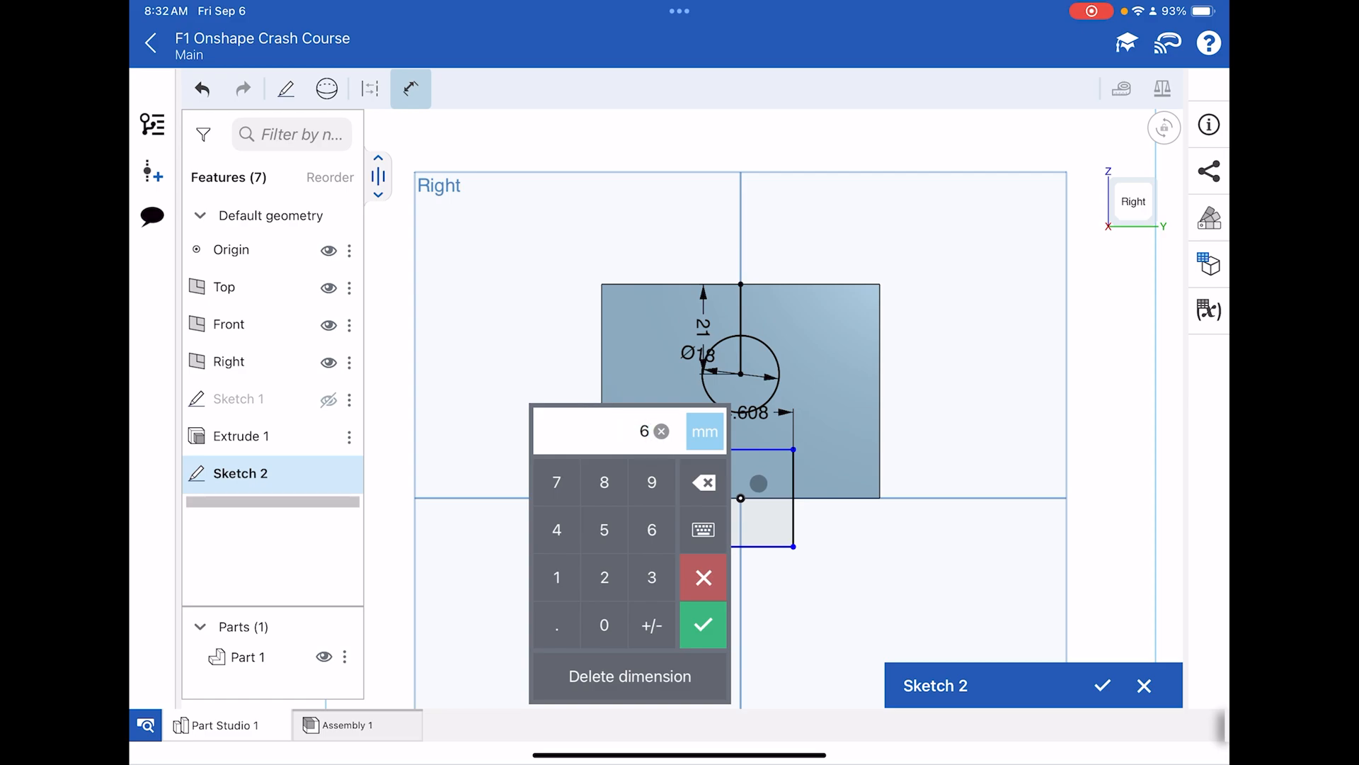
{"action": "left_click", "coordinate": [703, 625]}
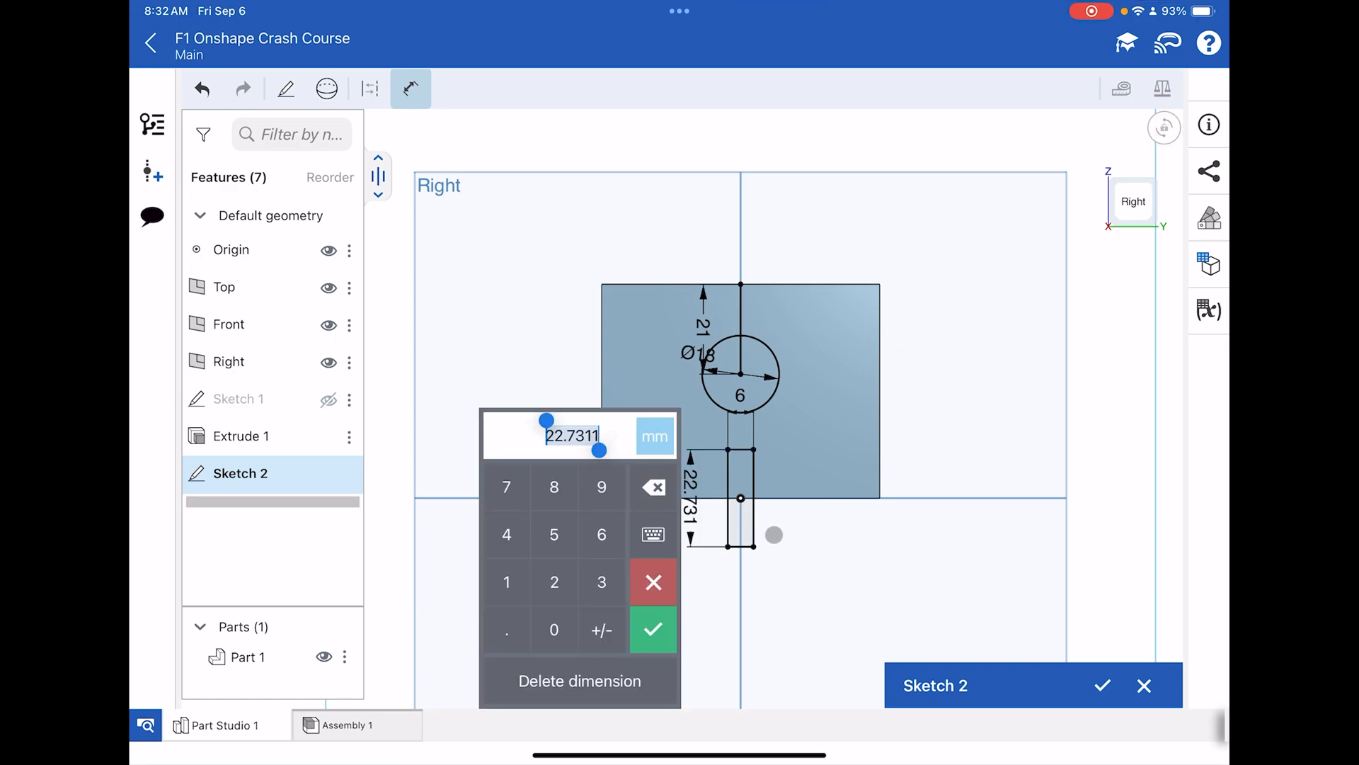
{"action": "type", "text": "12"}
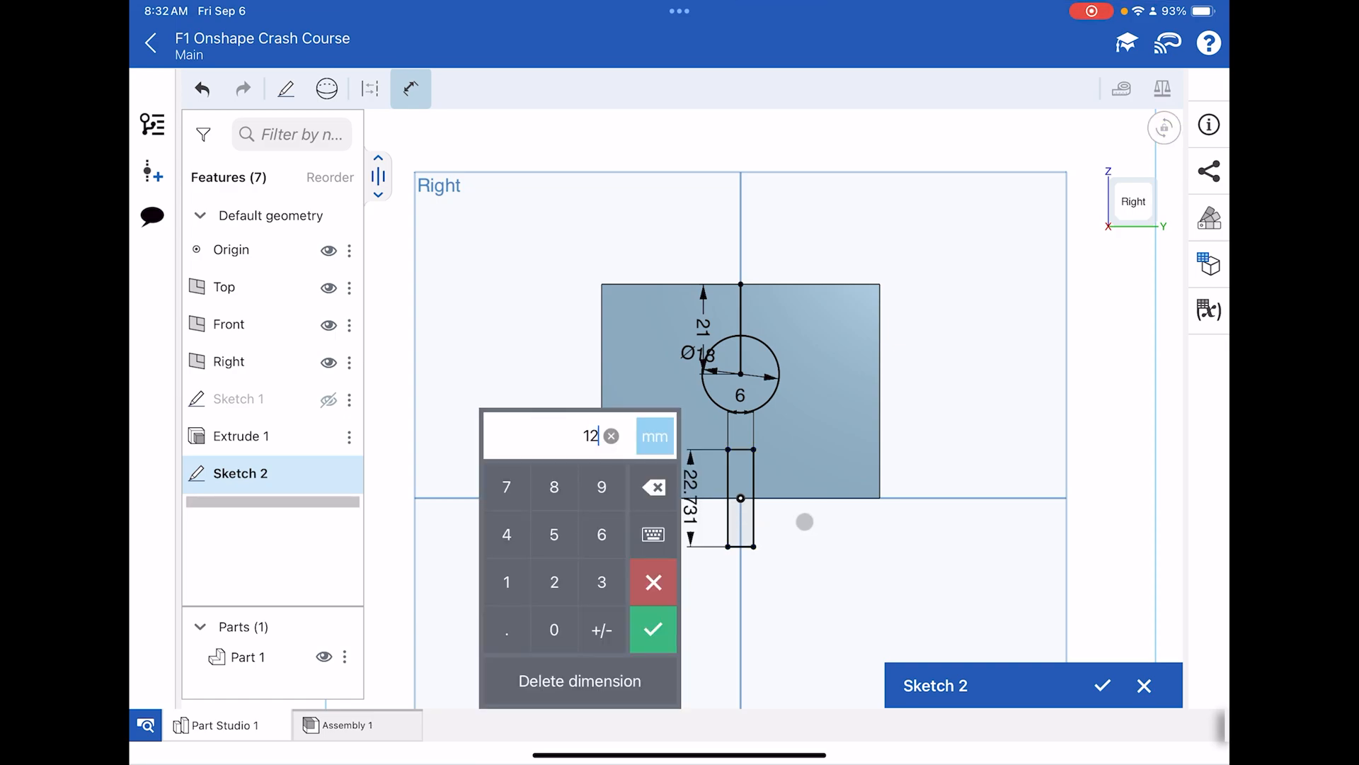
{"action": "left_click", "coordinate": [652, 630]}
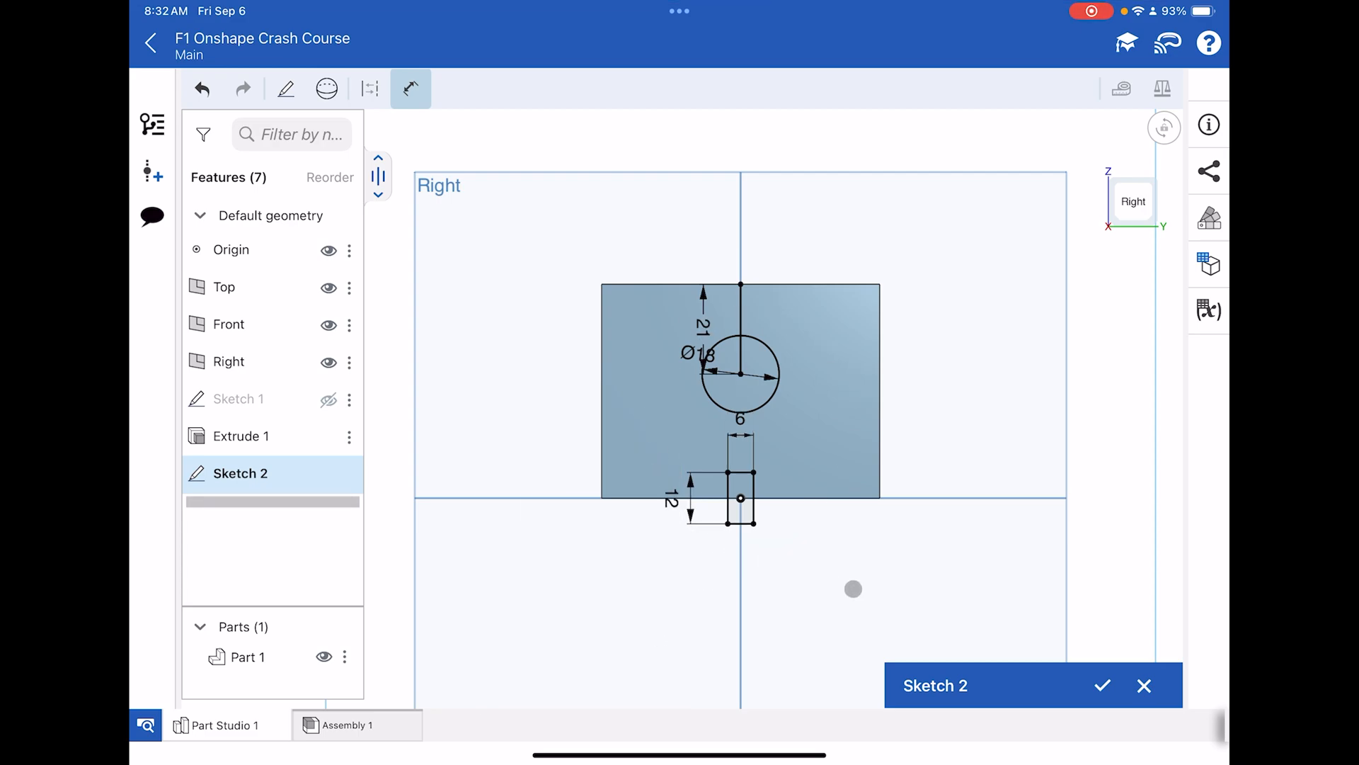
- Accept Sketch 2 and show the block in isometric view
{"action": "left_click", "coordinate": [1101, 686]}
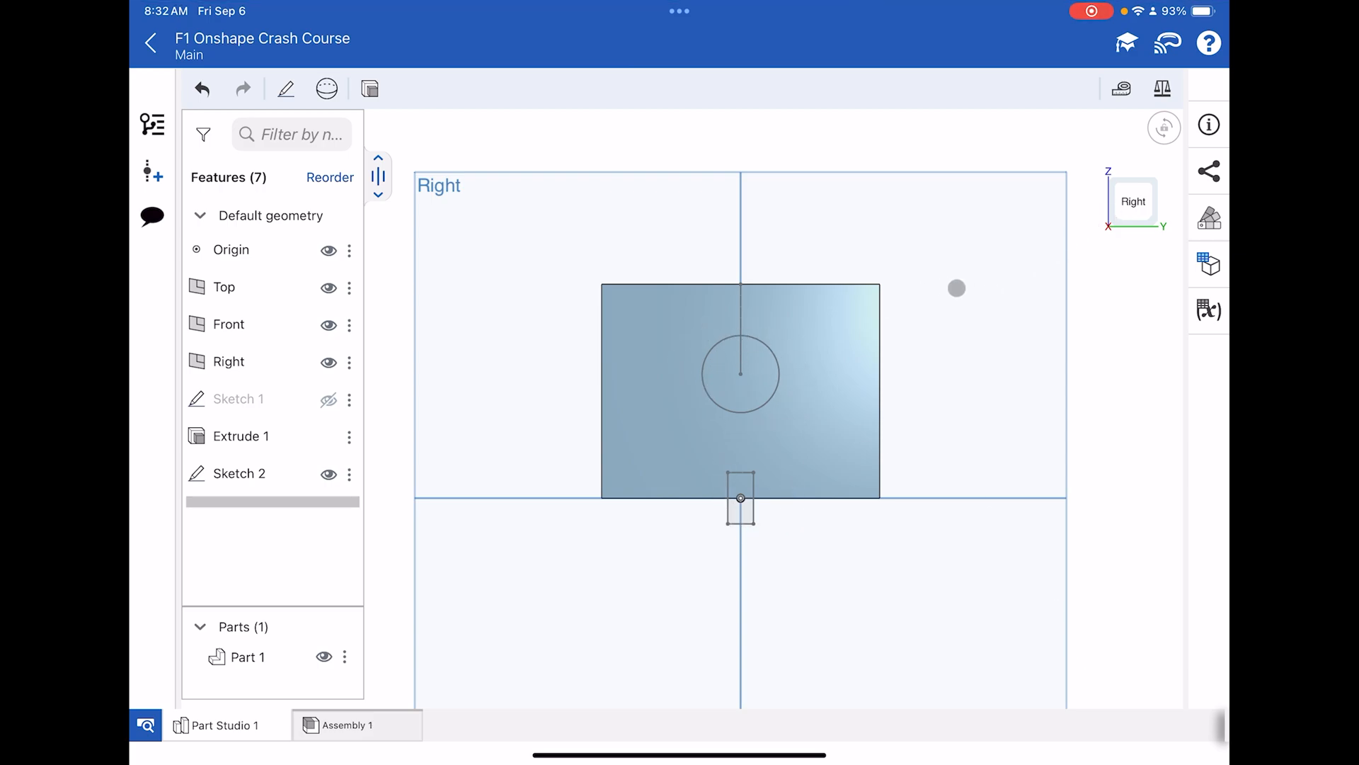
{"action": "left_click", "coordinate": [1132, 201]}
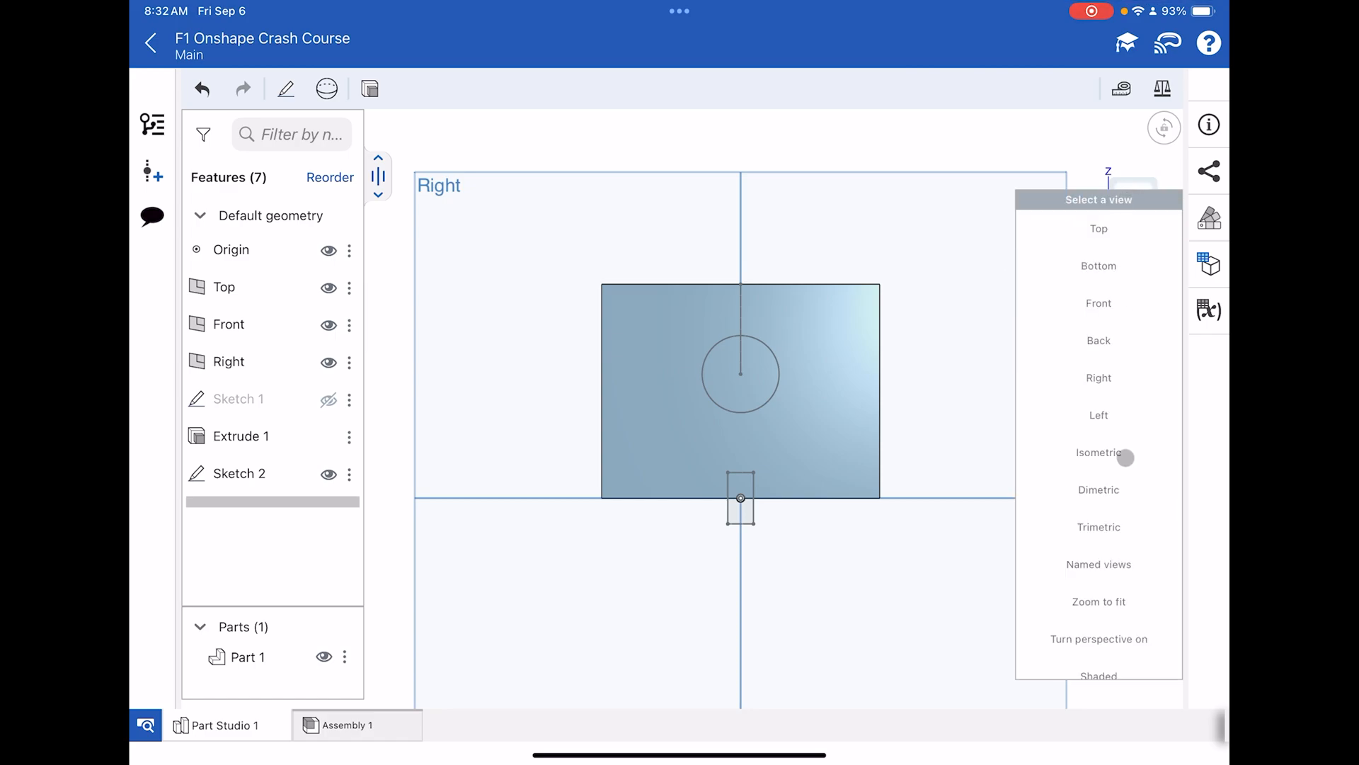
{"action": "left_click", "coordinate": [1098, 452]}
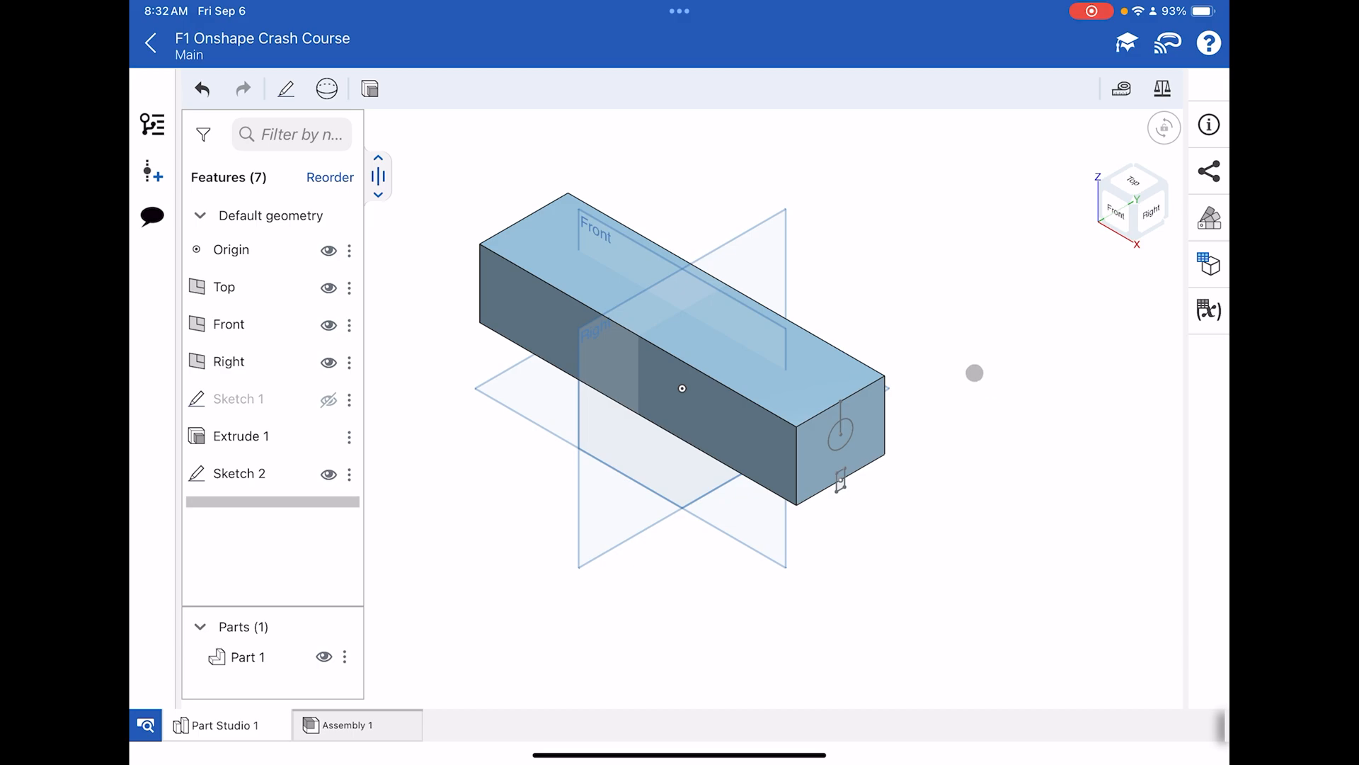
{"action": "mouse_move", "coordinate": [965, 347]}
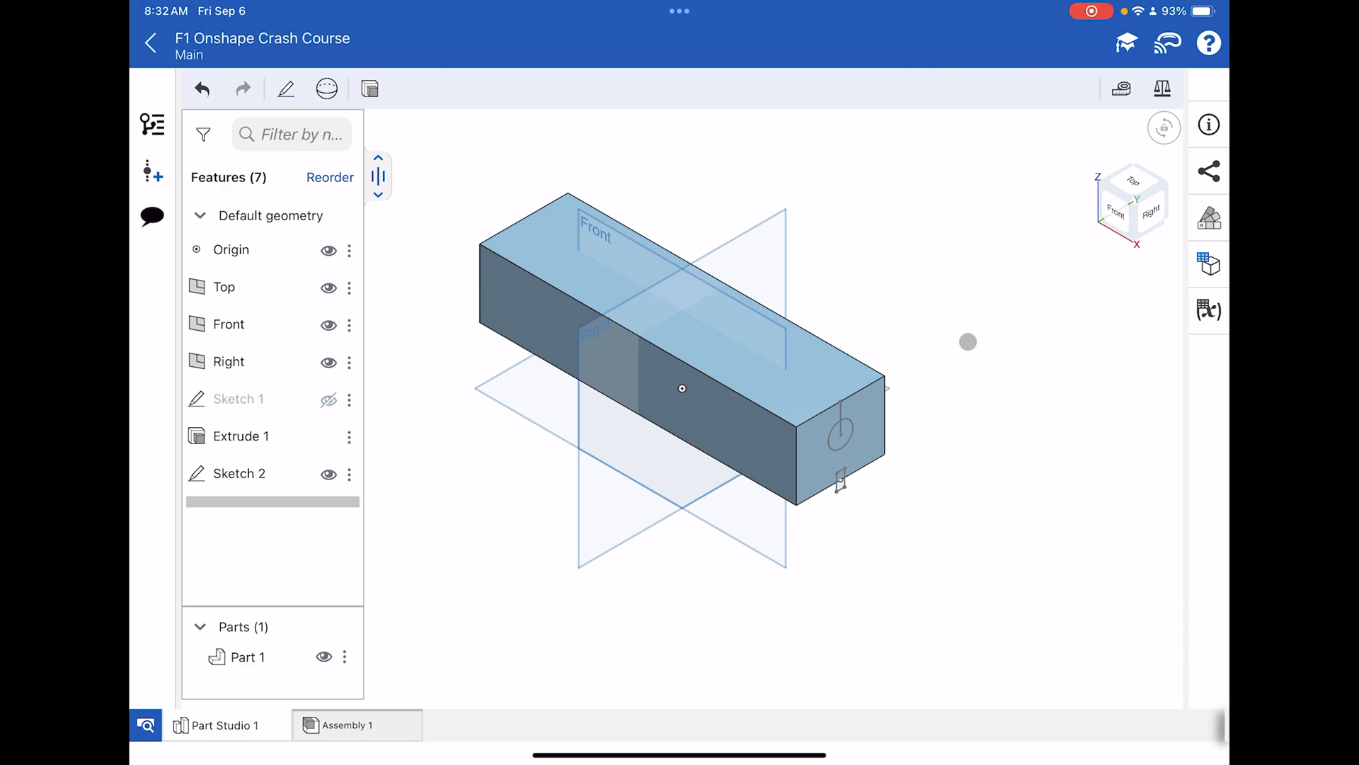
{"action": "left_click", "coordinate": [1131, 201]}
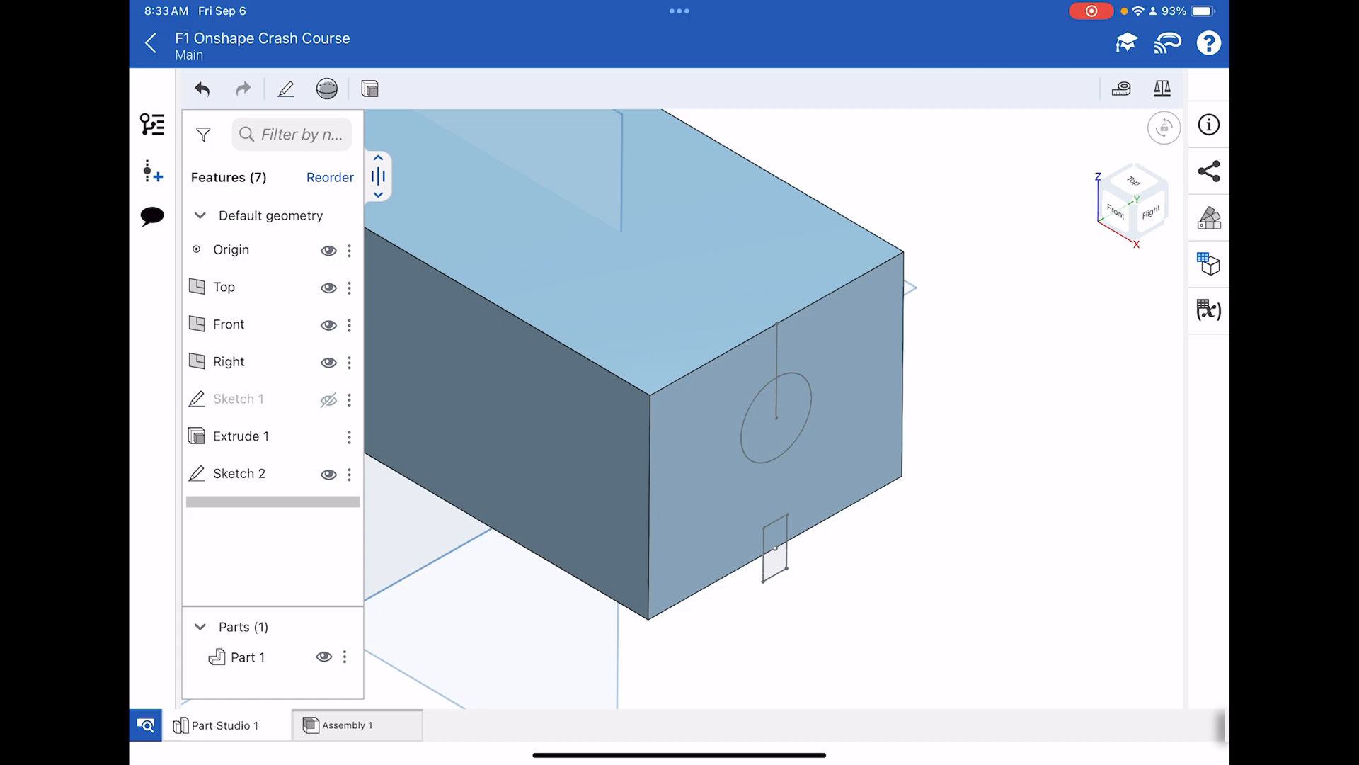
- Extrude the circle region as a Remove cut 52 mm deep into the block
{"action": "left_click", "coordinate": [327, 88]}
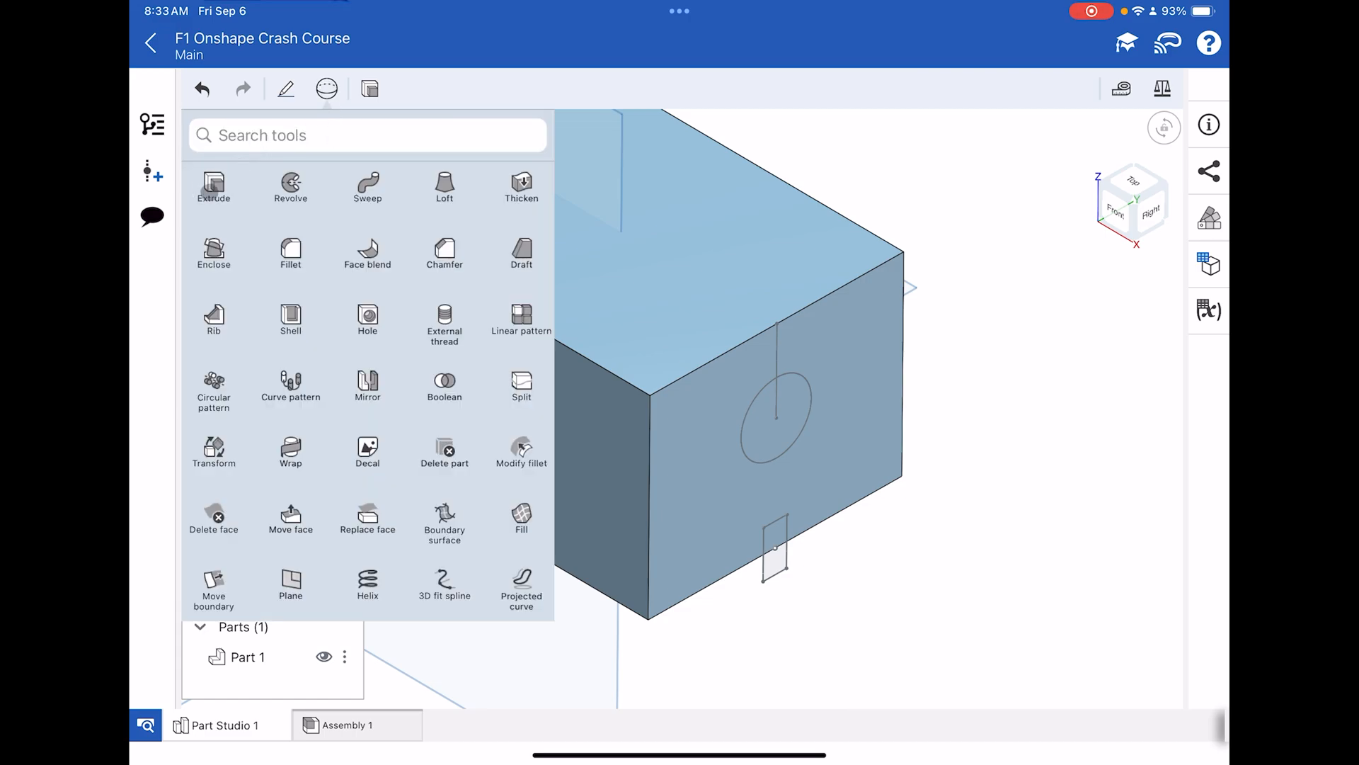
{"action": "left_click", "coordinate": [213, 186]}
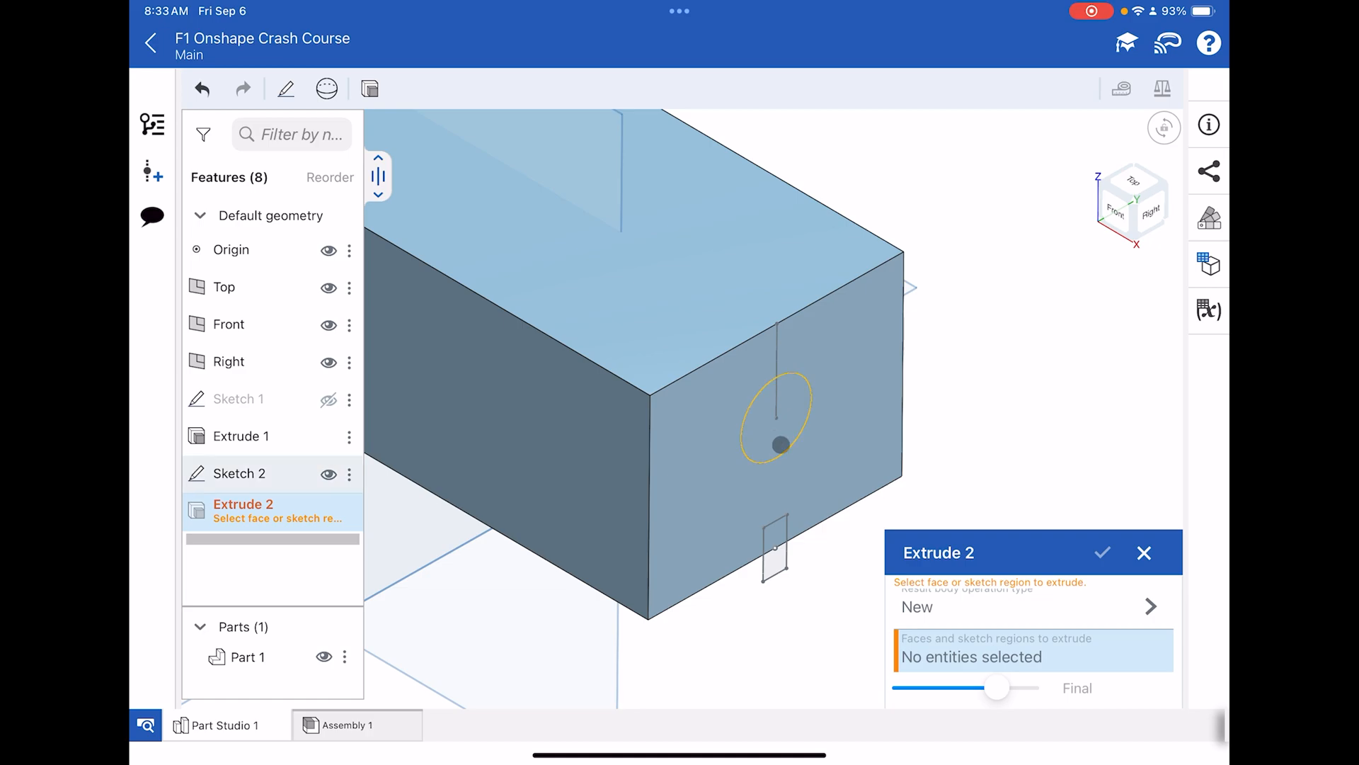
{"action": "left_click", "coordinate": [776, 441]}
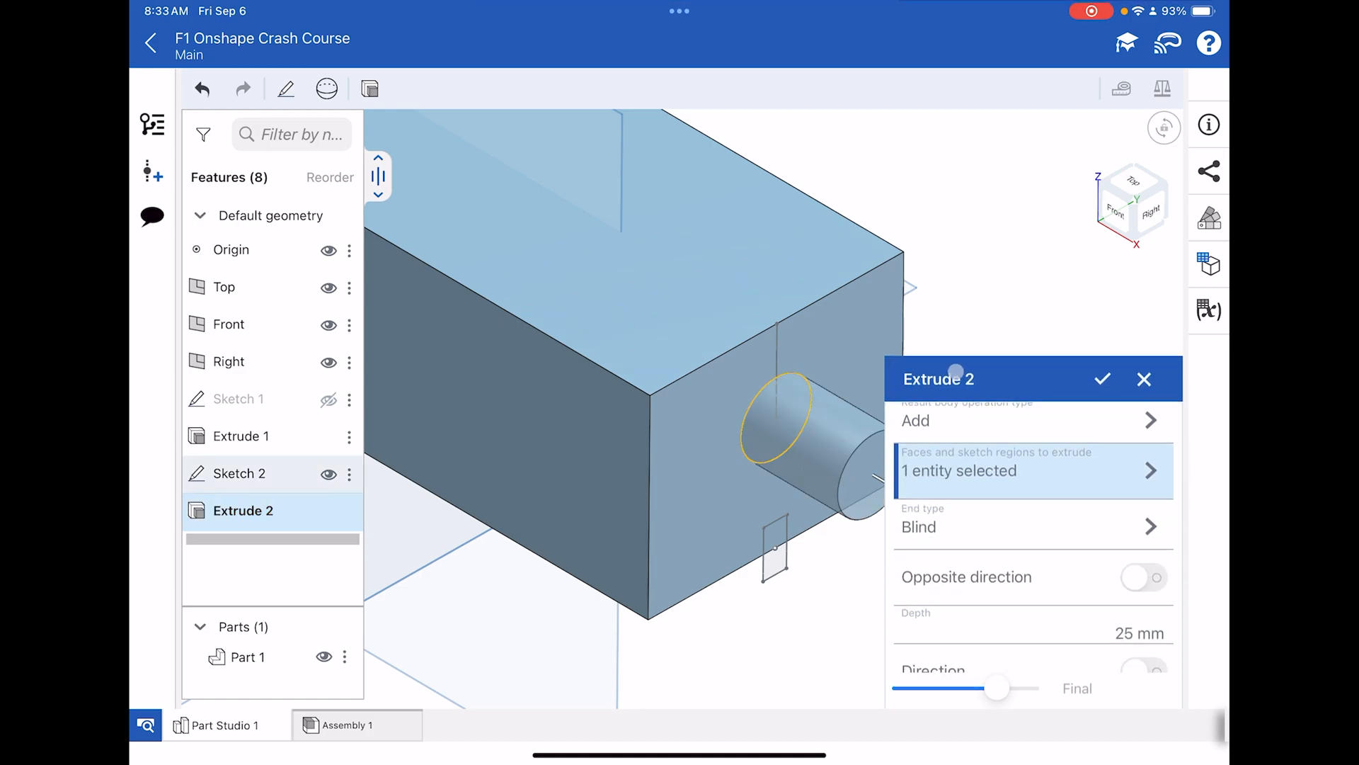
{"action": "scroll", "scroll_direction": "down", "scroll_amount": 3}
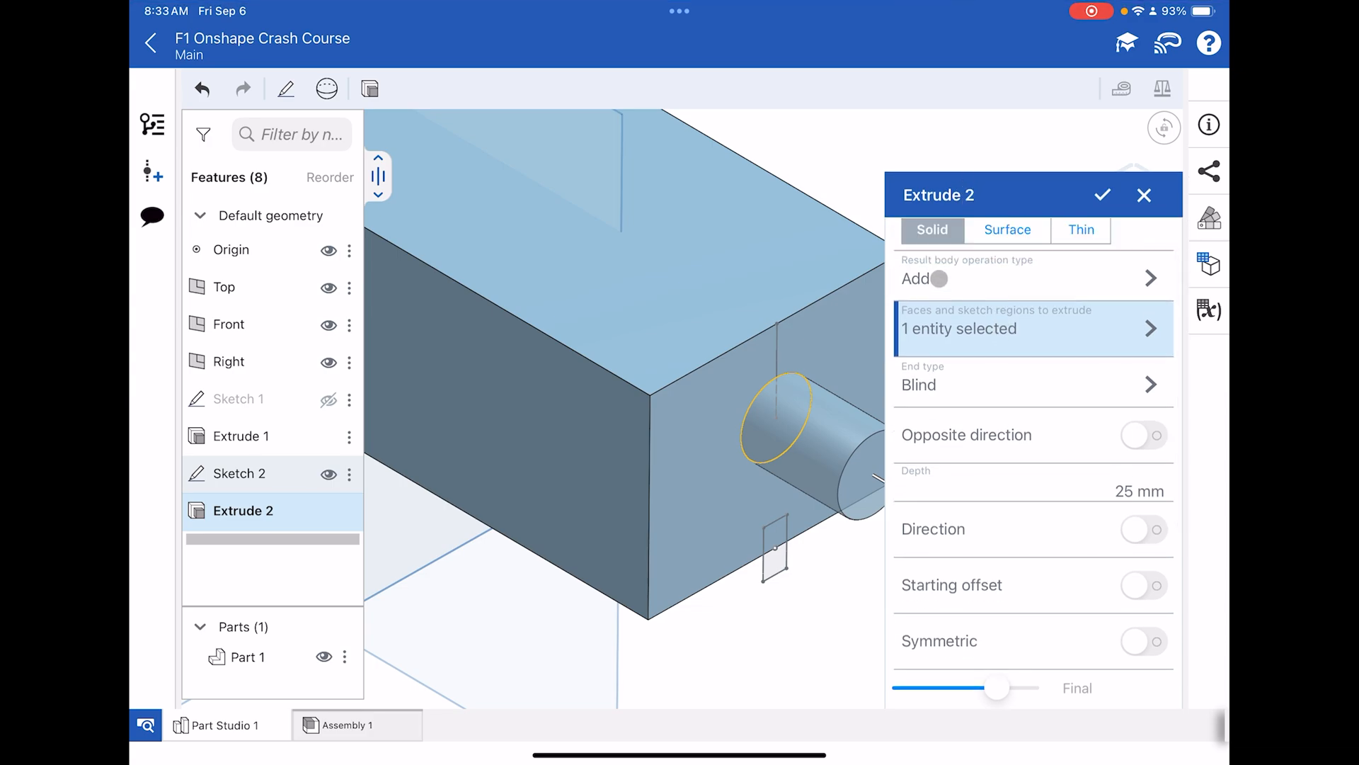
{"action": "left_click", "coordinate": [1032, 278]}
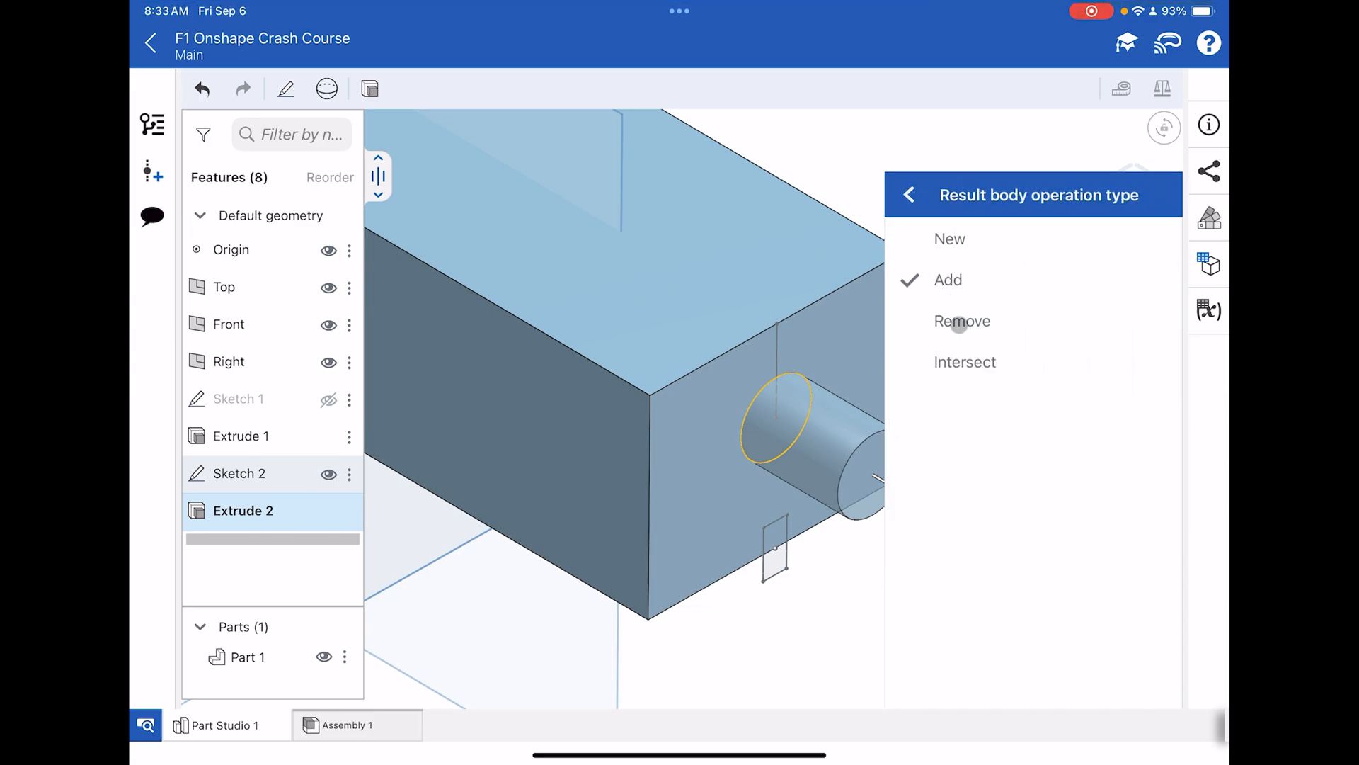
{"action": "left_click", "coordinate": [962, 320]}
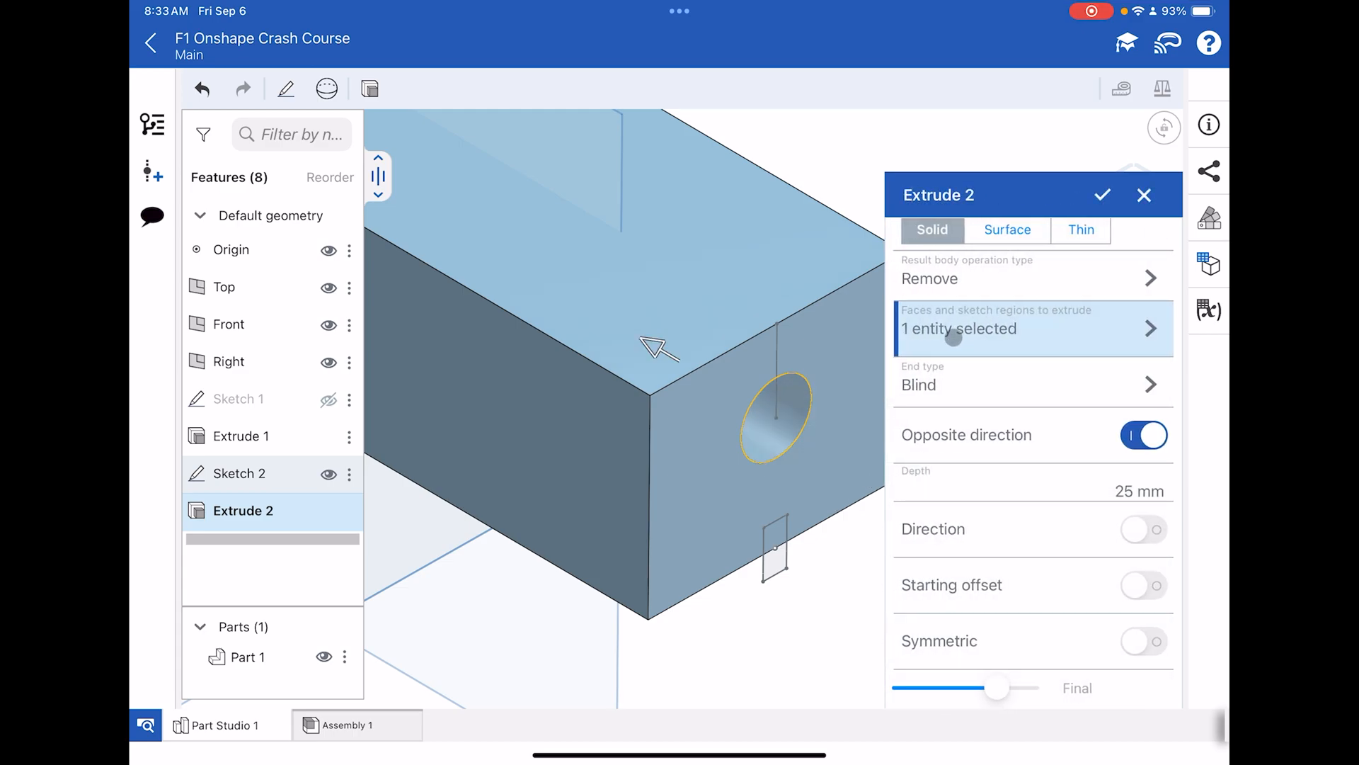
{"action": "left_click", "coordinate": [1031, 490]}
{"action": "type", "text": "52"}
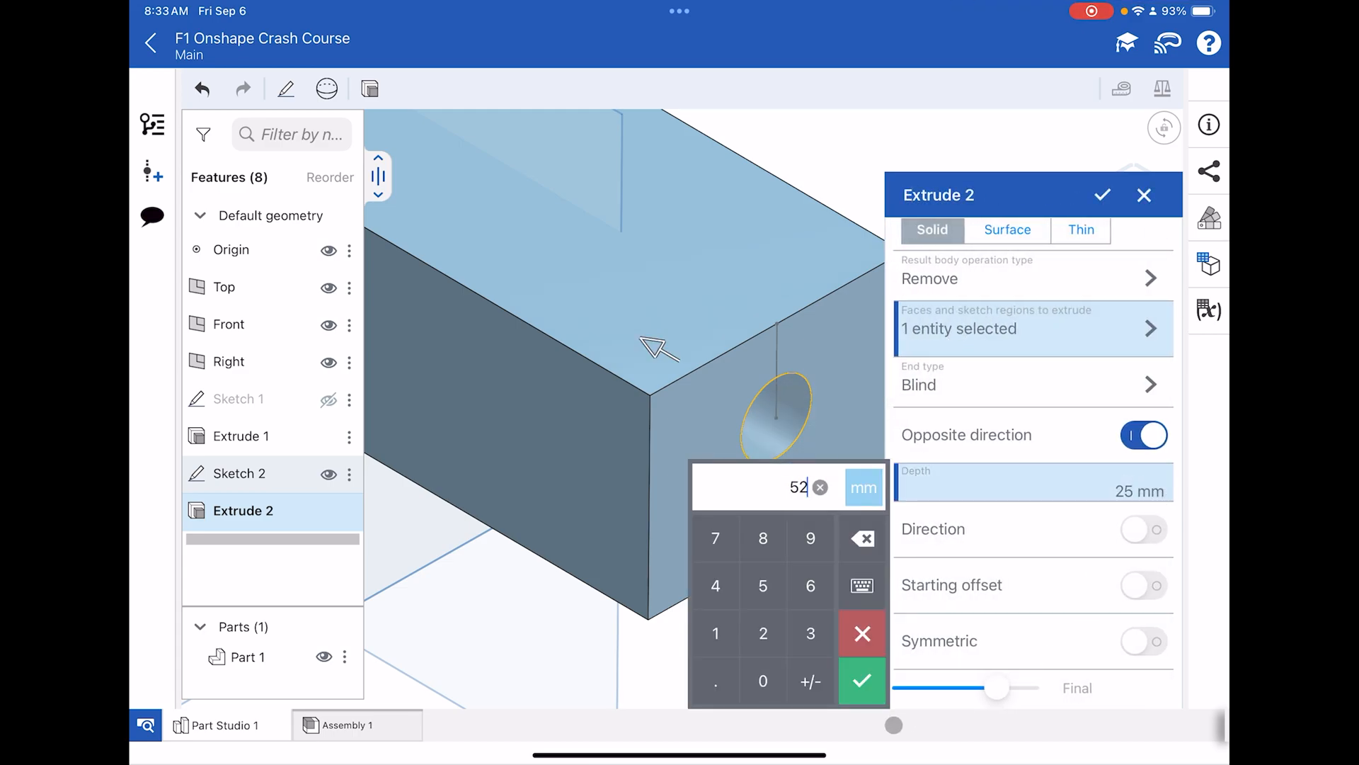
{"action": "left_click", "coordinate": [860, 680]}
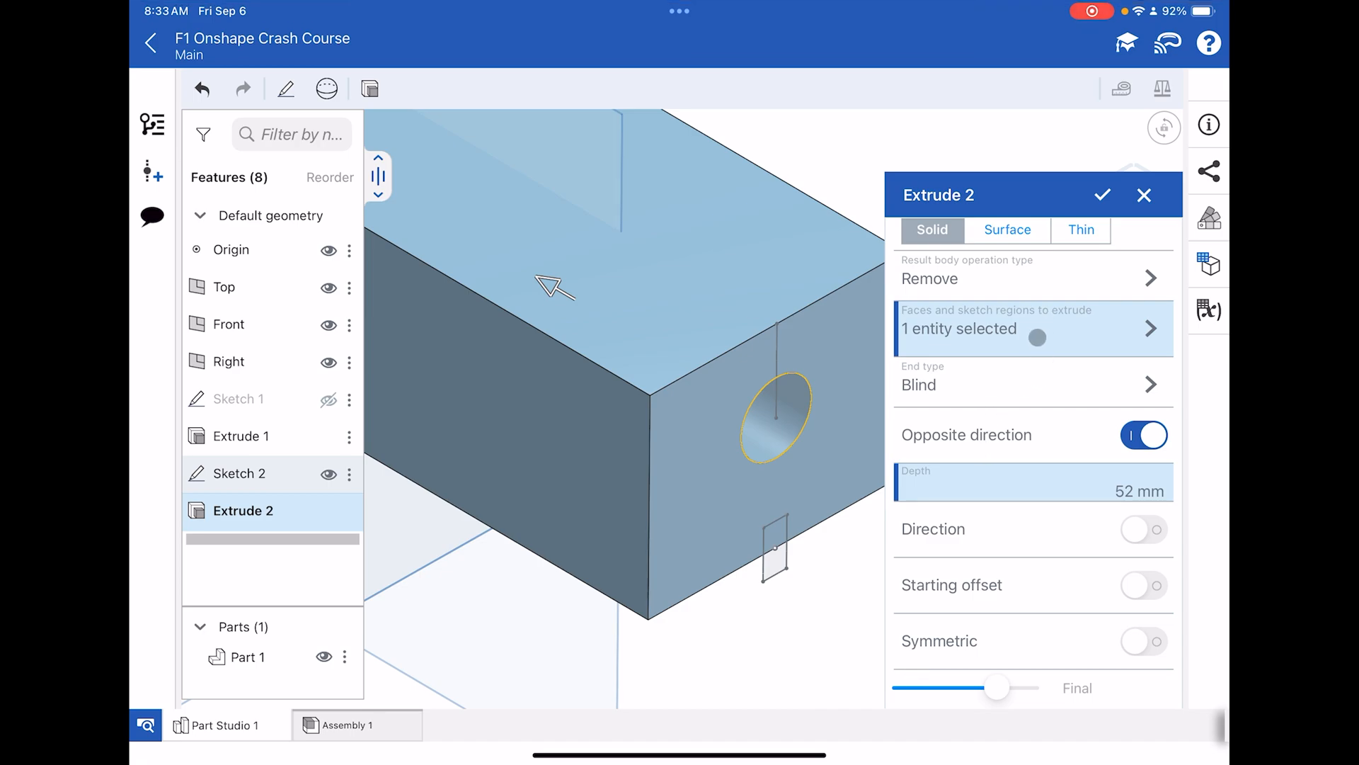
{"action": "left_click", "coordinate": [1101, 194]}
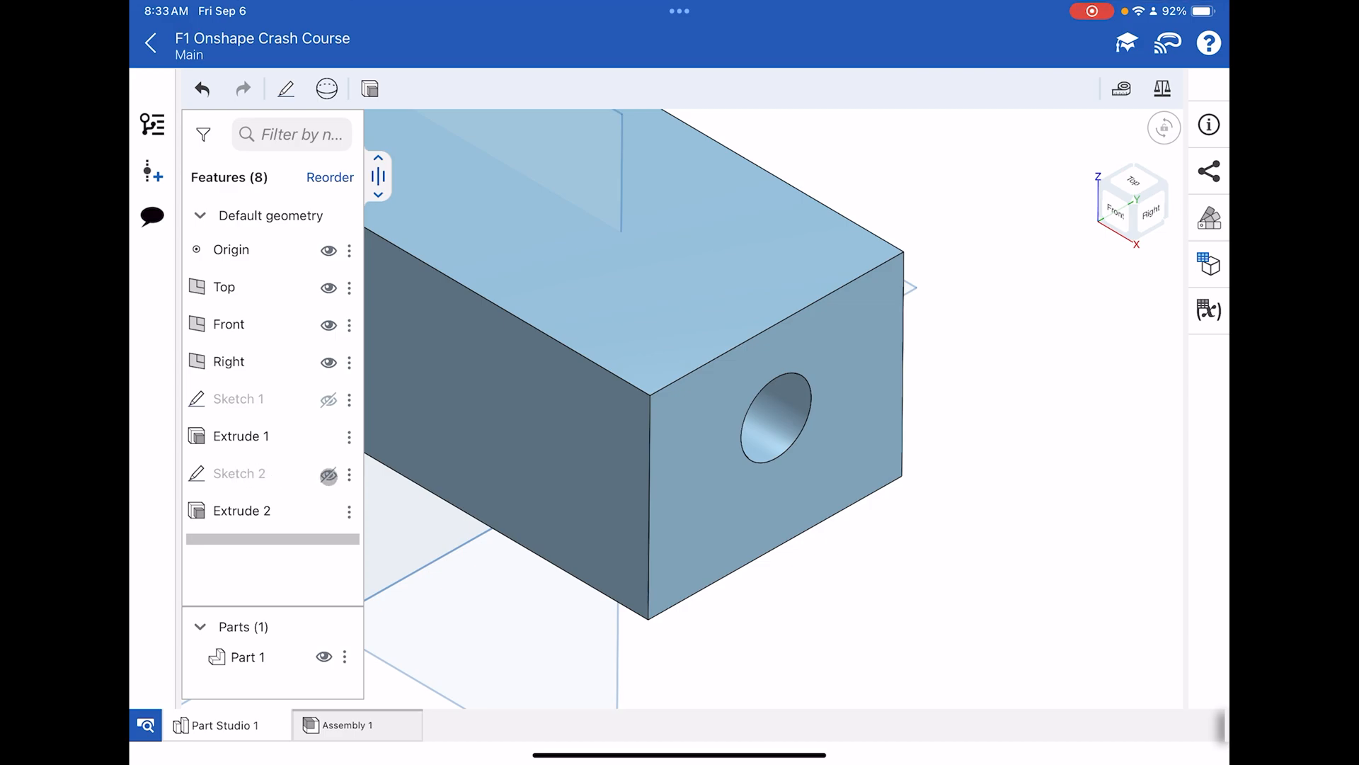
{"action": "left_click", "coordinate": [328, 475]}
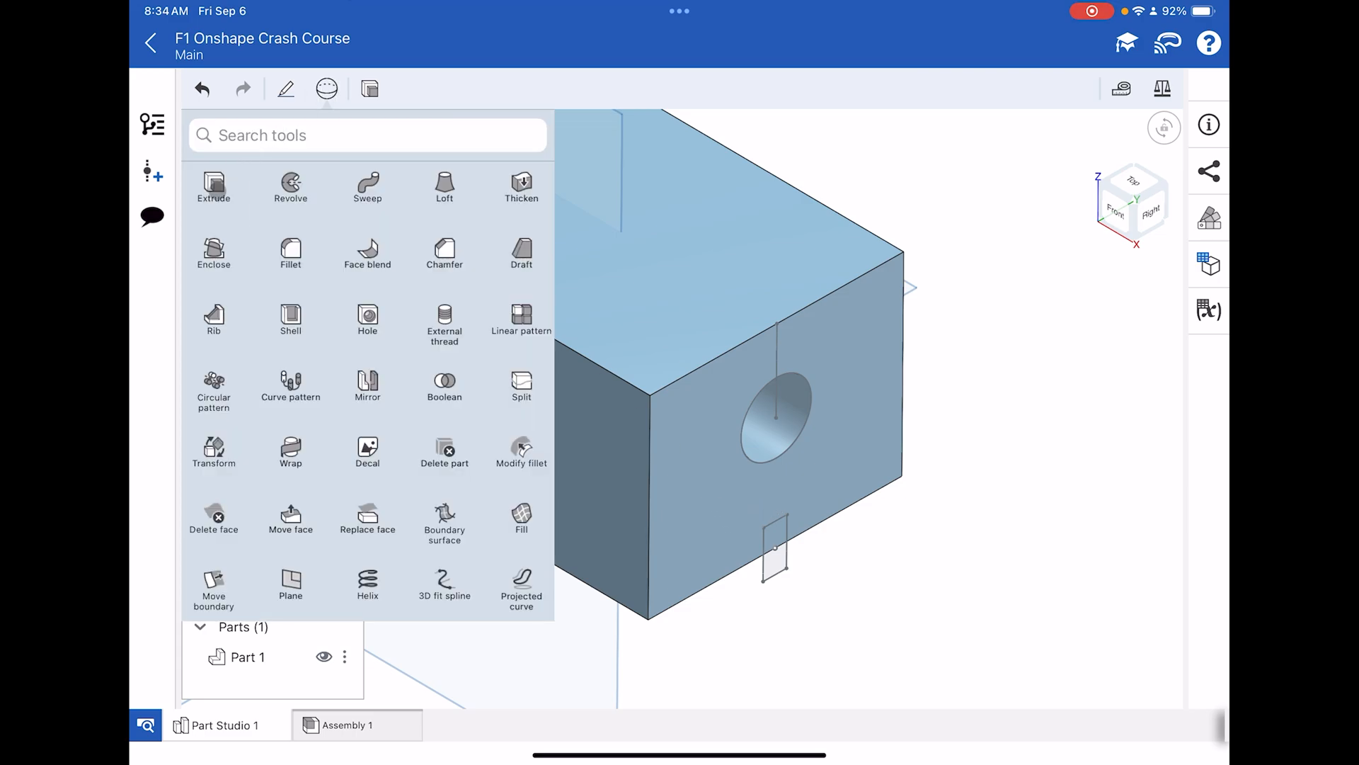
- Extrude both small rectangle regions as a Remove cut to form the tether groove
{"action": "left_click", "coordinate": [213, 186]}
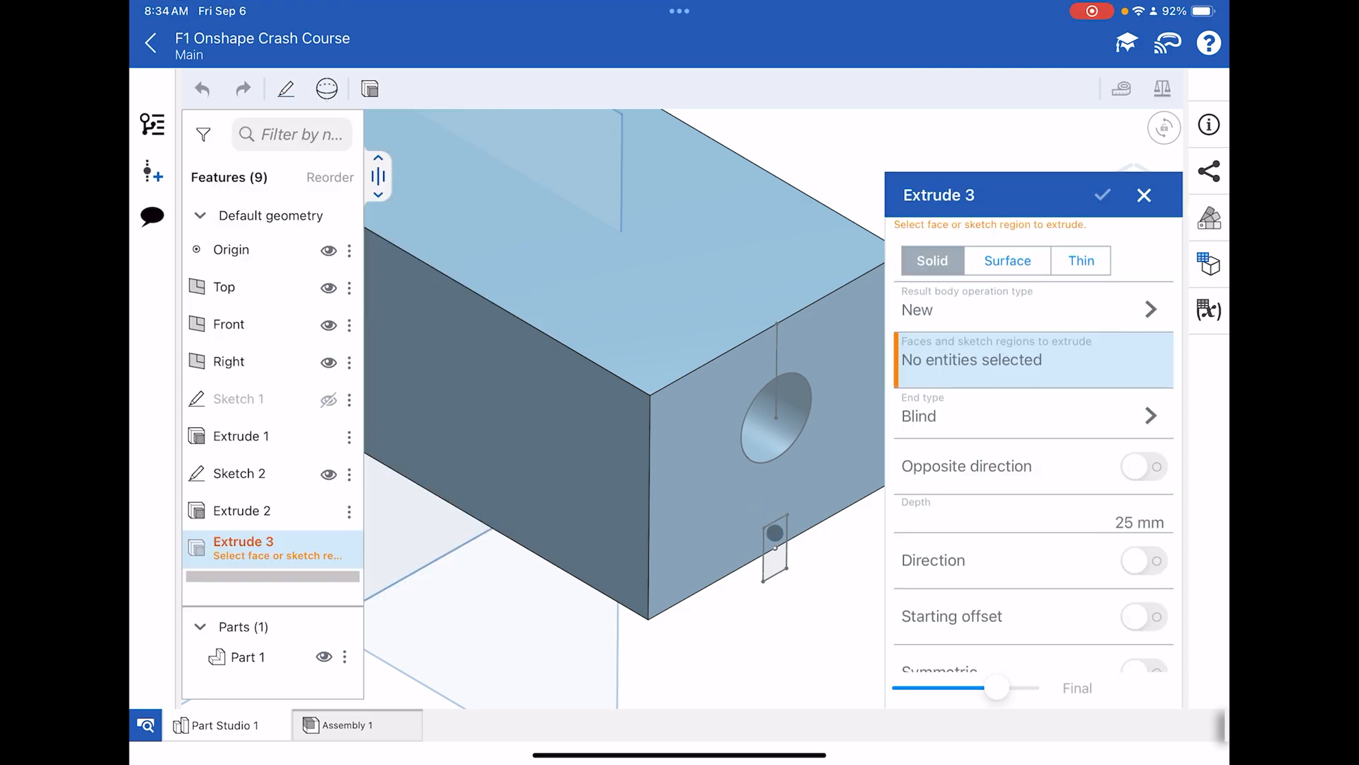
{"action": "left_click", "coordinate": [773, 555]}
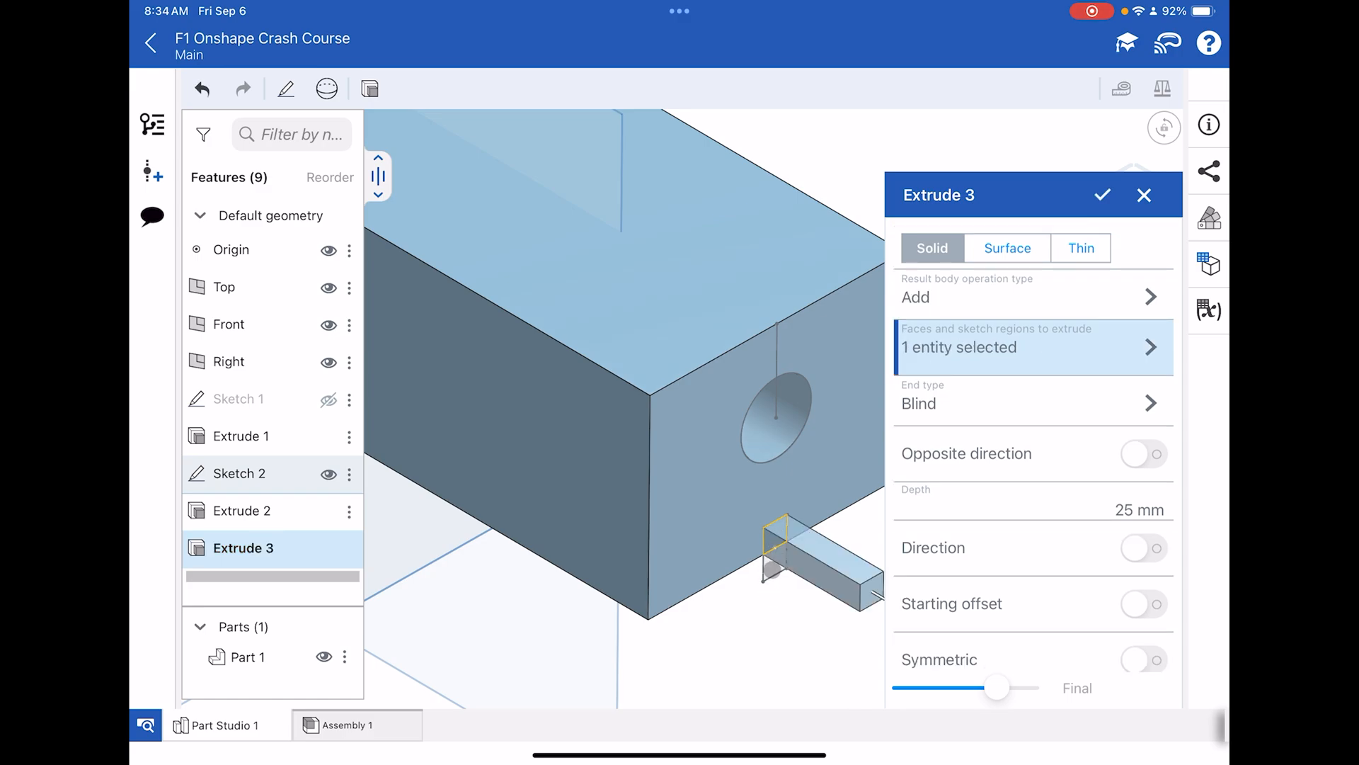
{"action": "left_click", "coordinate": [815, 581]}
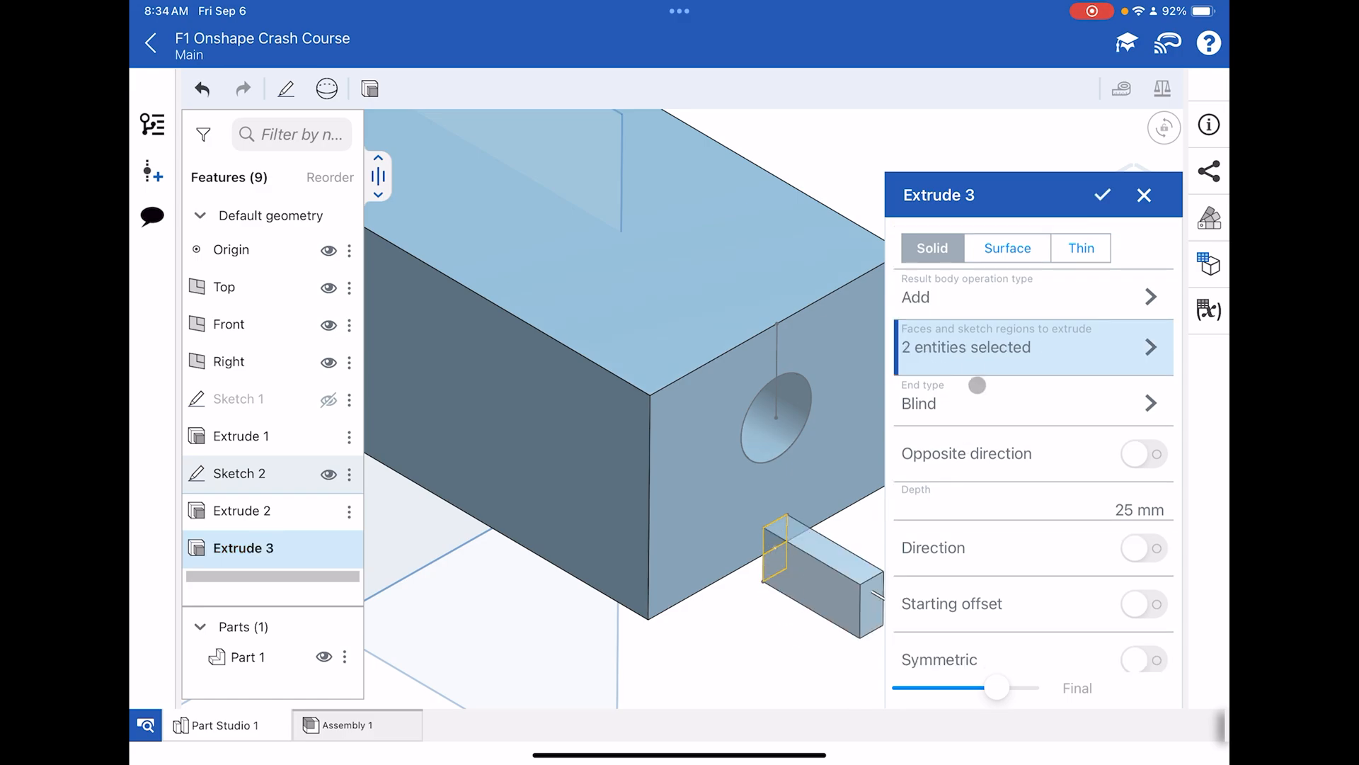
{"action": "left_click", "coordinate": [1031, 297]}
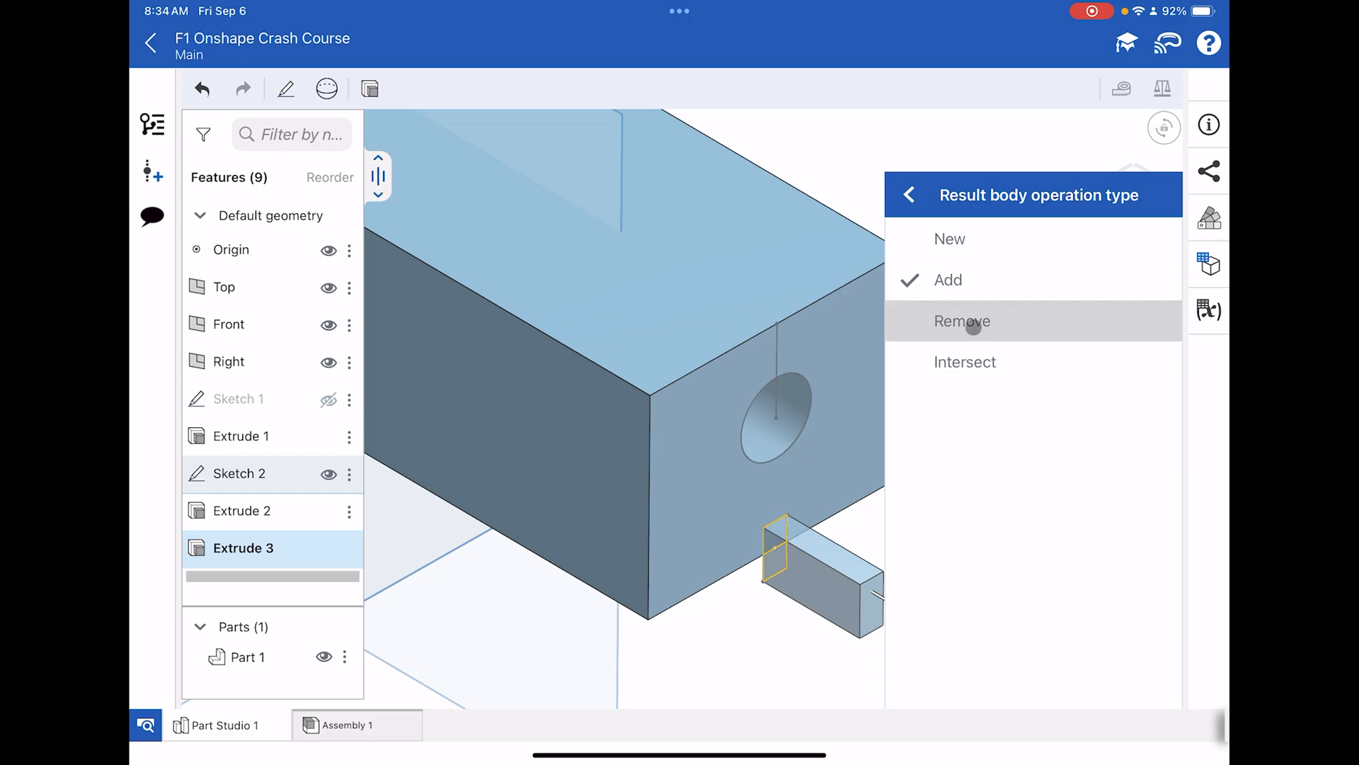
{"action": "left_click", "coordinate": [961, 320]}
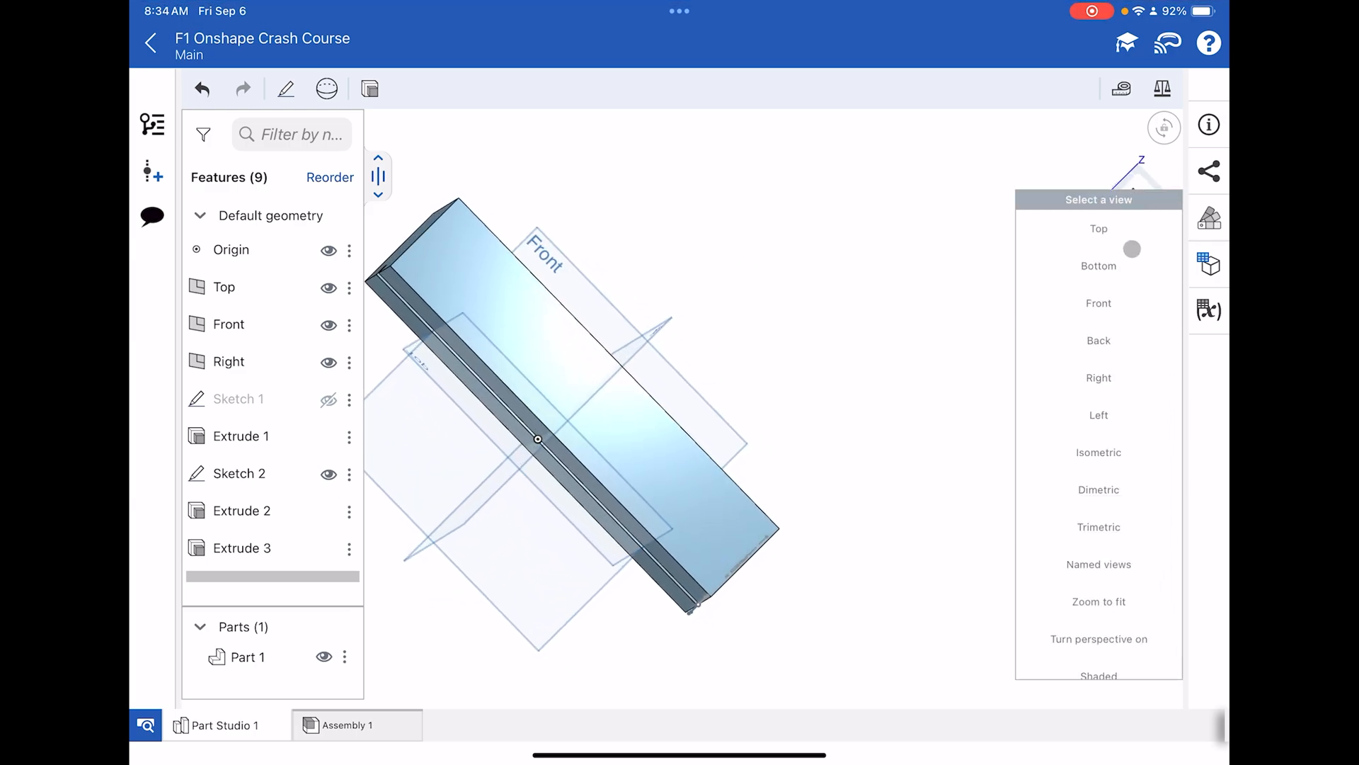
- Switch to isometric, then the Front view, and start a new sketch
{"action": "left_click", "coordinate": [1099, 452]}
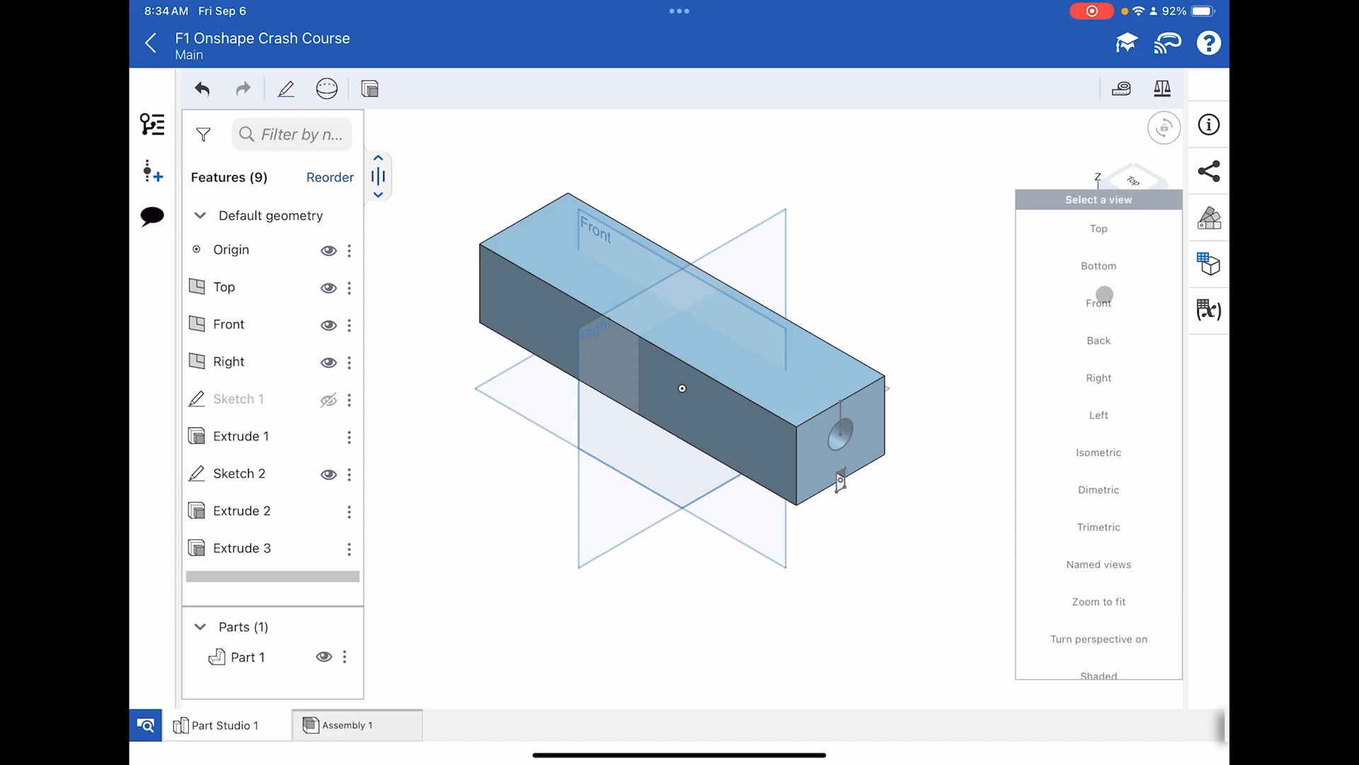
{"action": "left_click", "coordinate": [1098, 302]}
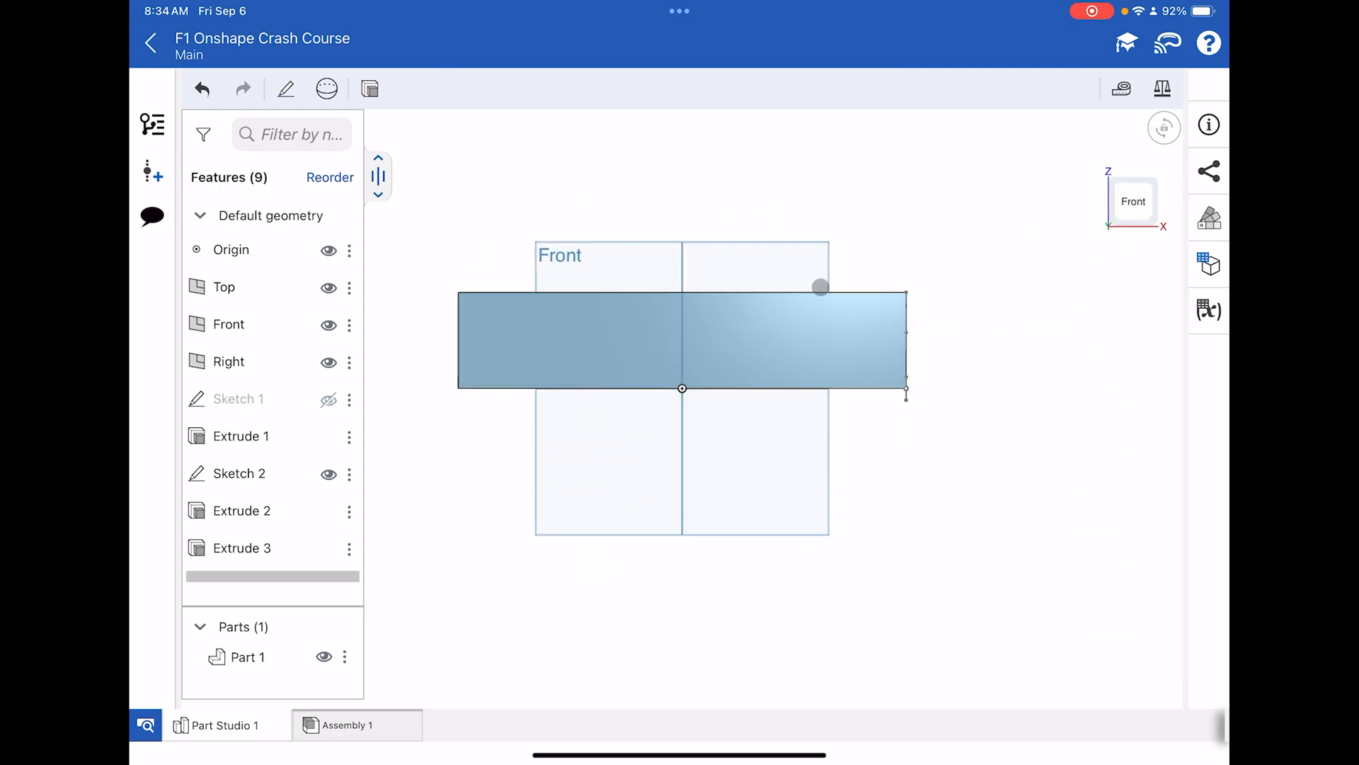
{"action": "left_click", "coordinate": [284, 88]}
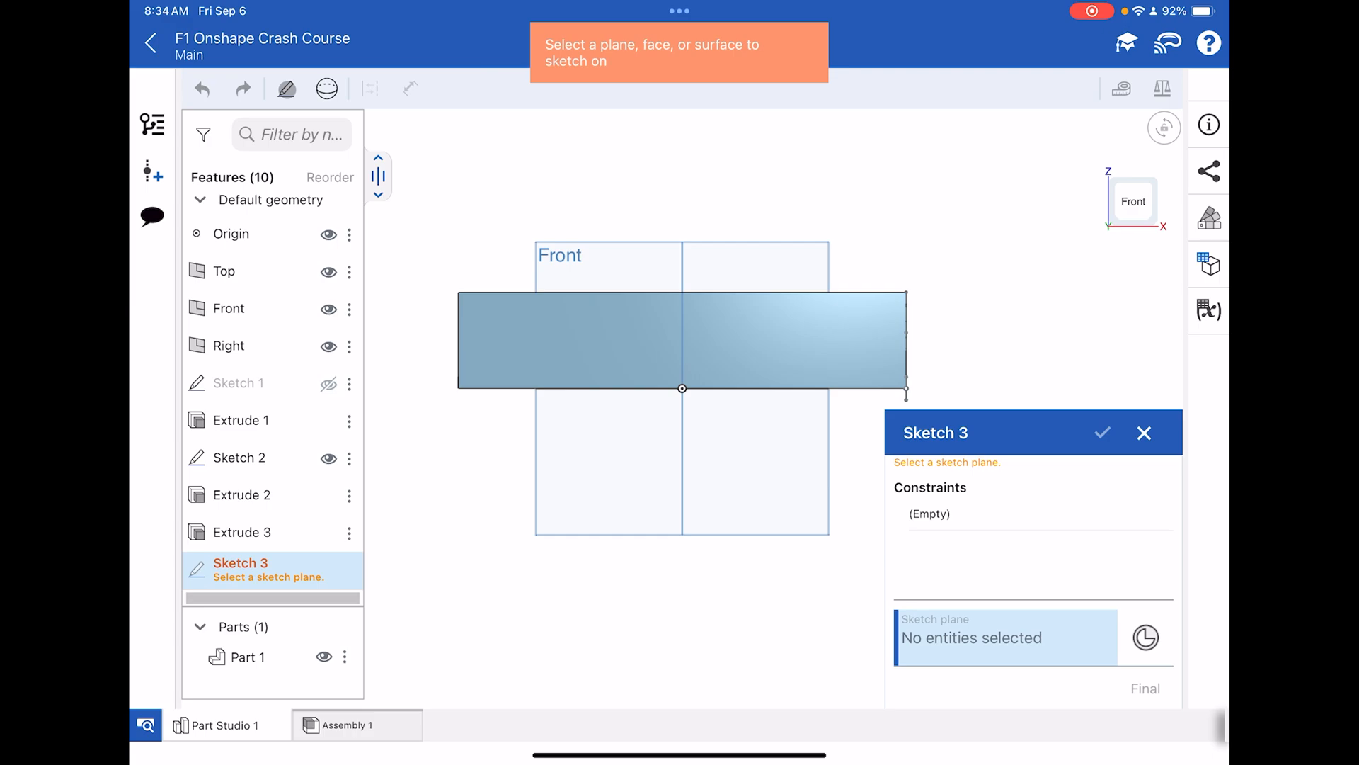
- Sketch on the front face with the rectangle width set to 210 mm, then finish
{"action": "left_click", "coordinate": [653, 341]}
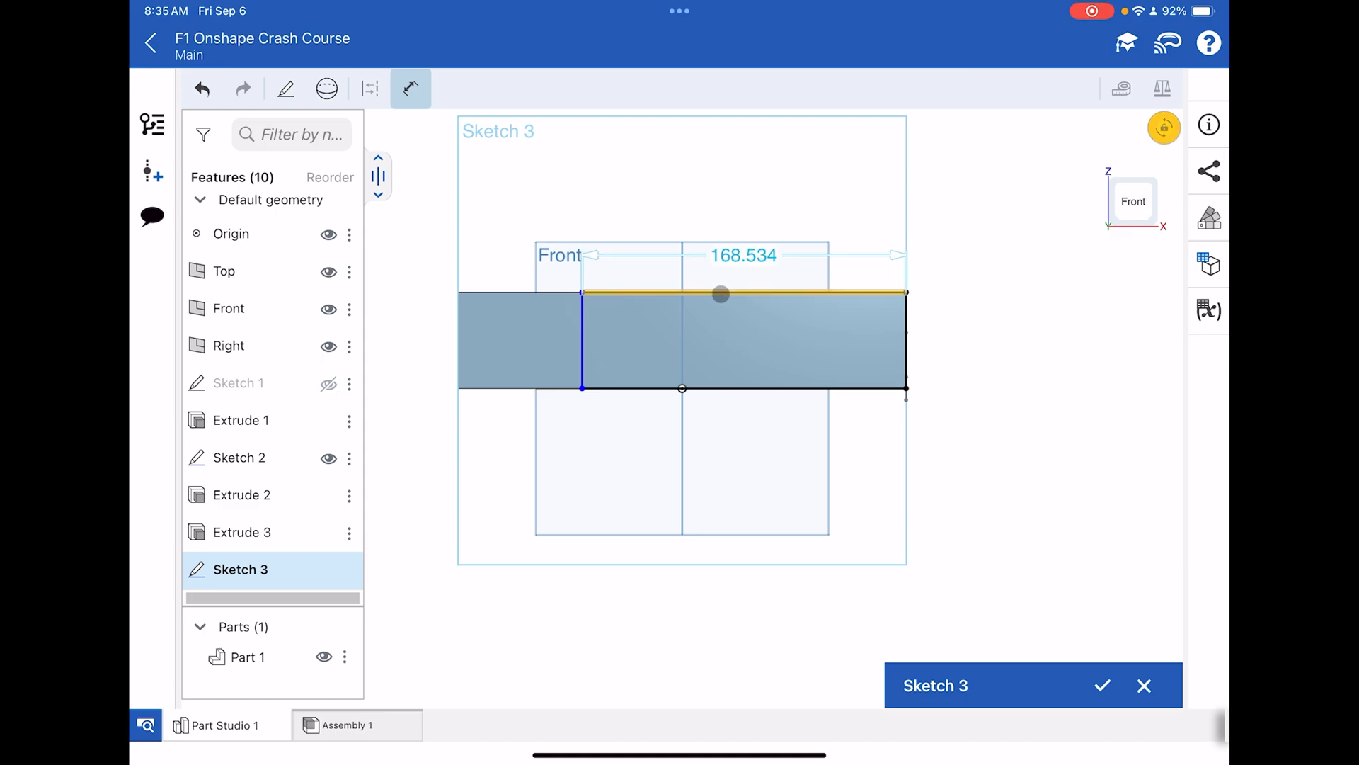
{"action": "left_click", "coordinate": [742, 255]}
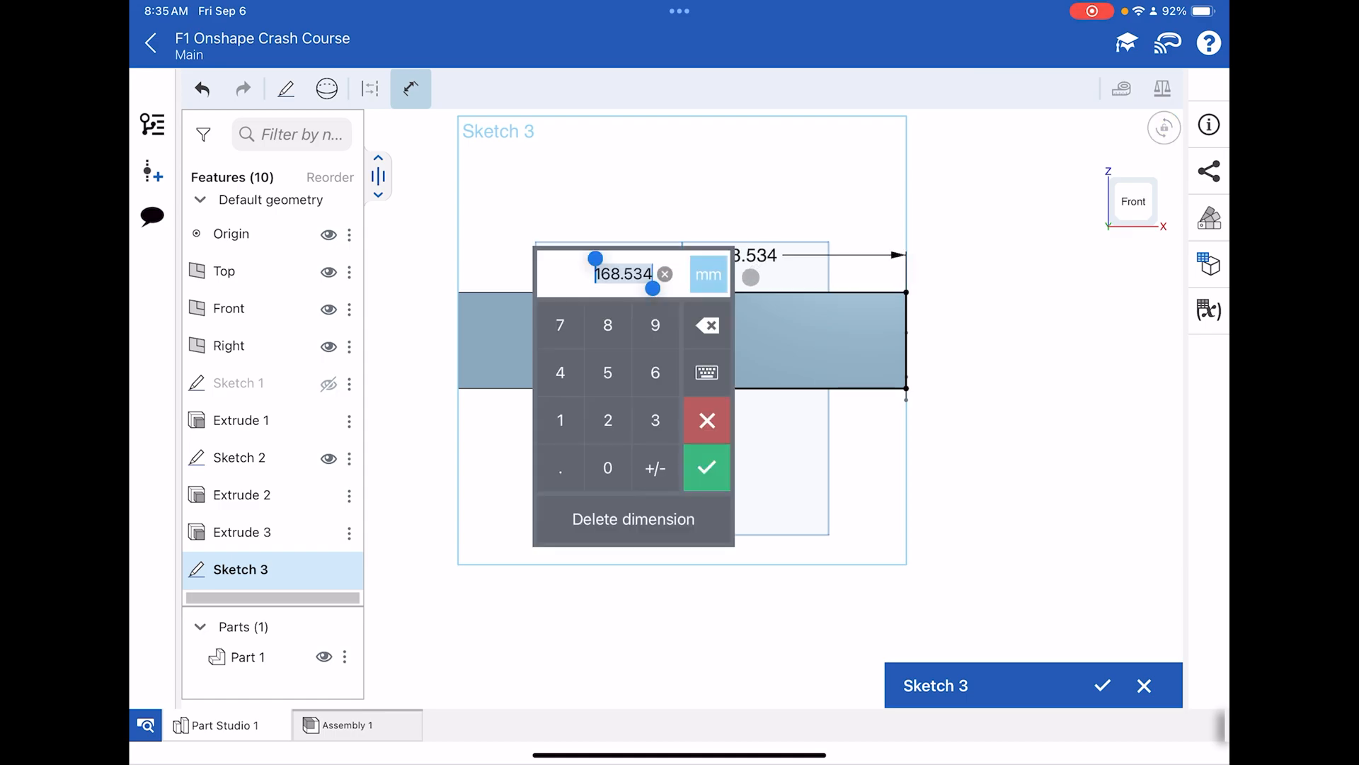
{"action": "type", "text": "210"}
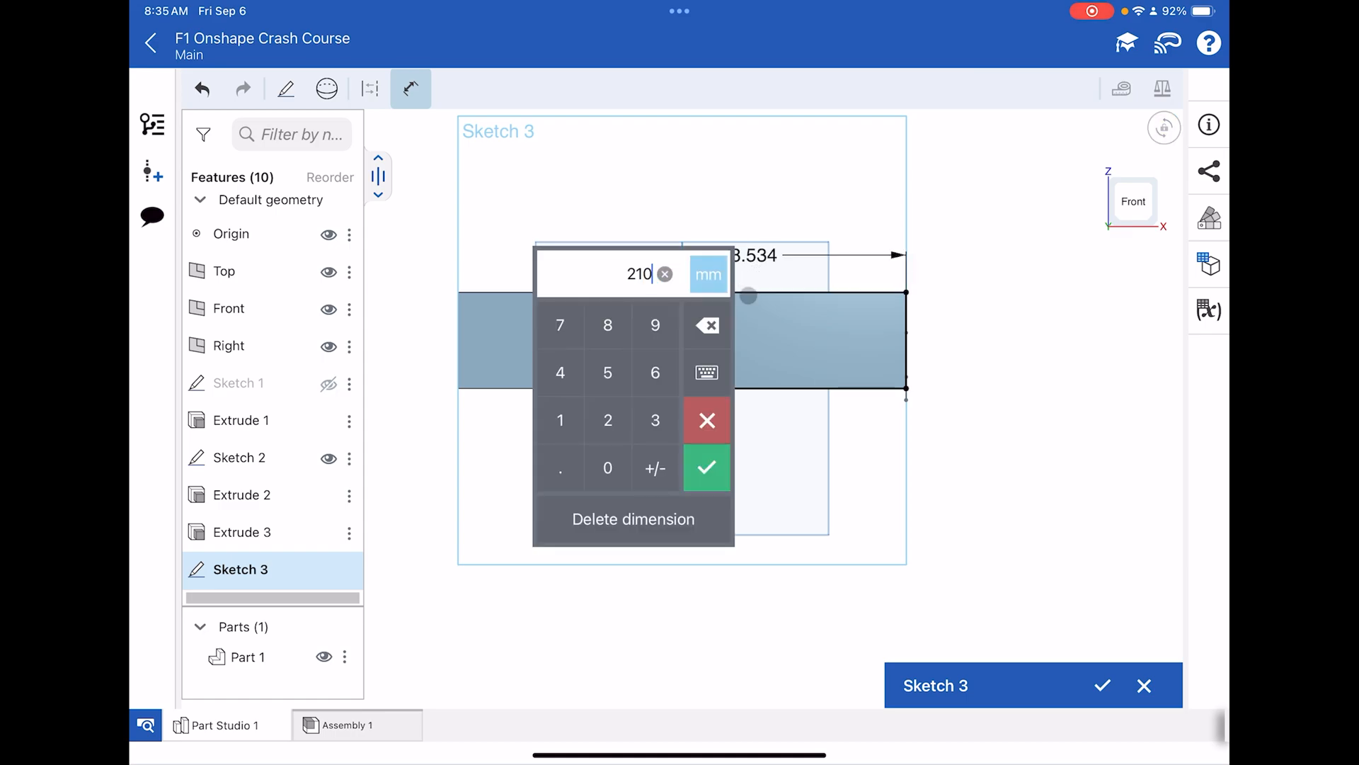
{"action": "left_click", "coordinate": [707, 467]}
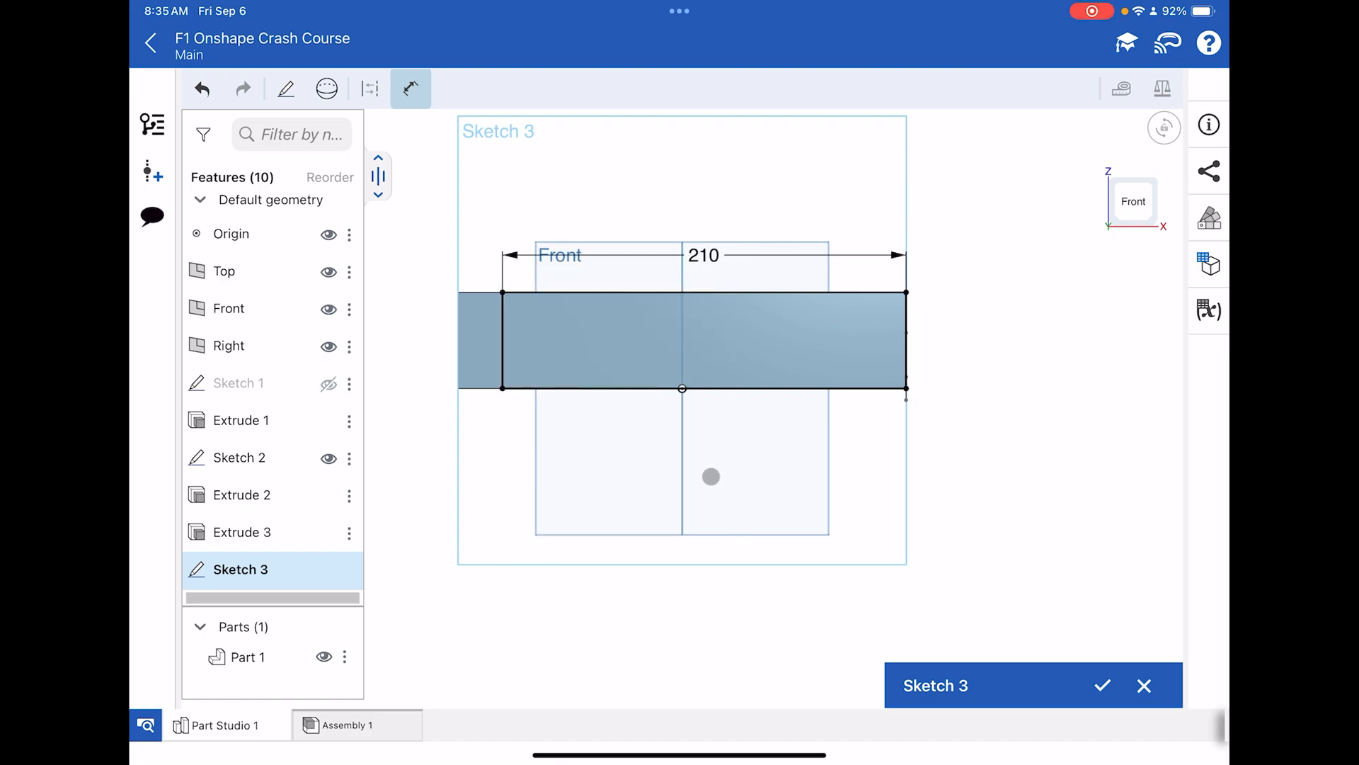
{"action": "left_click", "coordinate": [1101, 686]}
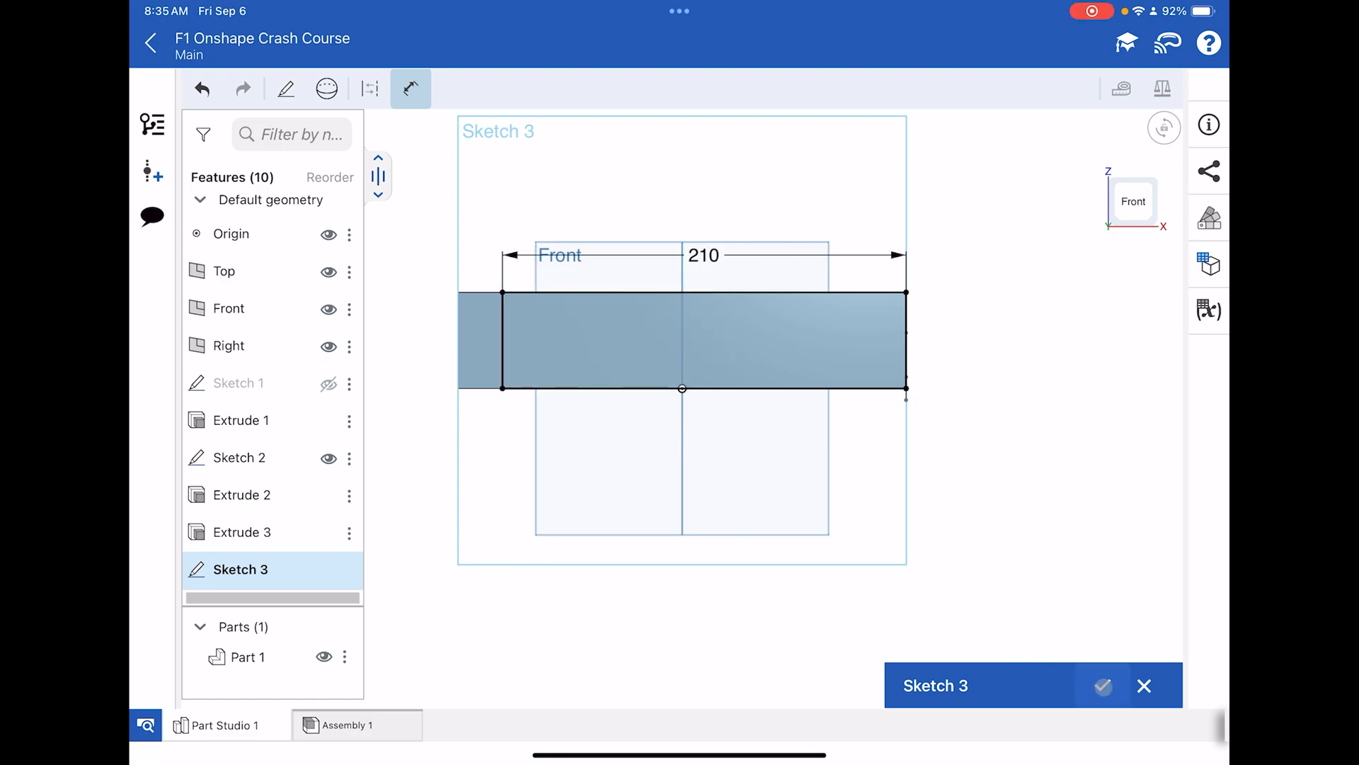
{"action": "left_click", "coordinate": [1102, 686]}
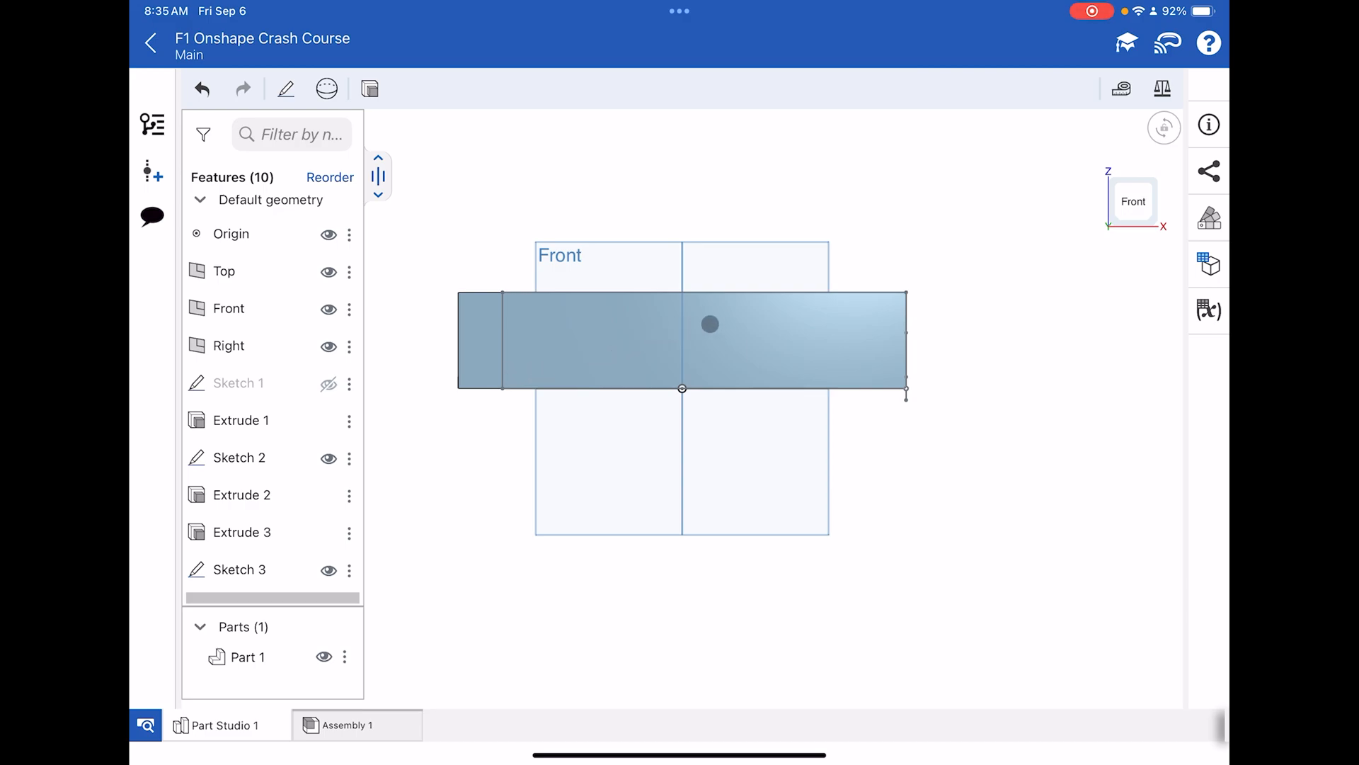
- Rotate the view and return the block to the isometric 3D view
{"action": "left_click_drag", "start_coordinate": [709, 323], "coordinate": [456, 321]}
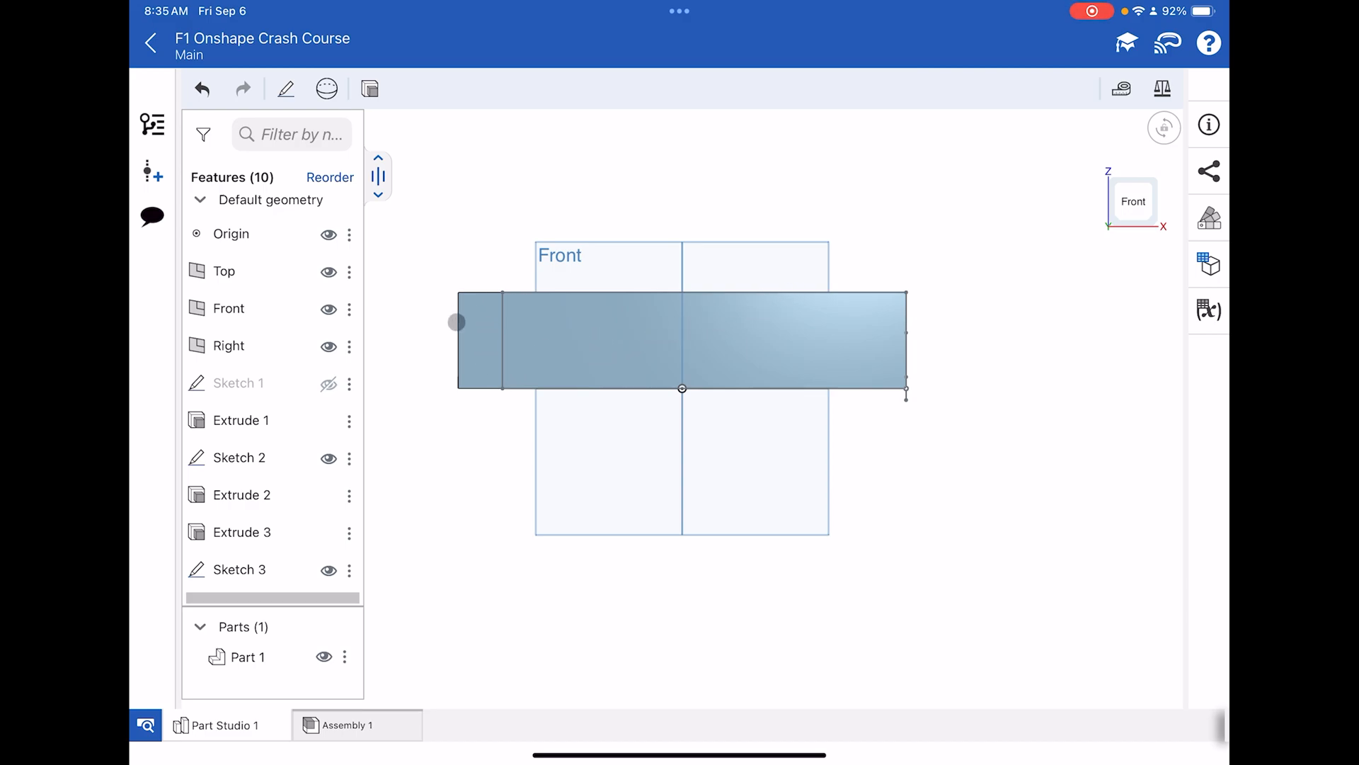
{"action": "left_click_drag", "start_coordinate": [457, 321], "coordinate": [500, 321]}
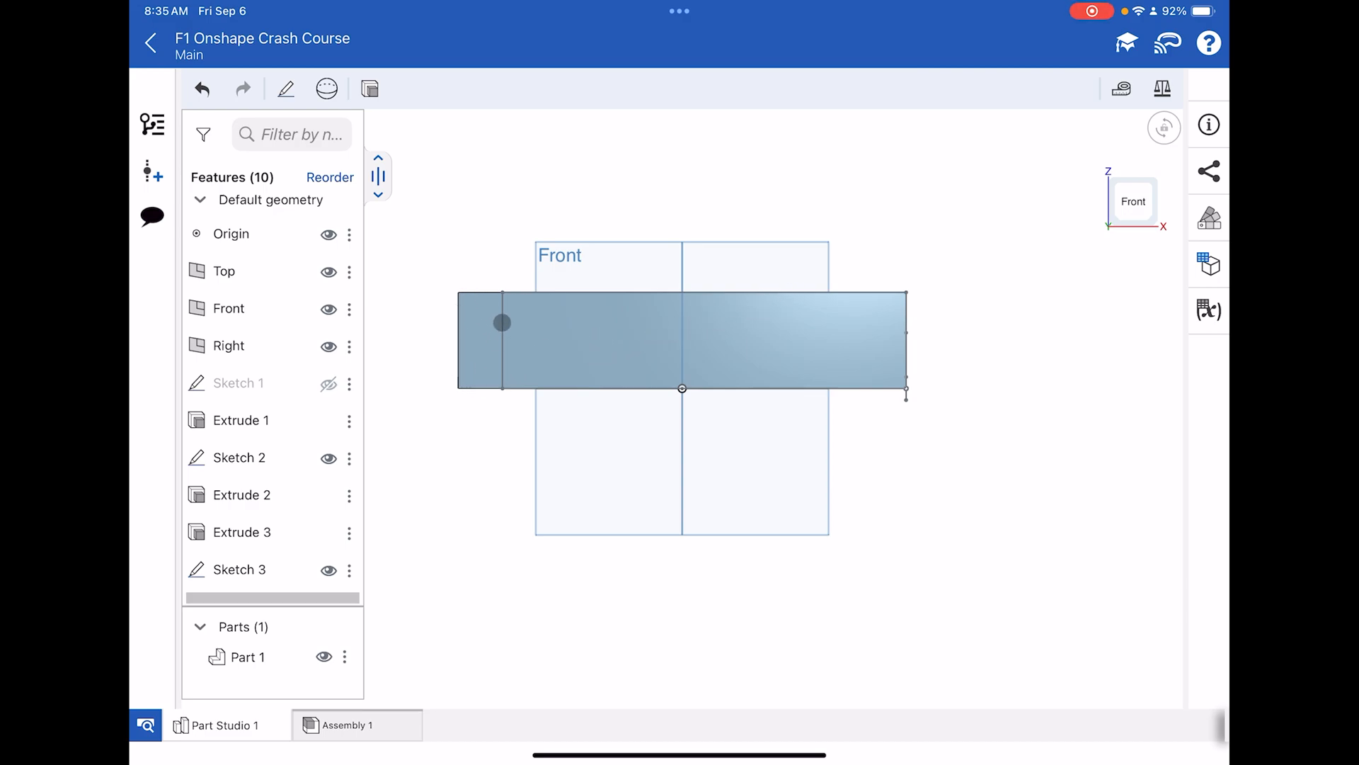
{"action": "left_click_drag", "start_coordinate": [501, 322], "coordinate": [460, 313]}
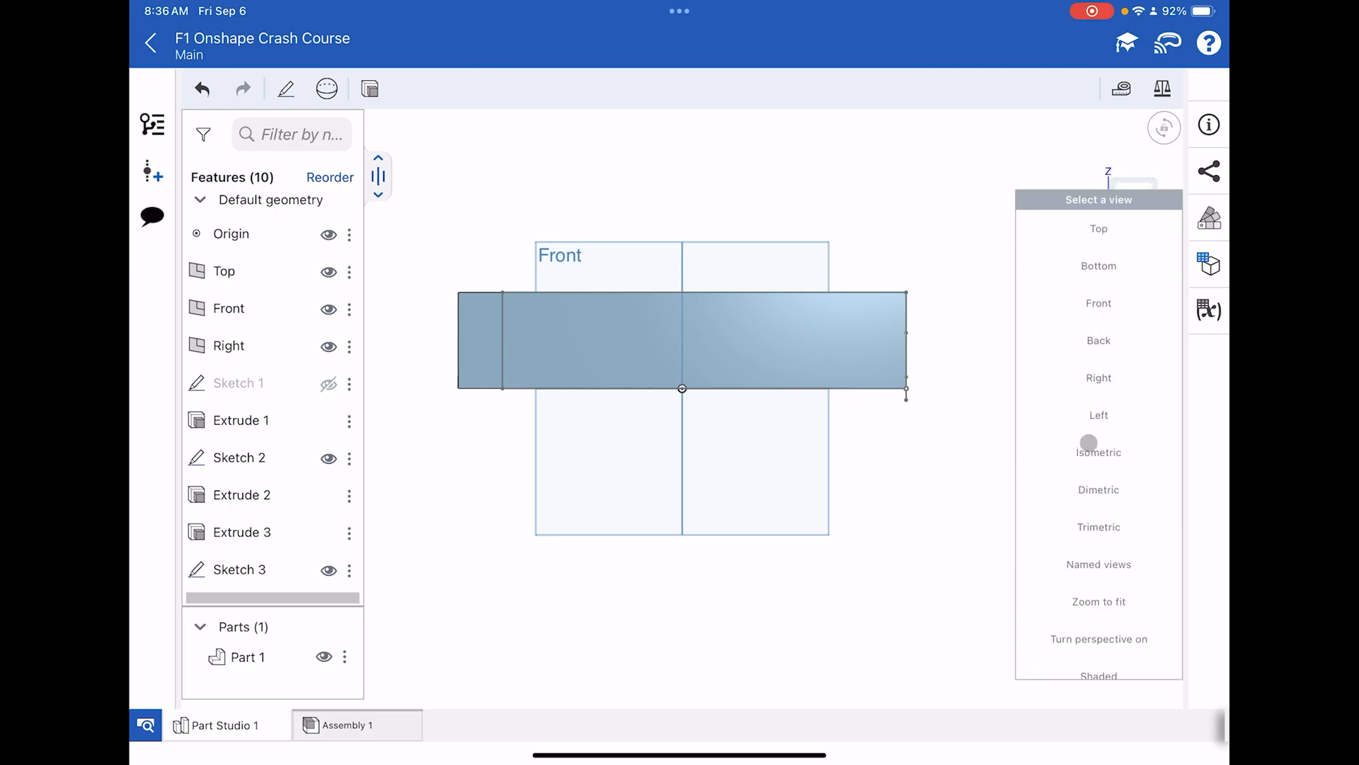
{"action": "left_click", "coordinate": [1097, 452]}
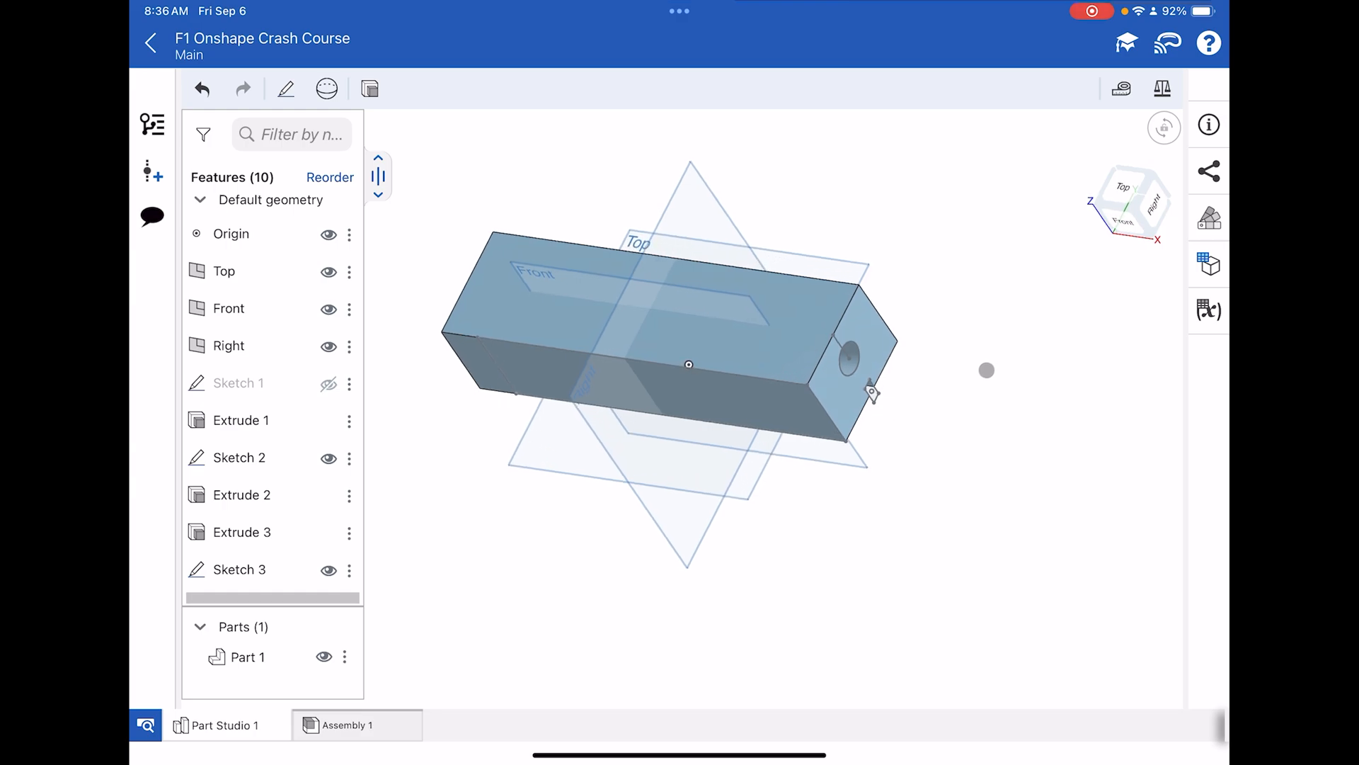
{"action": "left_click", "coordinate": [1131, 204]}
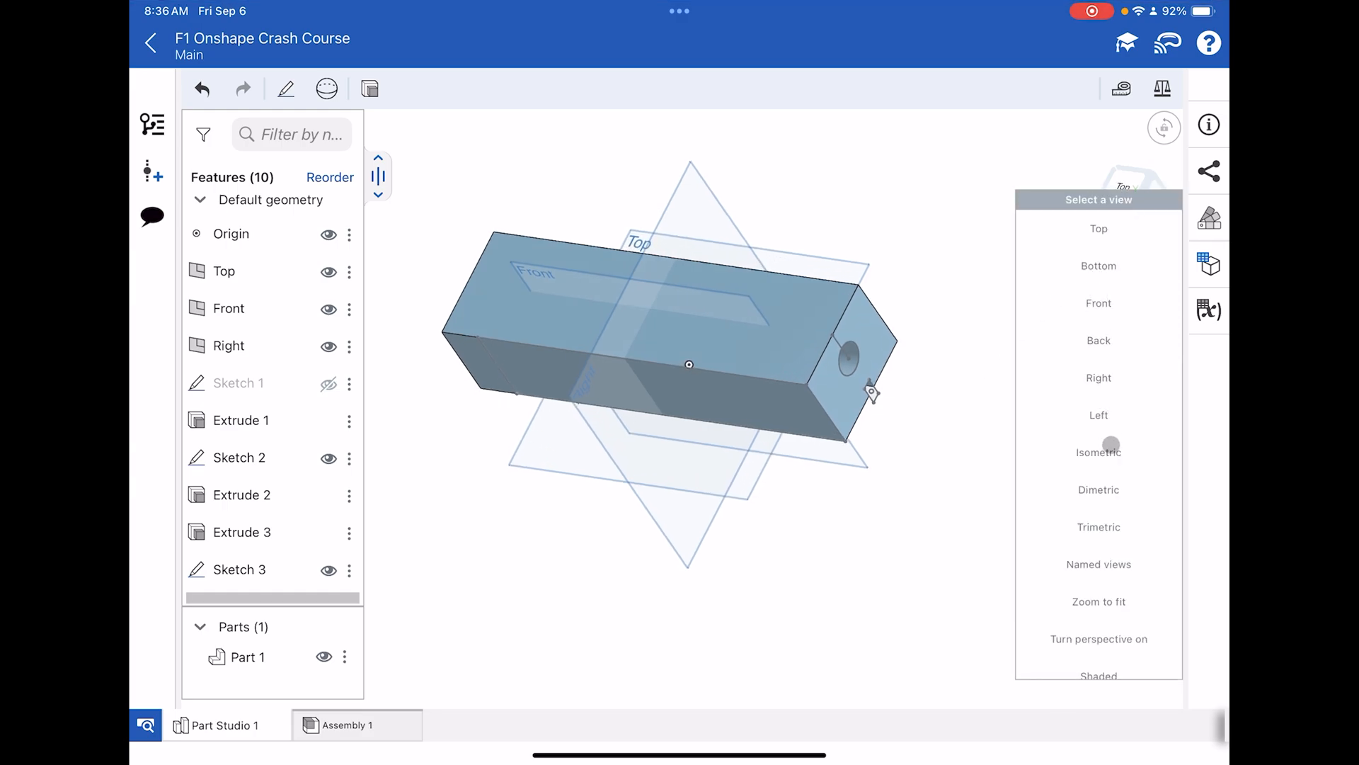
{"action": "left_click", "coordinate": [1098, 452]}
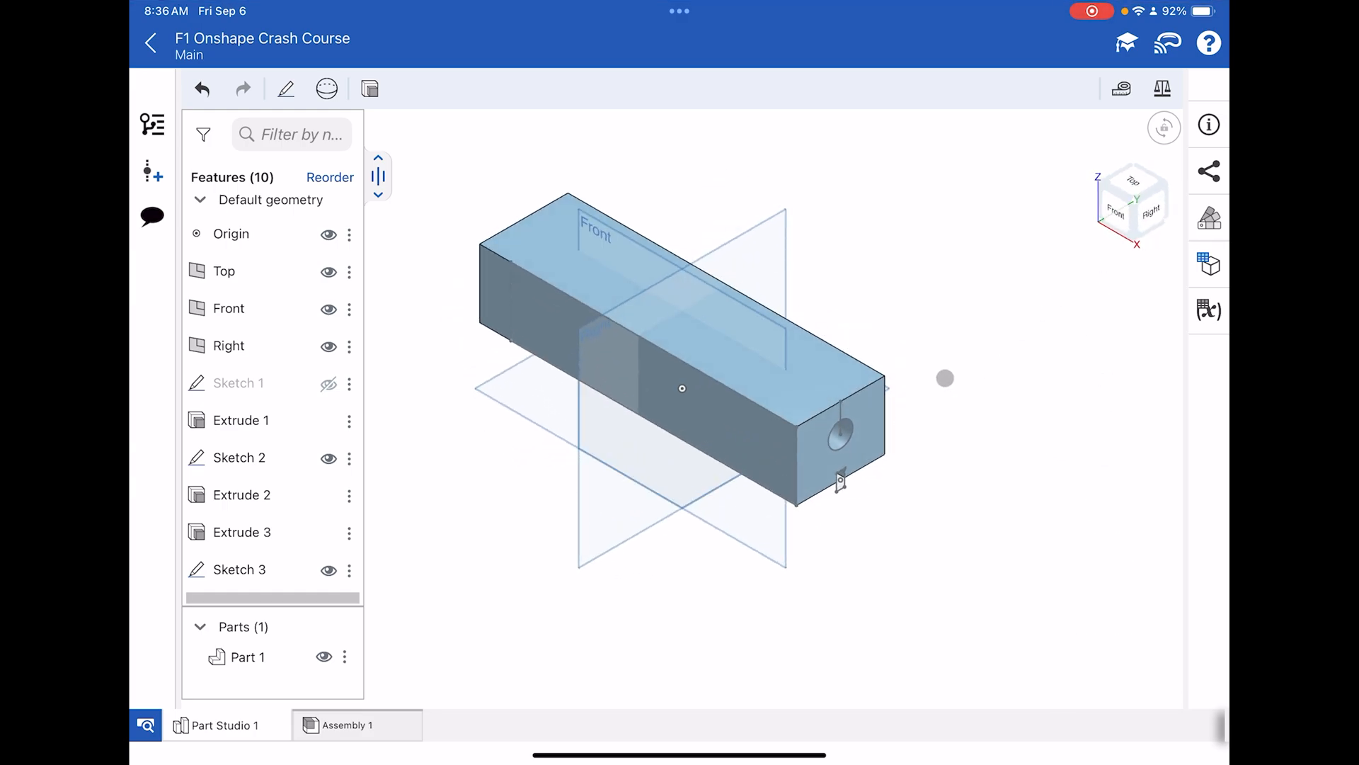